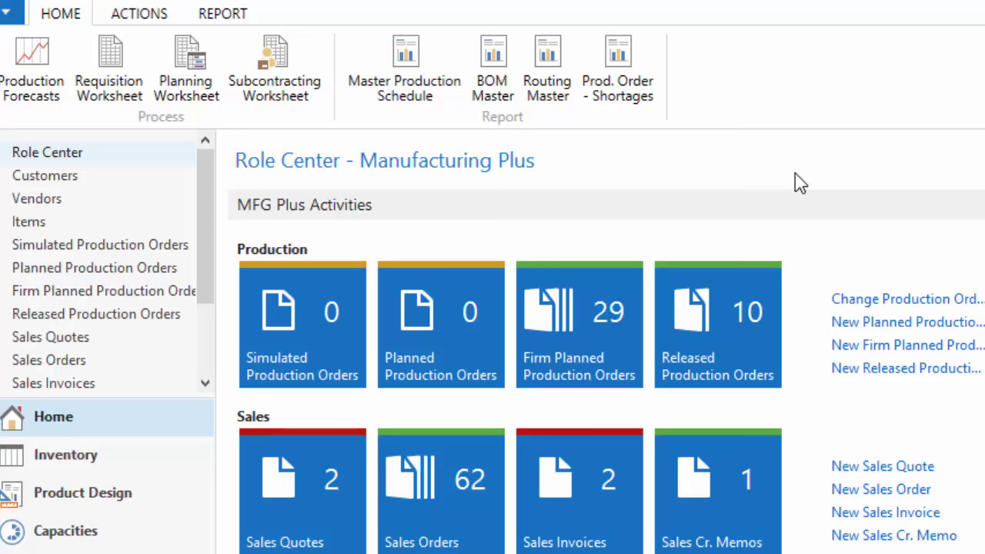
mouse_move(772, 153)
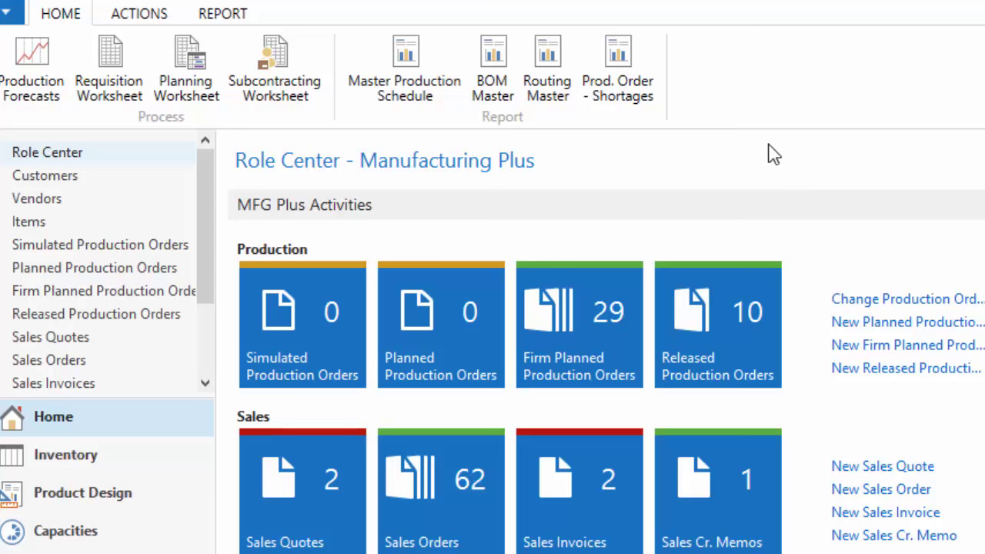
mouse_move(715, 157)
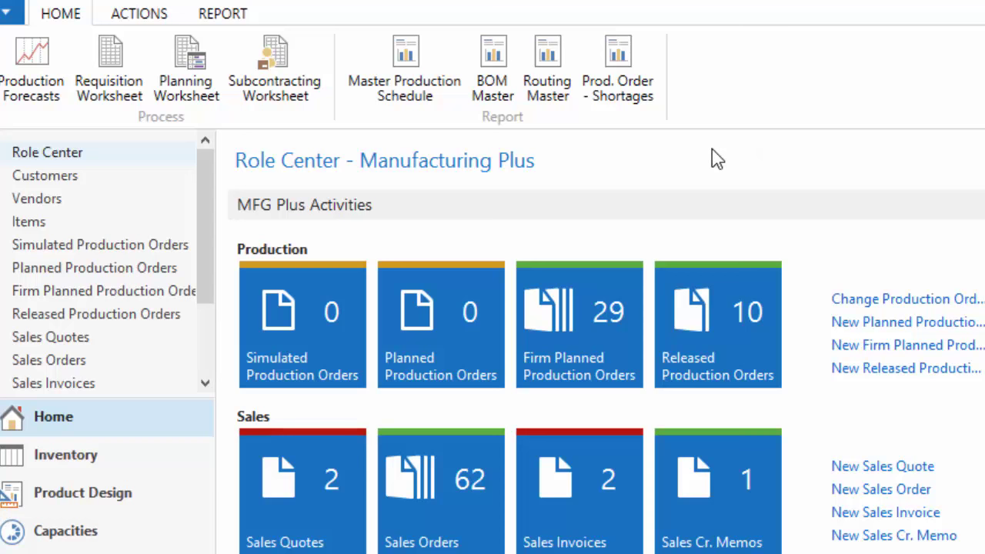
mouse_move(716, 324)
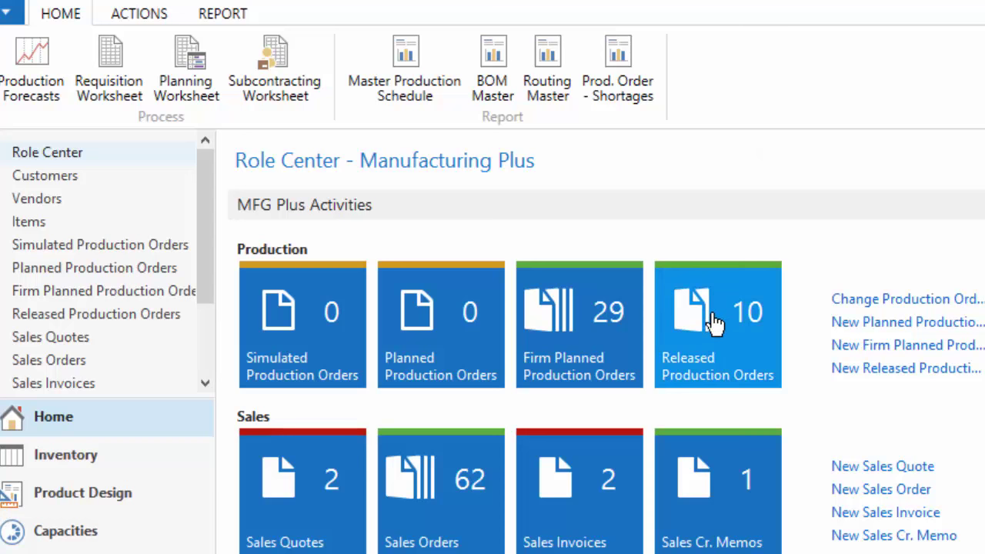
Open released production order 301013 Sub Assembly - MTS from the Released Production Orders list
left_click(717, 323)
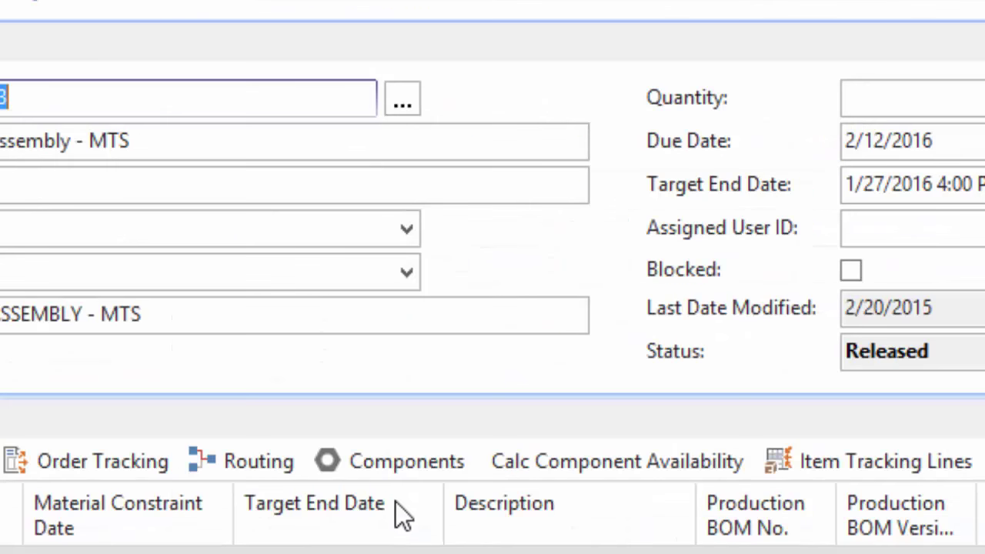
left_click(258, 460)
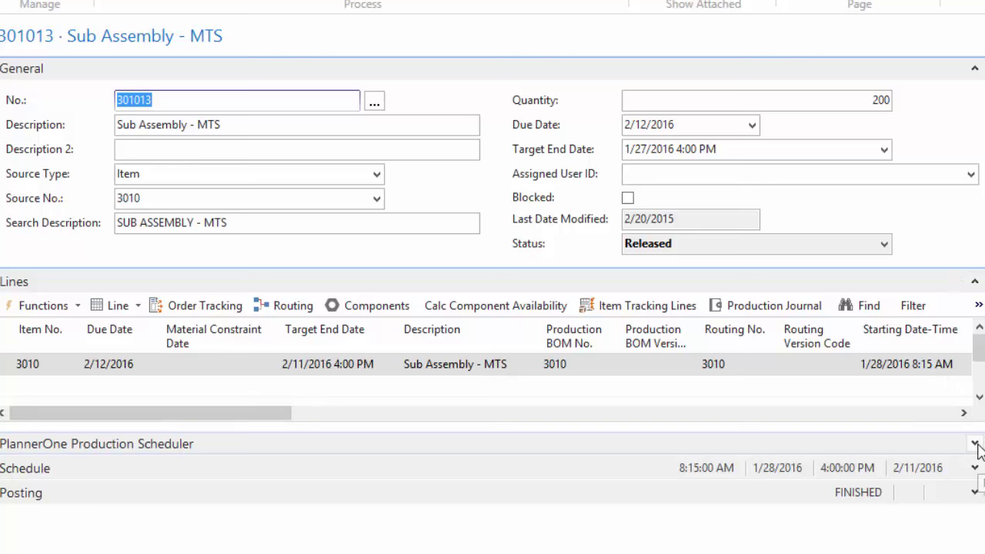
Expand the PlannerOne Production Scheduler FactBox to show the Gantt chart for order 301013
left_click(974, 444)
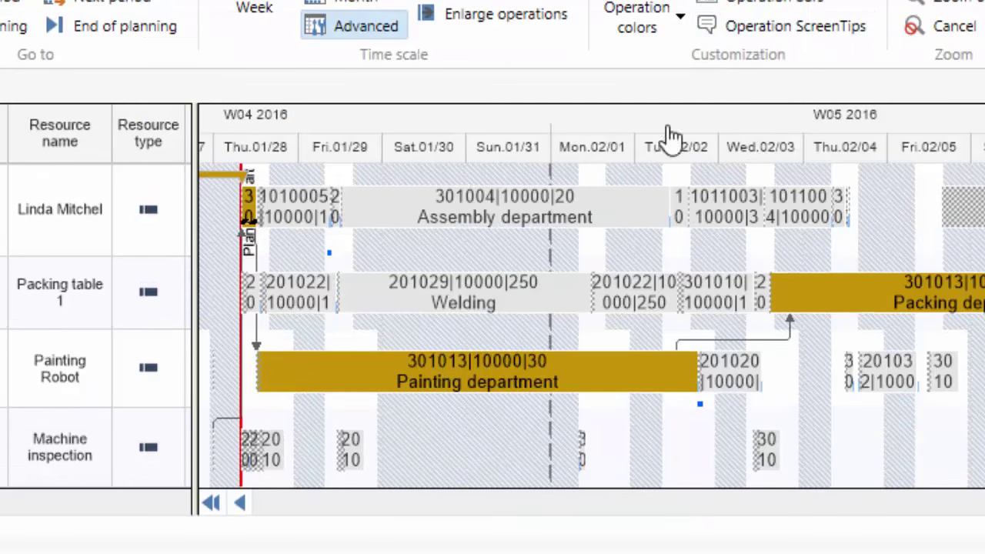
mouse_move(250, 234)
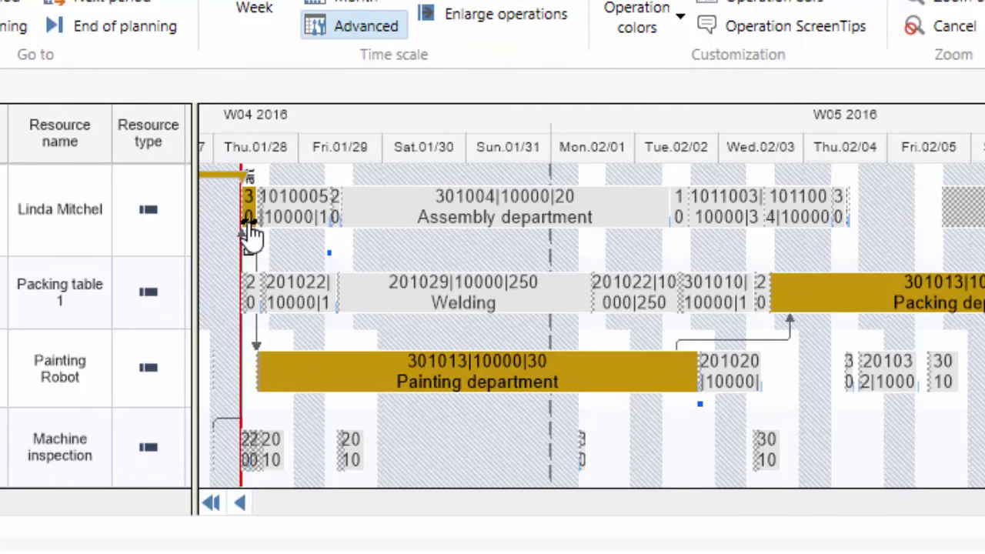
mouse_move(234, 188)
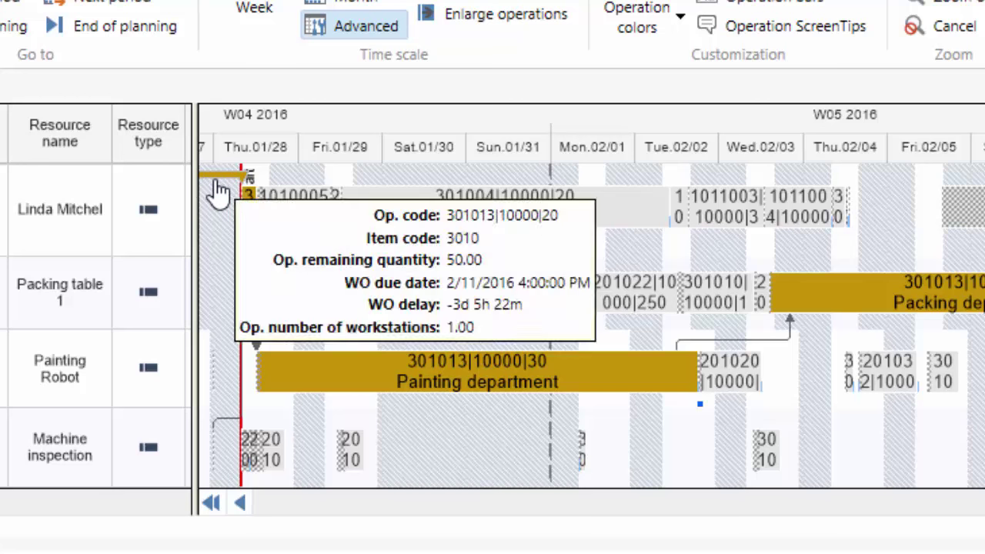
mouse_move(449, 382)
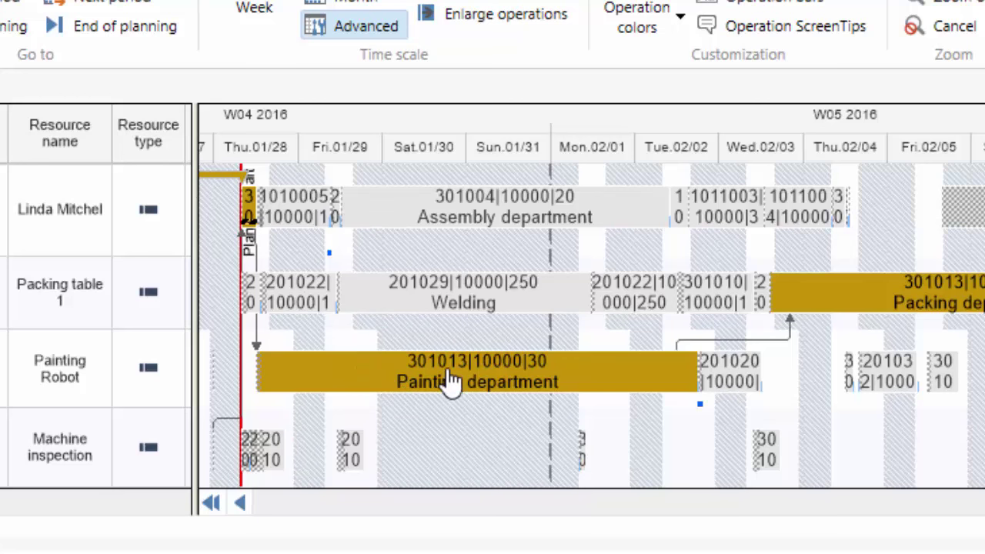
mouse_move(74, 215)
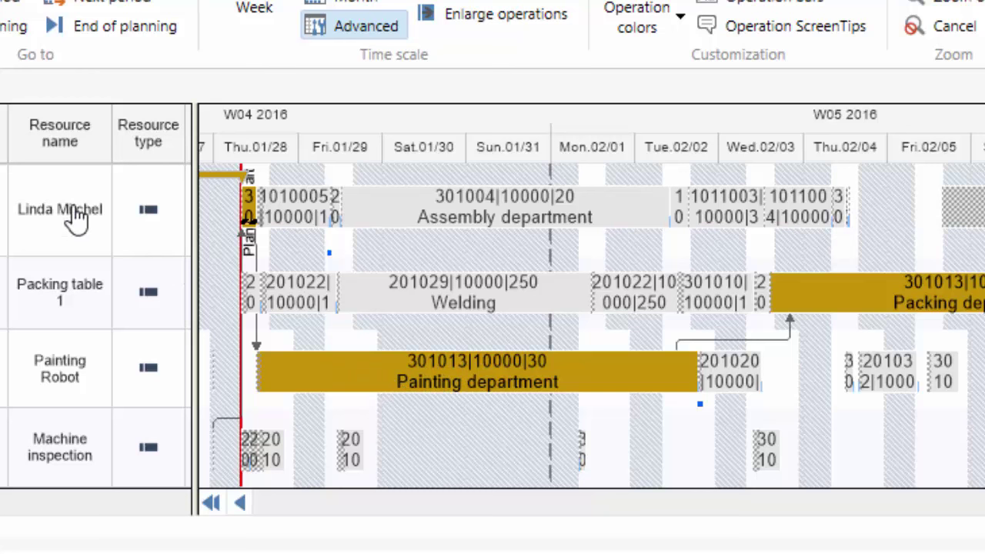
mouse_move(71, 388)
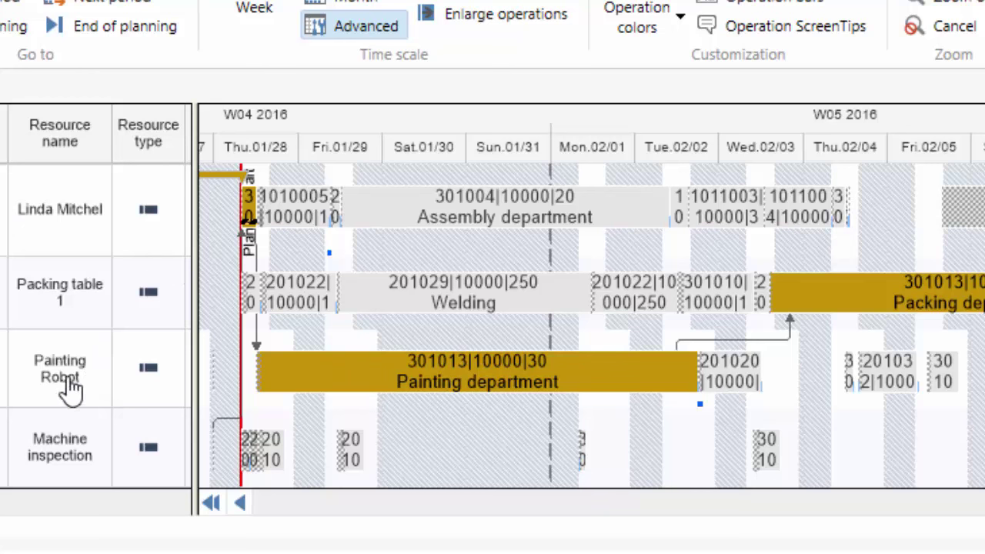
mouse_move(978, 316)
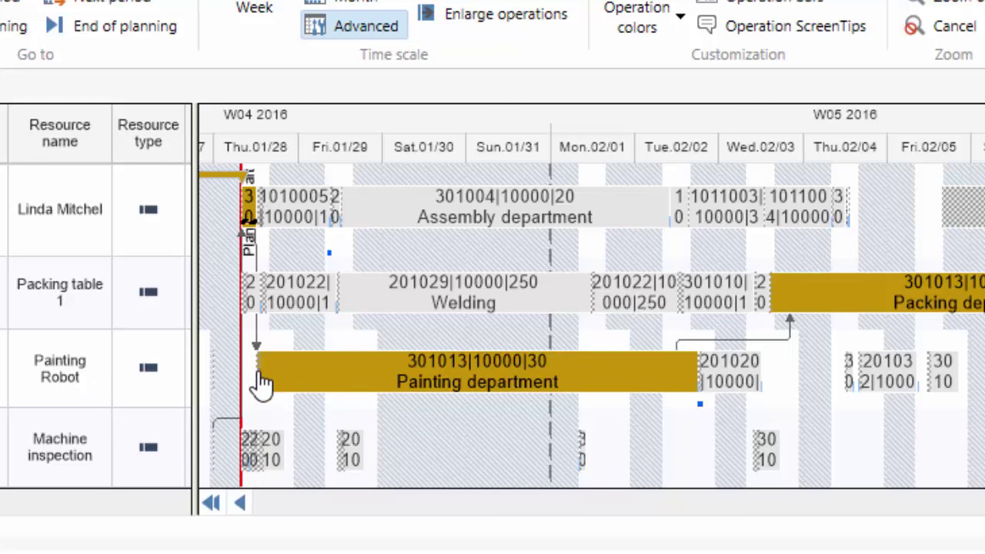
mouse_move(454, 393)
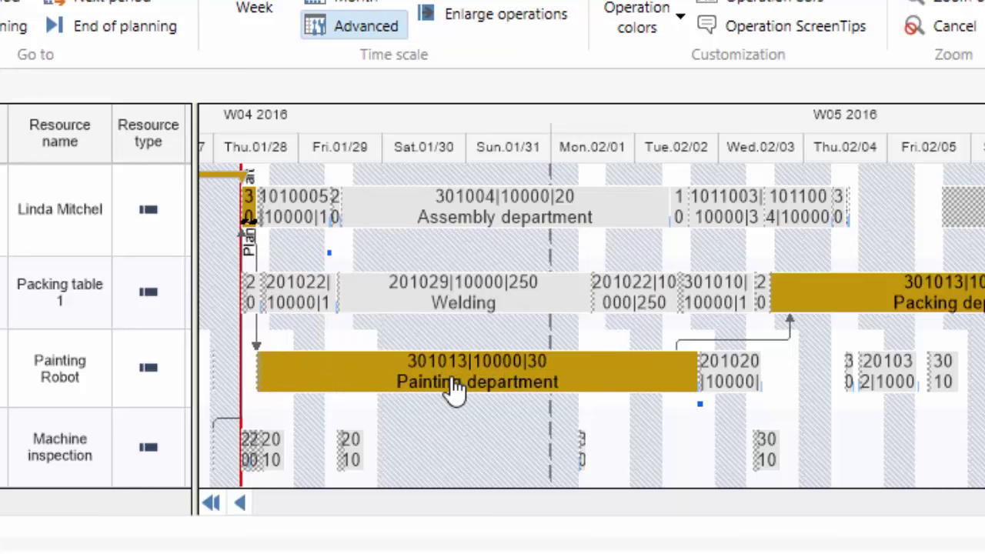
mouse_move(439, 342)
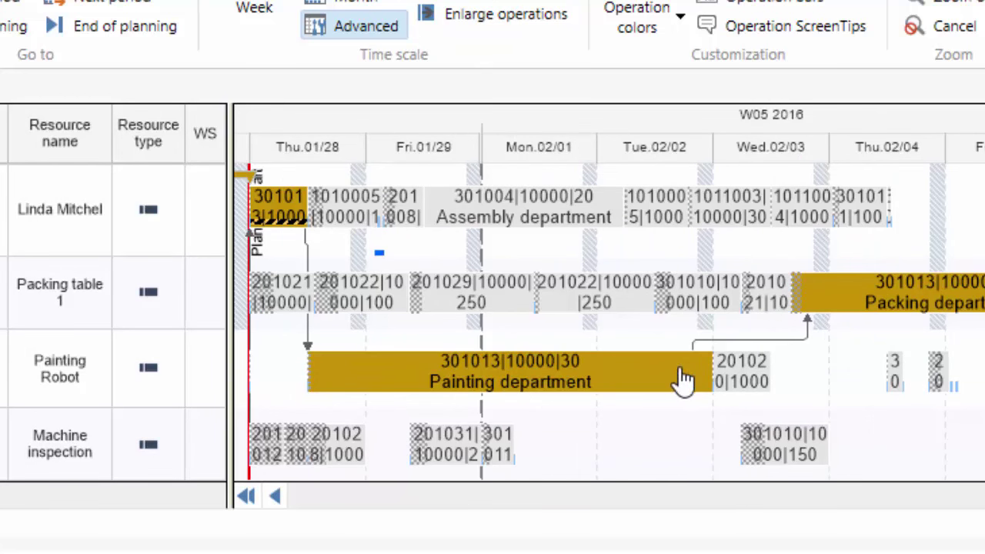
mouse_move(330, 338)
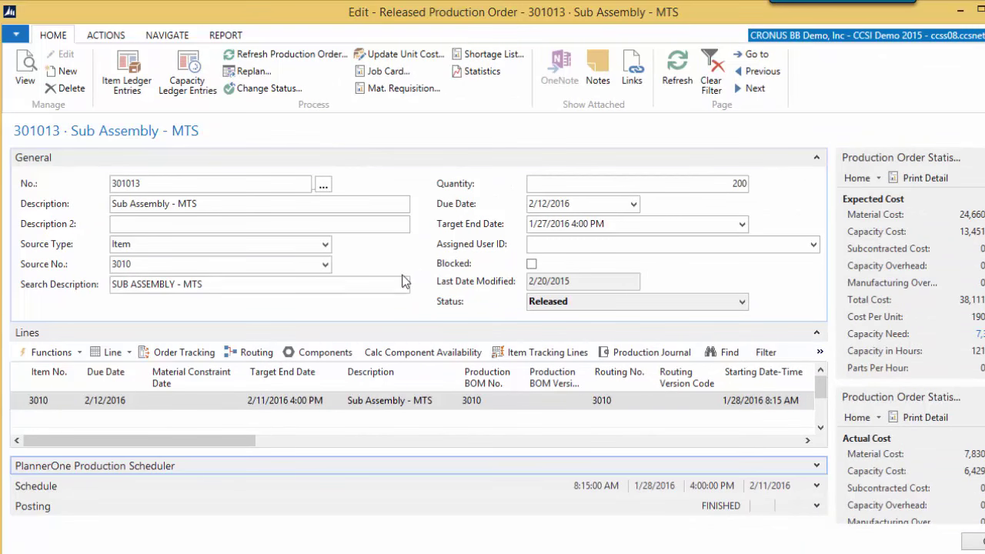
mouse_move(409, 263)
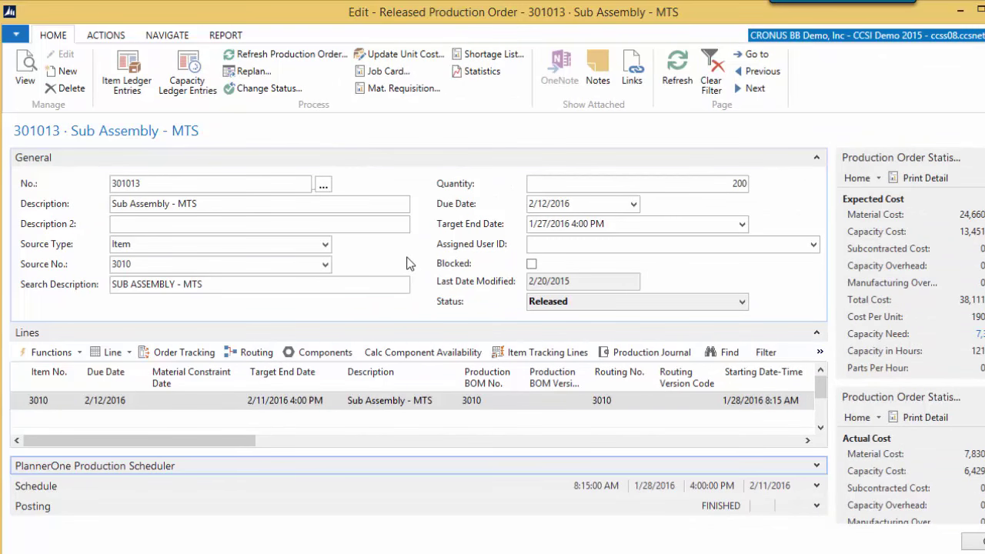
mouse_move(400, 259)
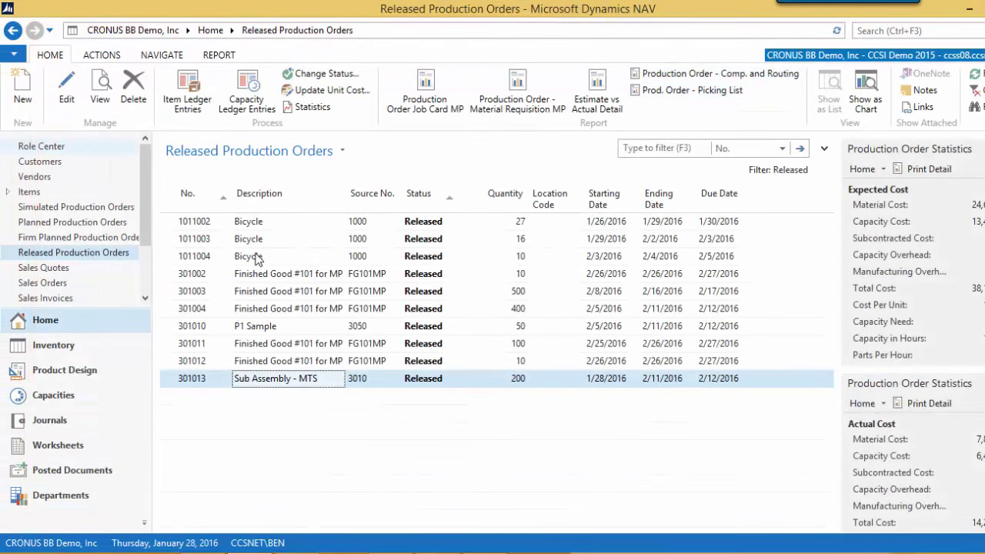
Close the Edit - Released Production Order window, returning to the Released Production Orders list
left_click(77, 238)
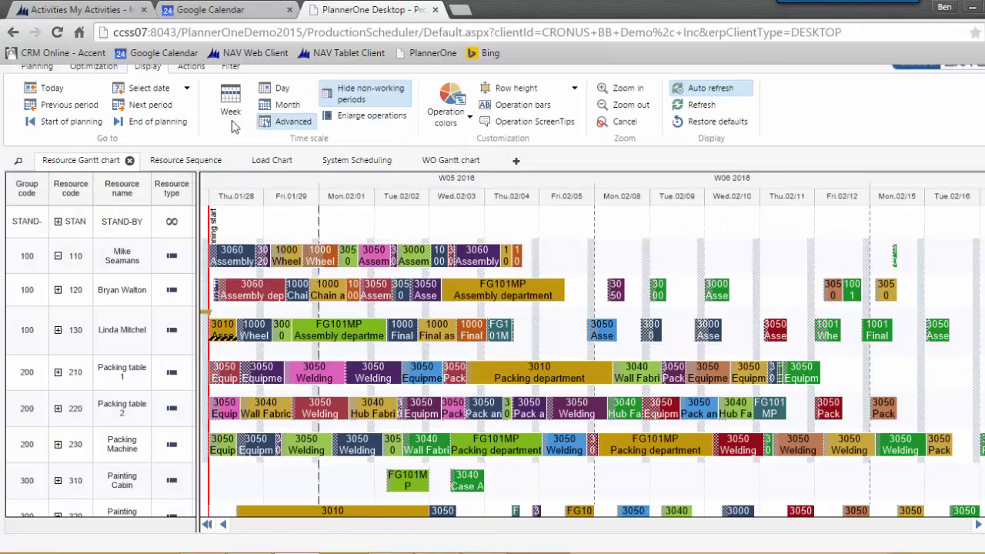
mouse_move(314, 230)
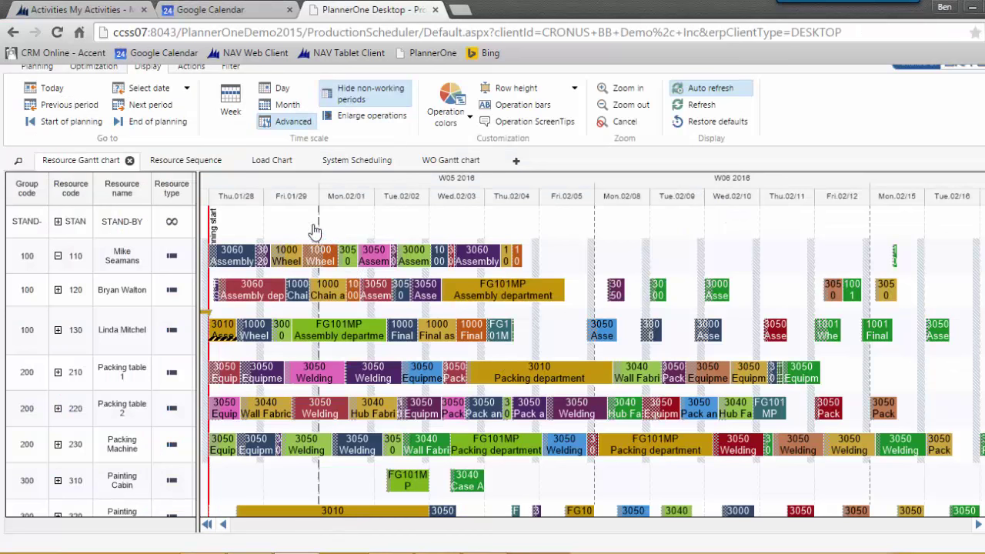
mouse_move(338, 232)
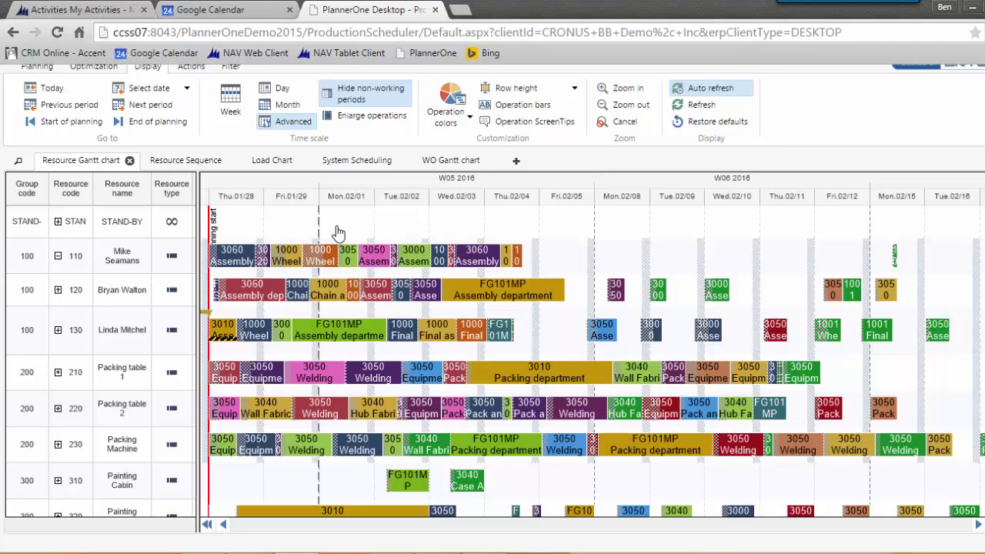
mouse_move(357, 227)
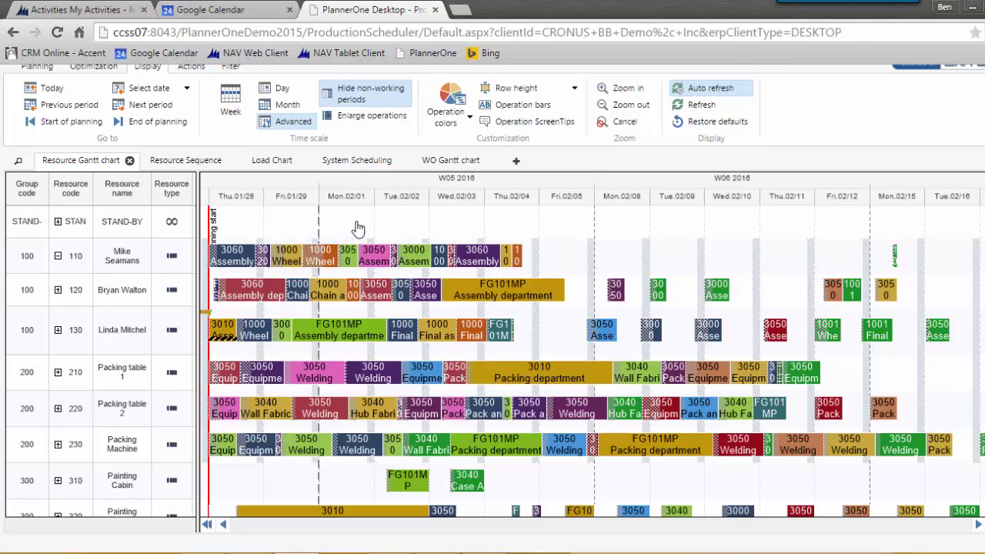
mouse_move(363, 216)
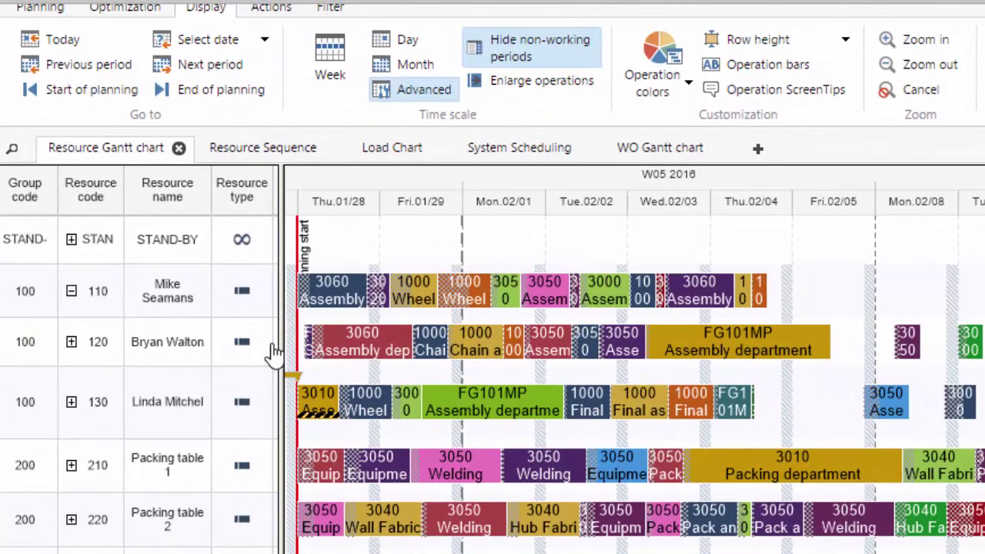
mouse_move(397, 335)
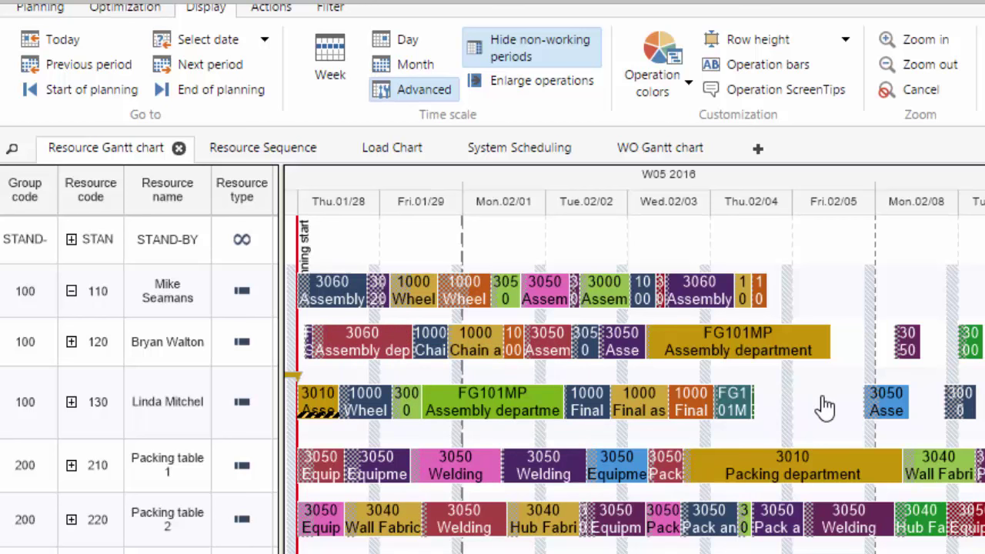
mouse_move(810, 406)
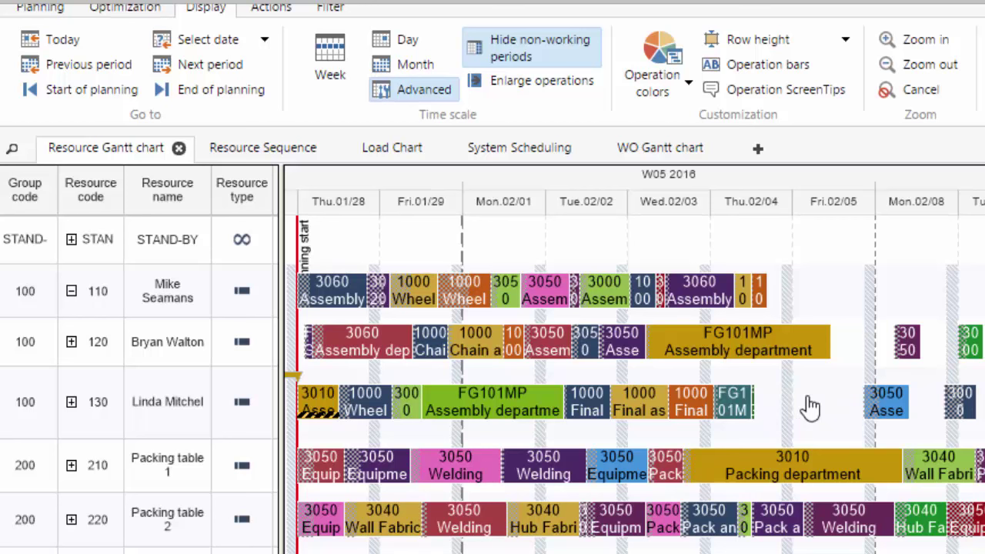
mouse_move(819, 414)
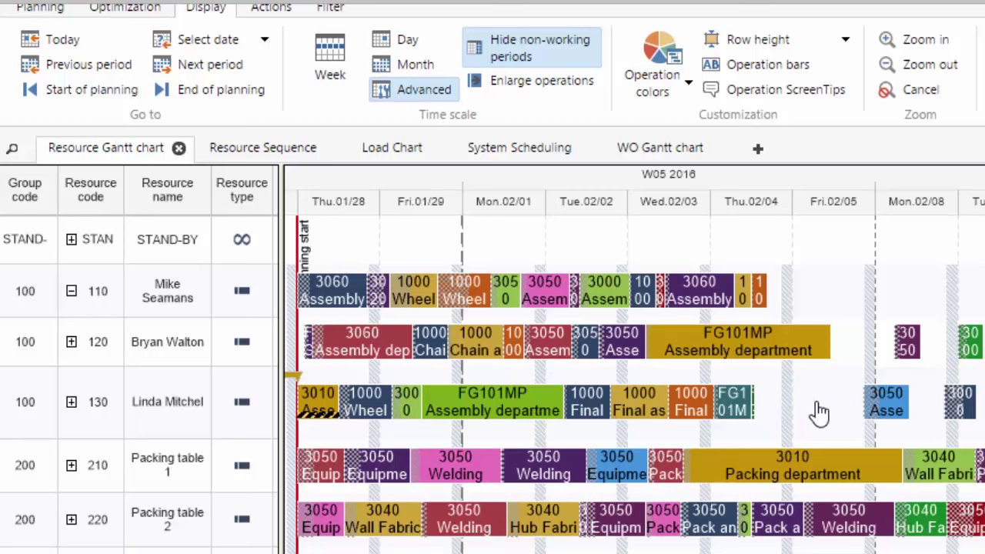
mouse_move(814, 413)
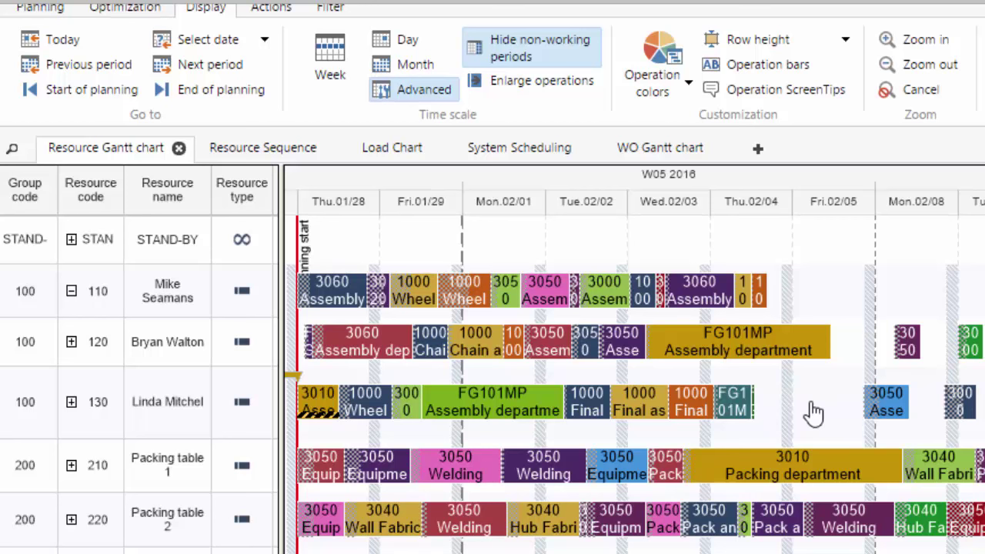
mouse_move(748, 406)
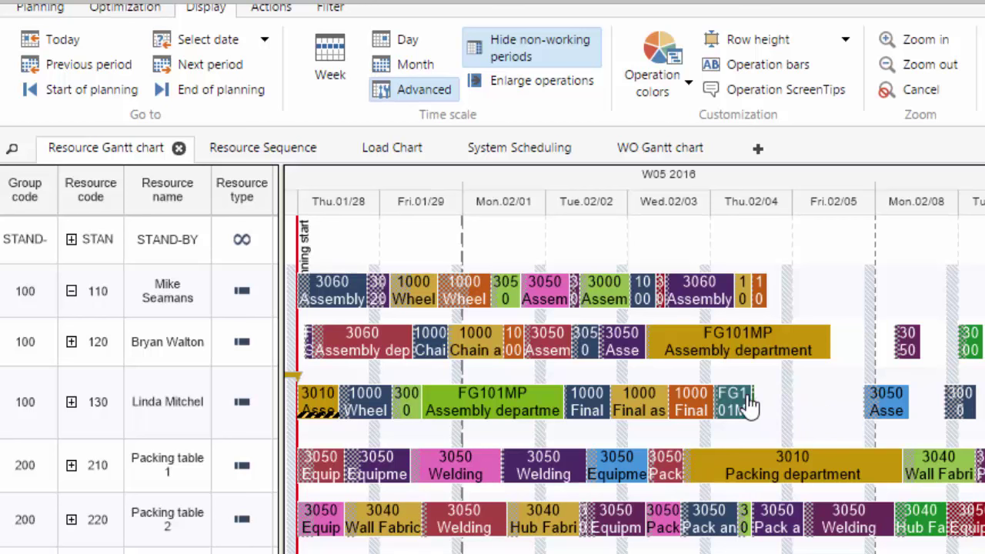
mouse_move(613, 437)
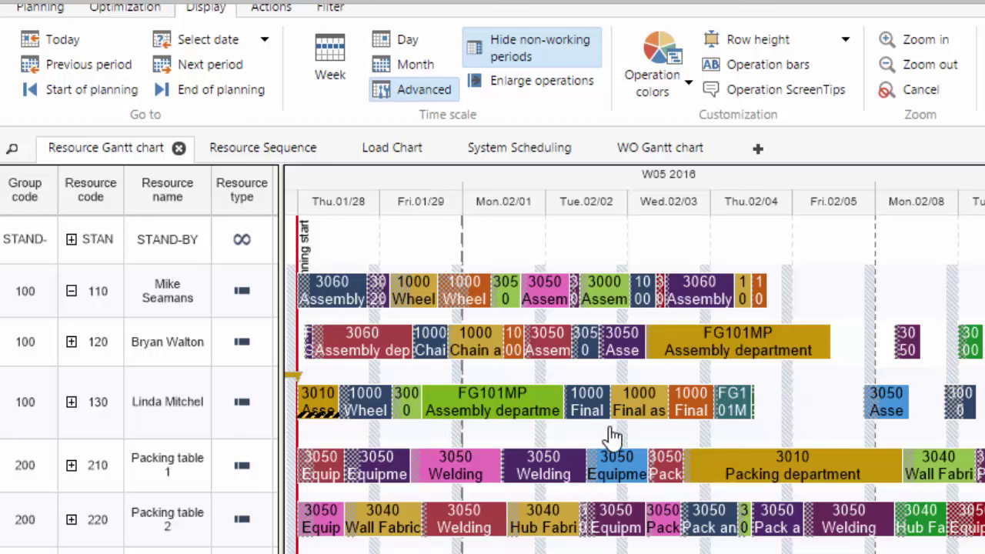
mouse_move(320, 385)
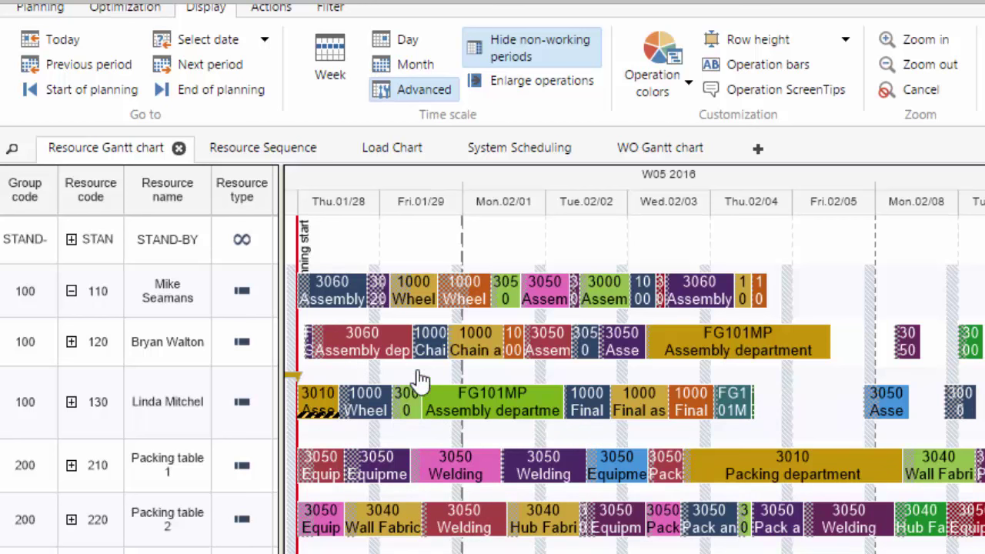
mouse_move(813, 327)
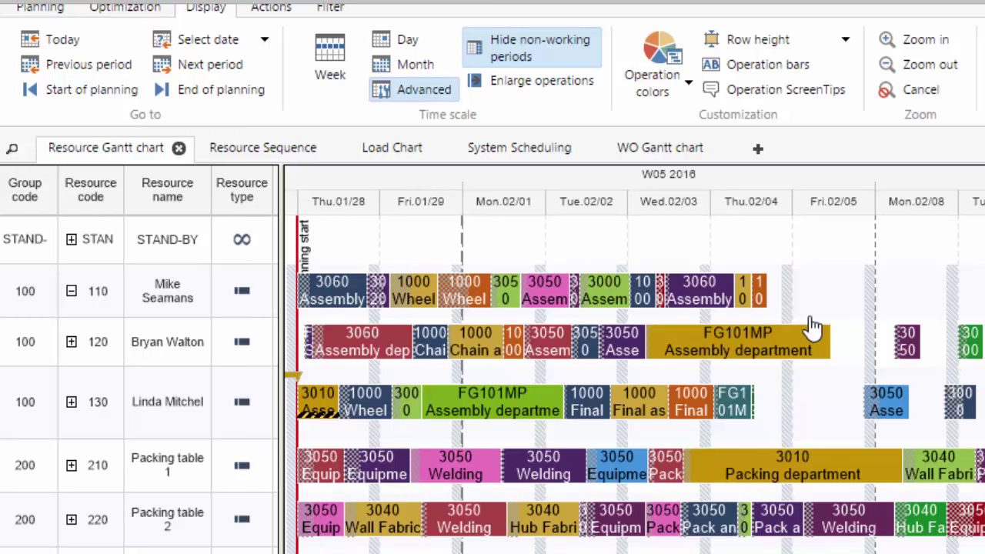
mouse_move(838, 291)
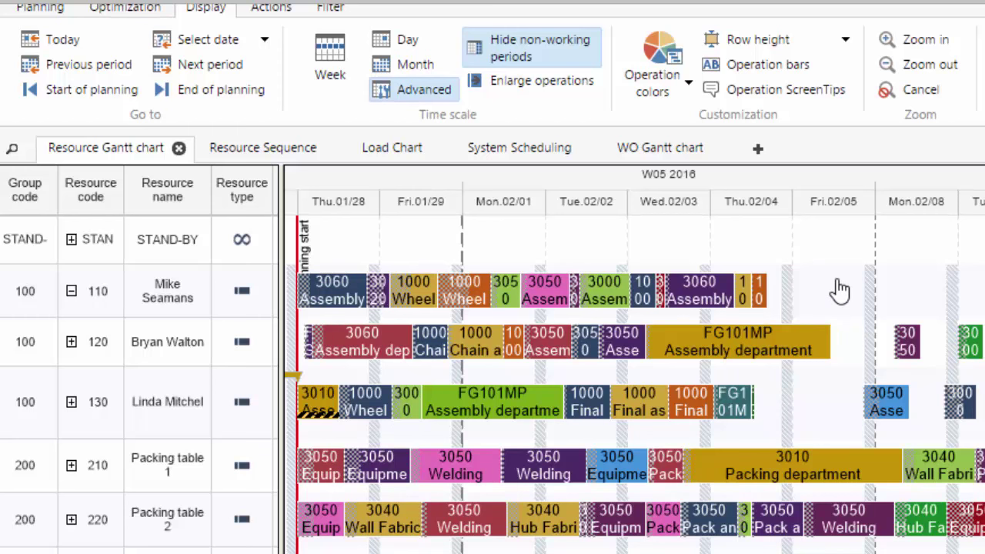
mouse_move(828, 299)
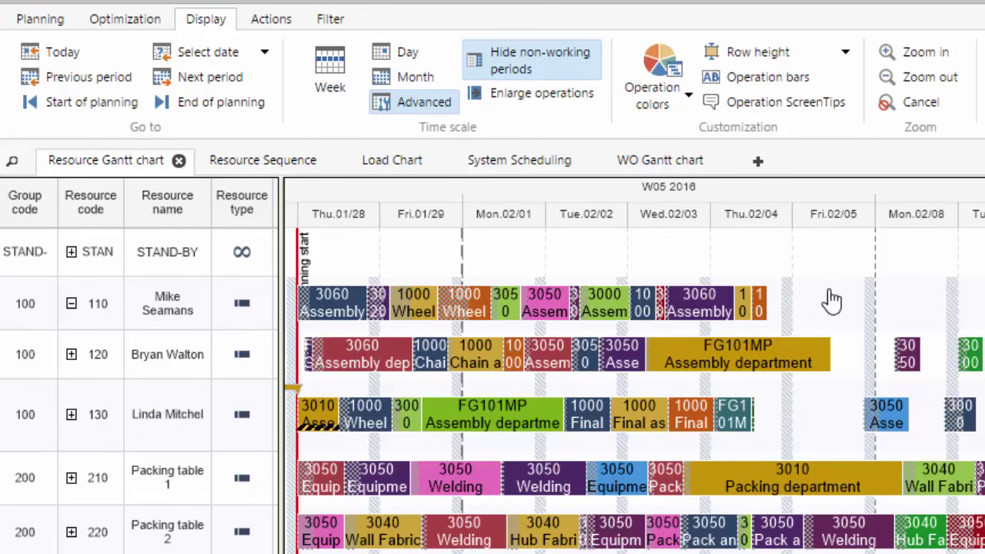
mouse_move(808, 278)
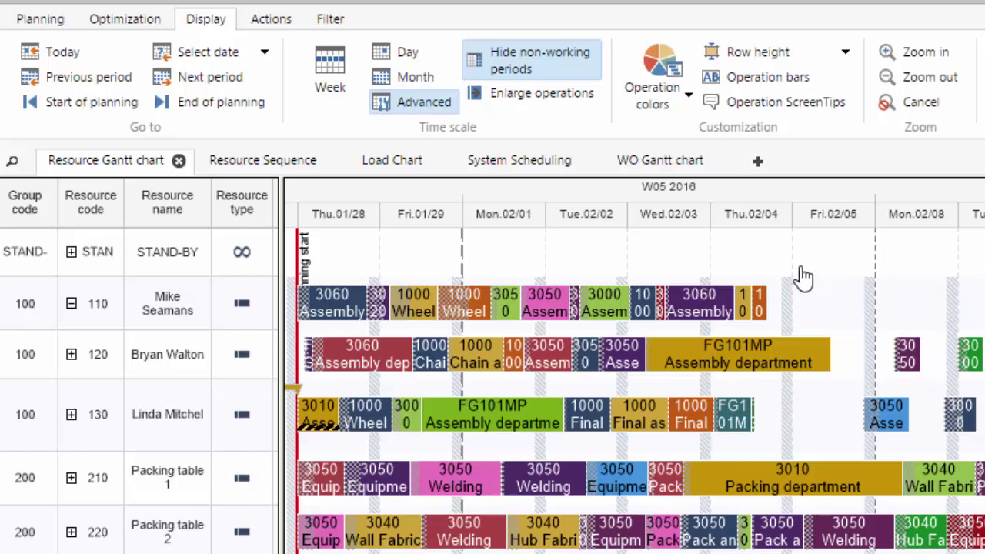
mouse_move(829, 530)
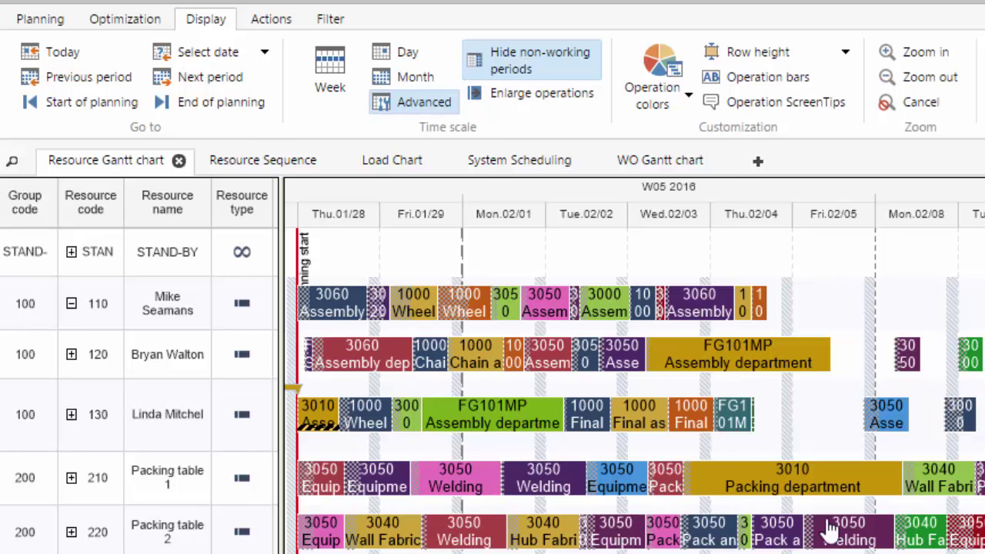
mouse_move(711, 462)
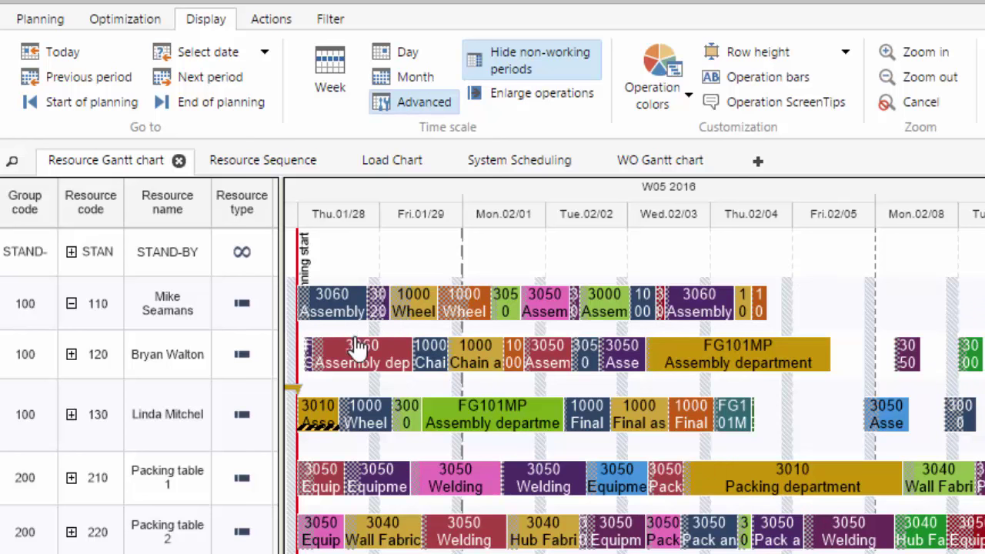
mouse_move(345, 341)
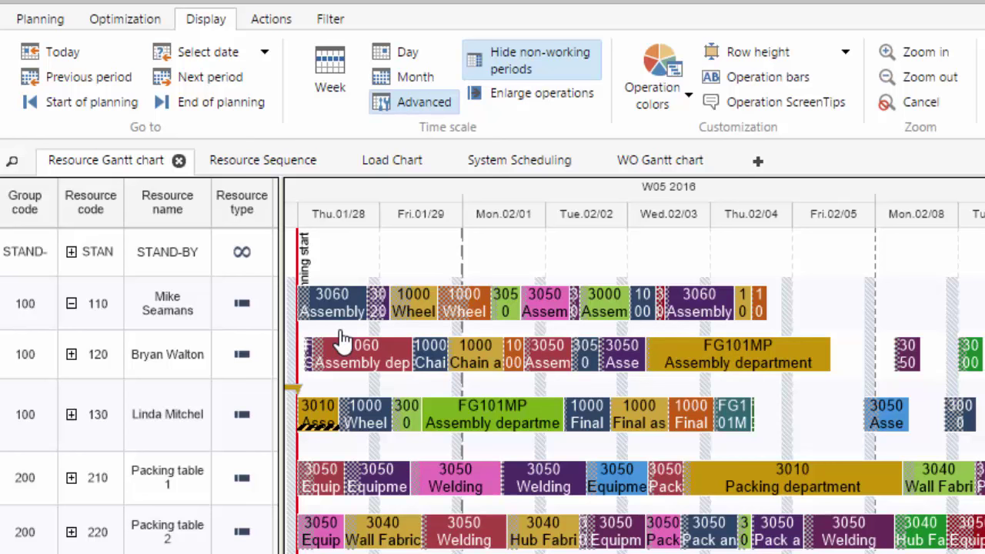
mouse_move(141, 317)
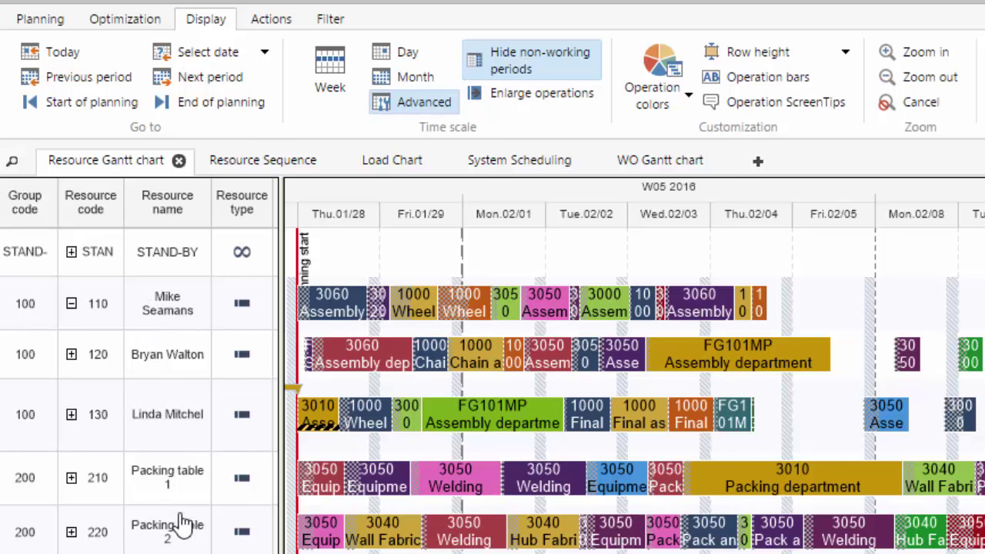
mouse_move(483, 323)
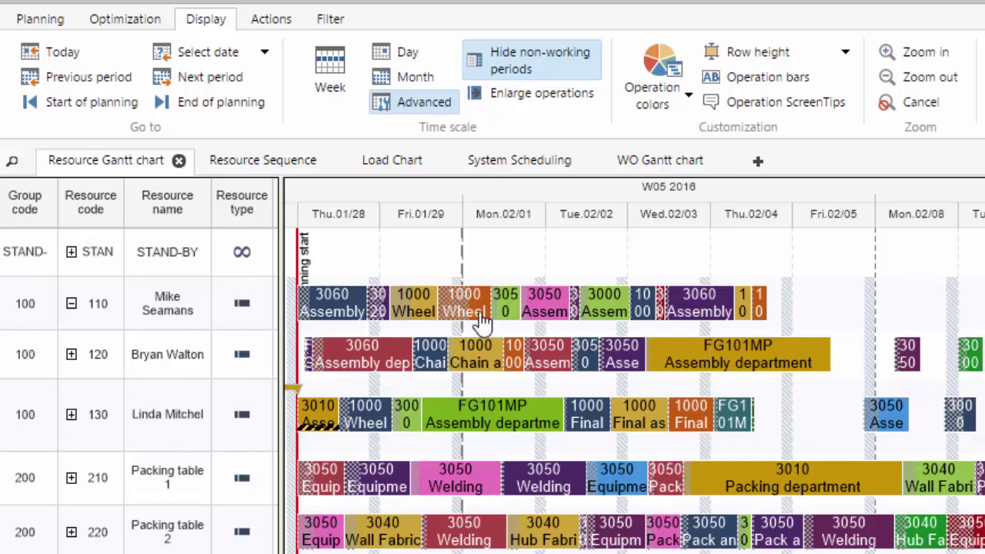
mouse_move(191, 323)
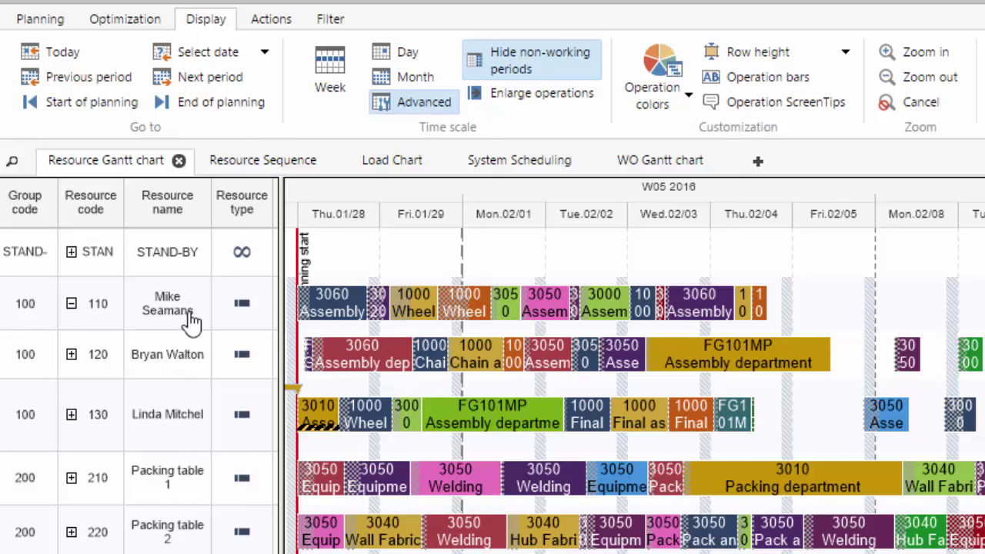
mouse_move(27, 360)
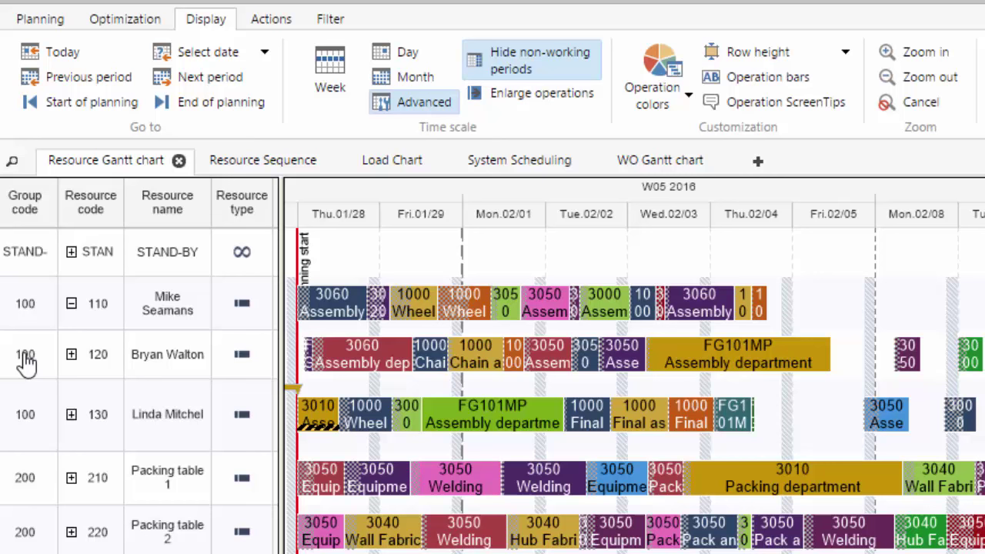
mouse_move(52, 363)
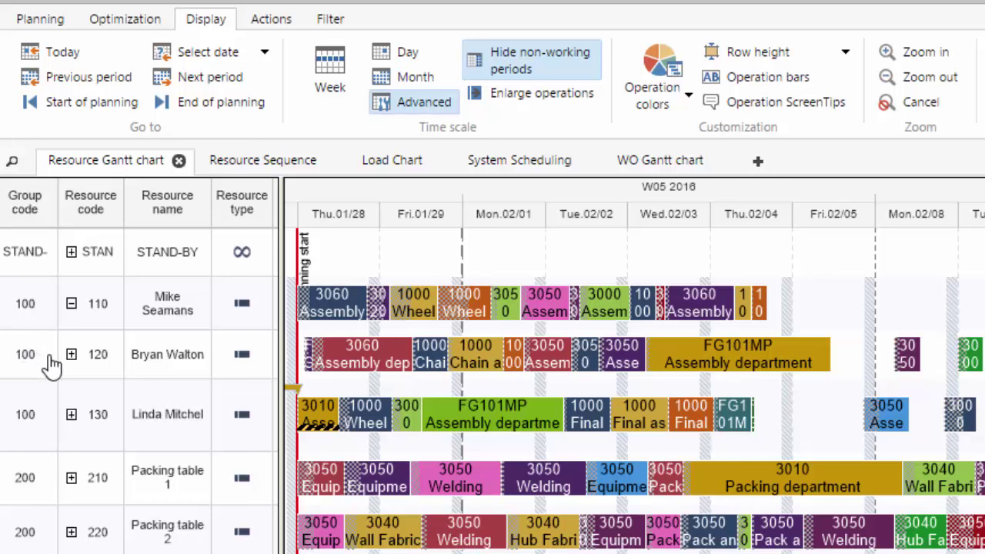
mouse_move(34, 400)
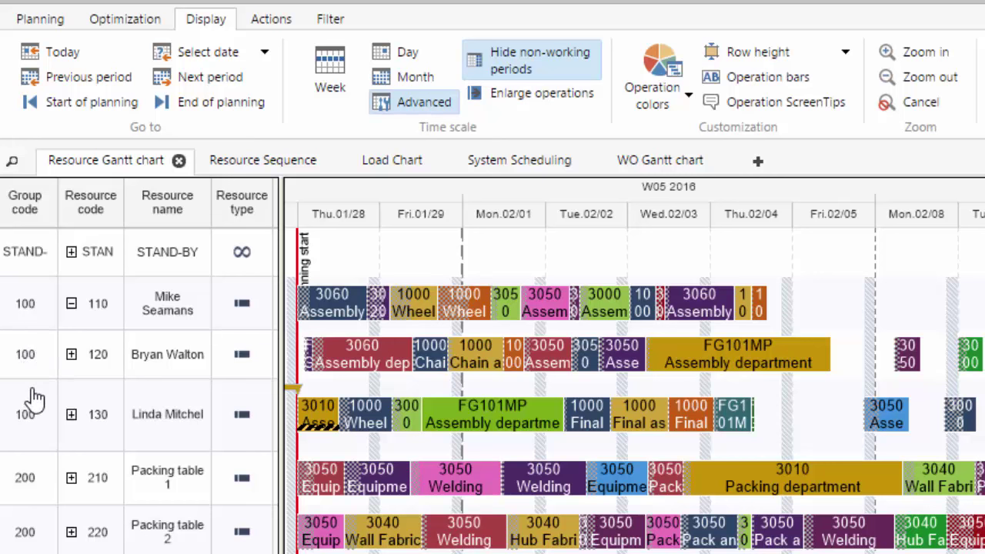
mouse_move(39, 374)
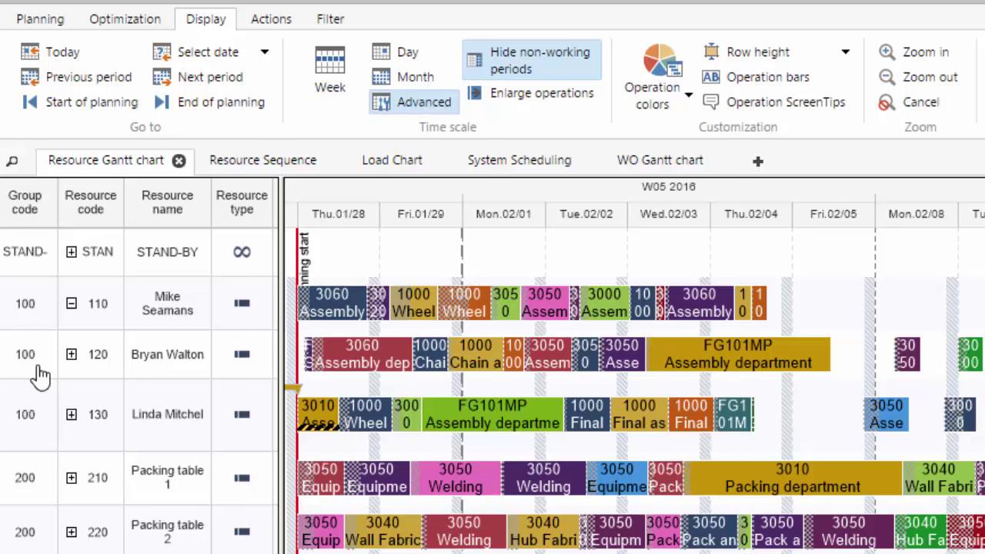
mouse_move(178, 362)
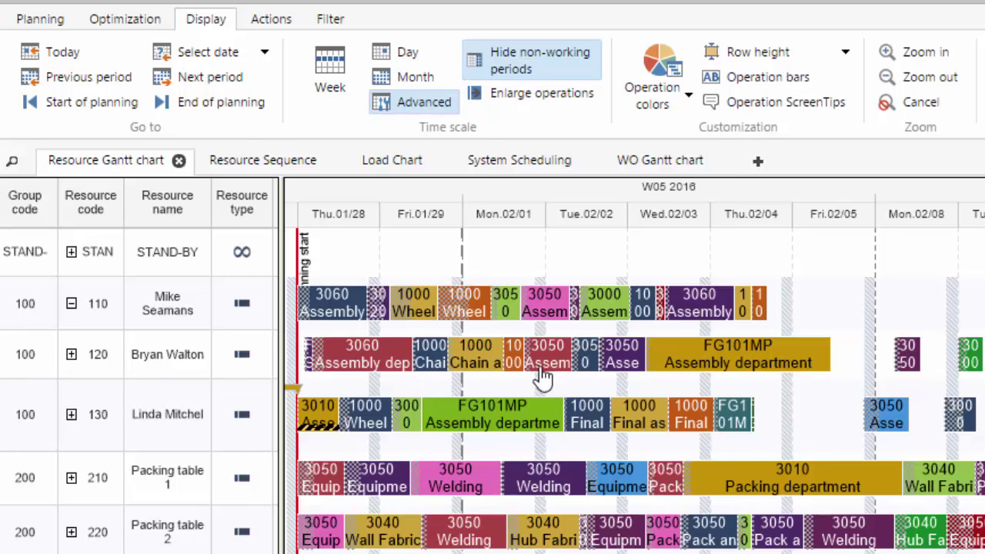
mouse_move(548, 338)
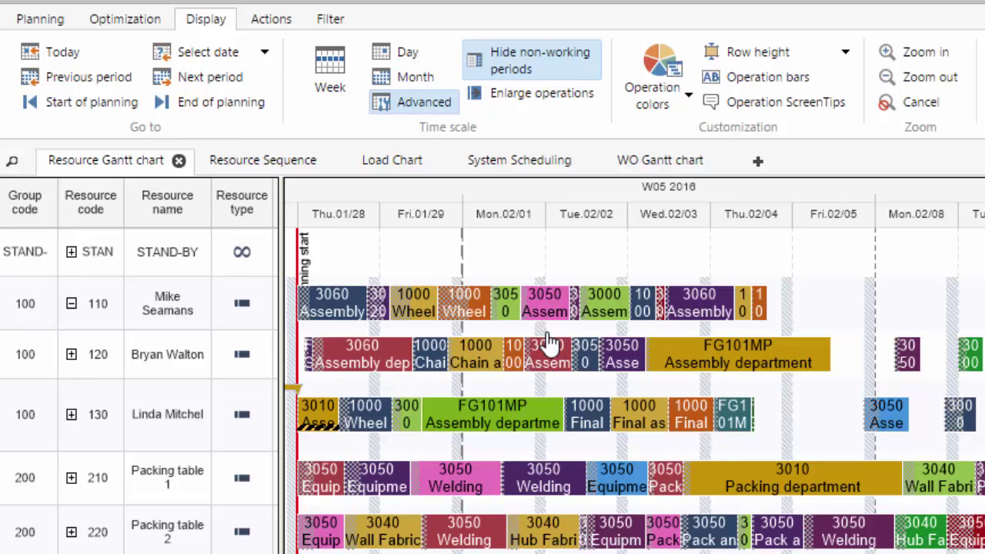
mouse_move(447, 191)
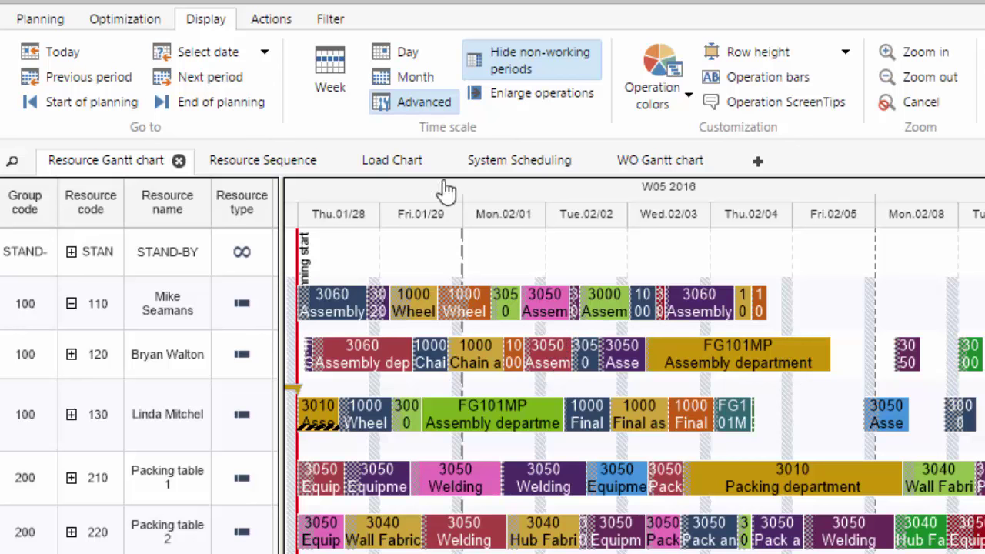
Show the Actions ribbon commands for moving operations
left_click(271, 18)
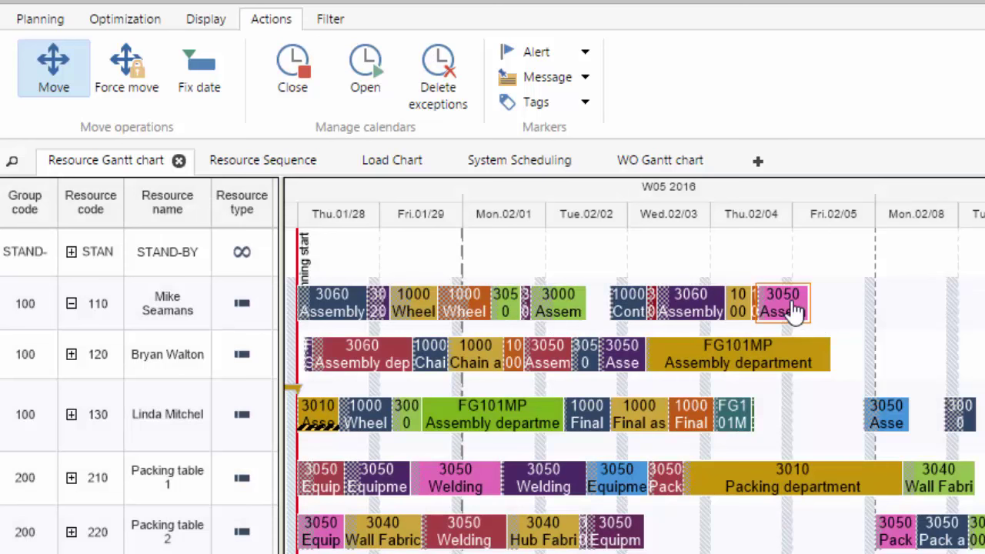
mouse_move(801, 318)
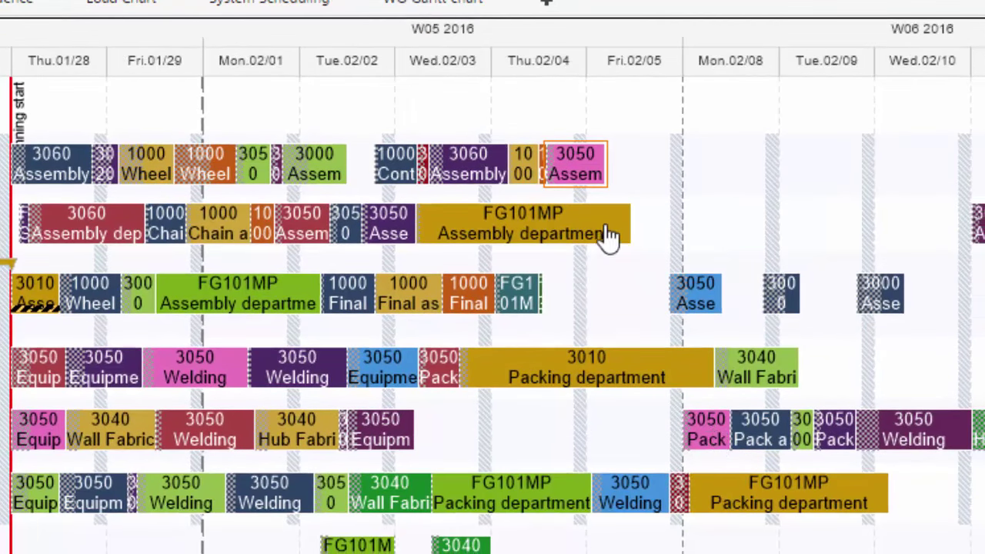
mouse_move(500, 177)
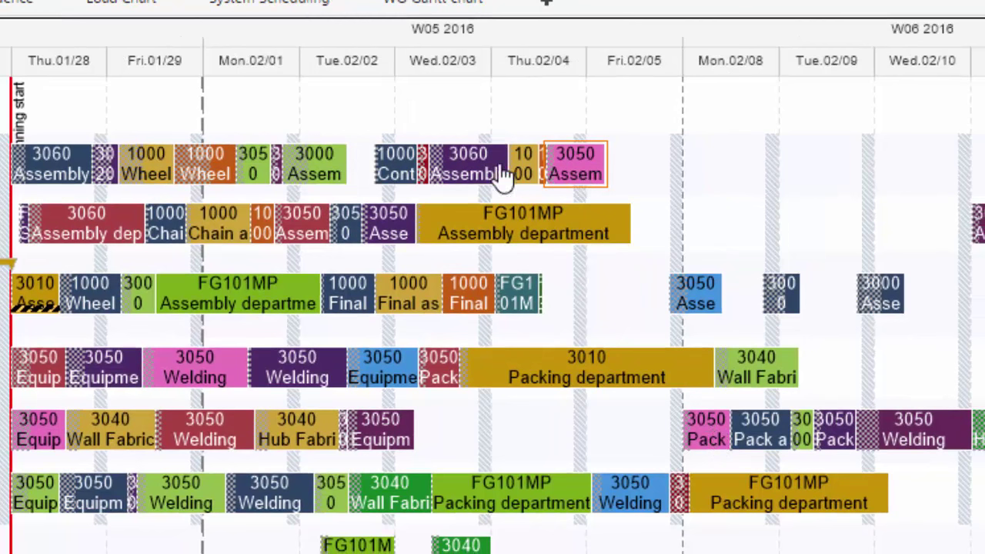
mouse_move(711, 429)
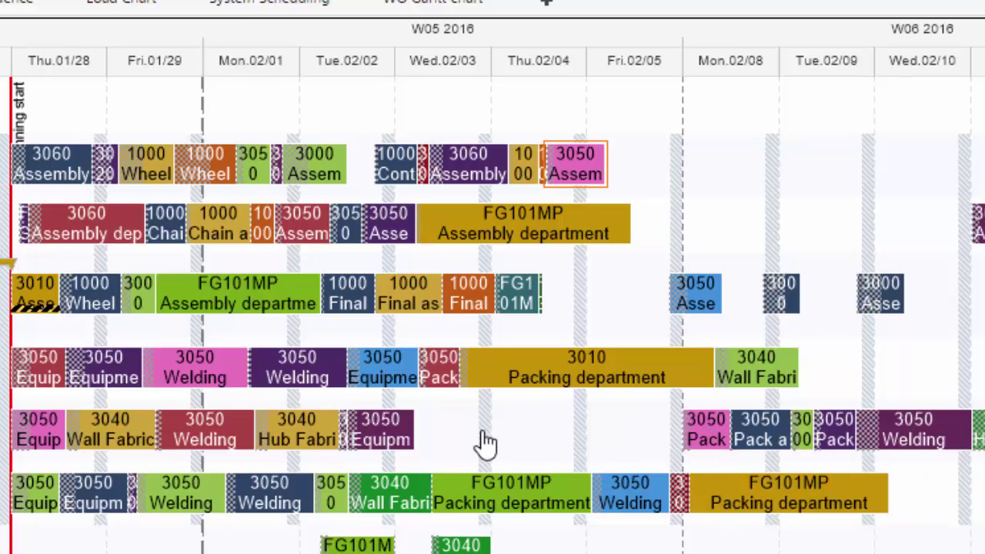
mouse_move(594, 445)
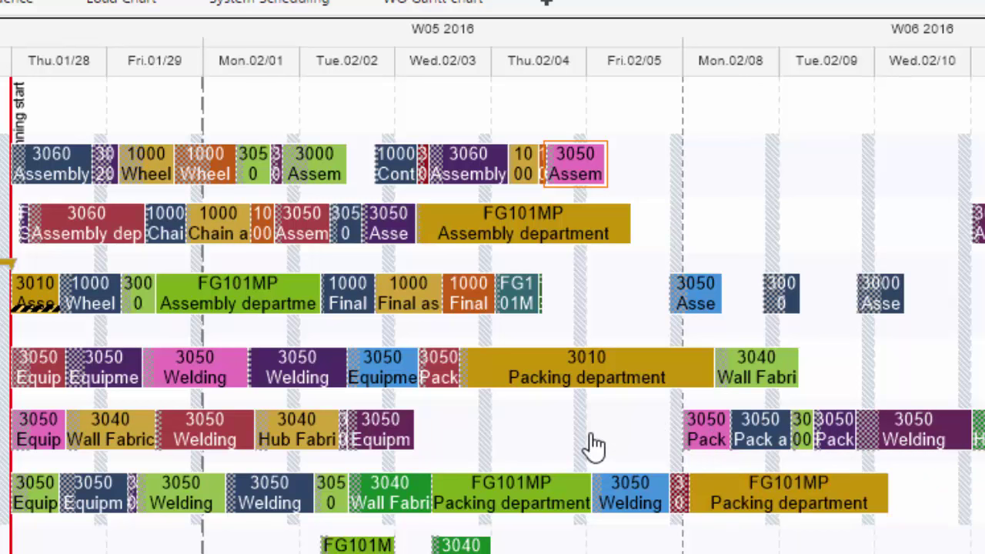
mouse_move(191, 445)
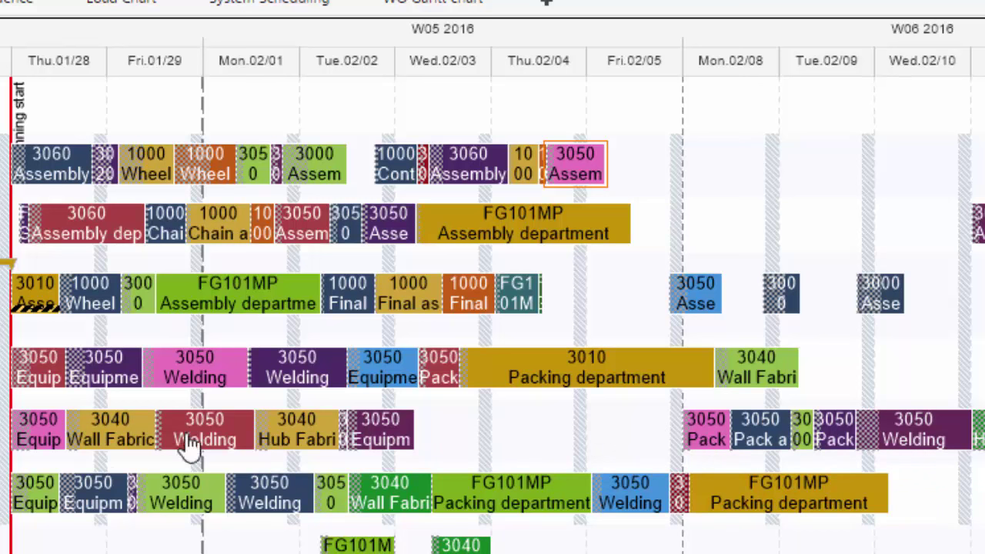
mouse_move(781, 443)
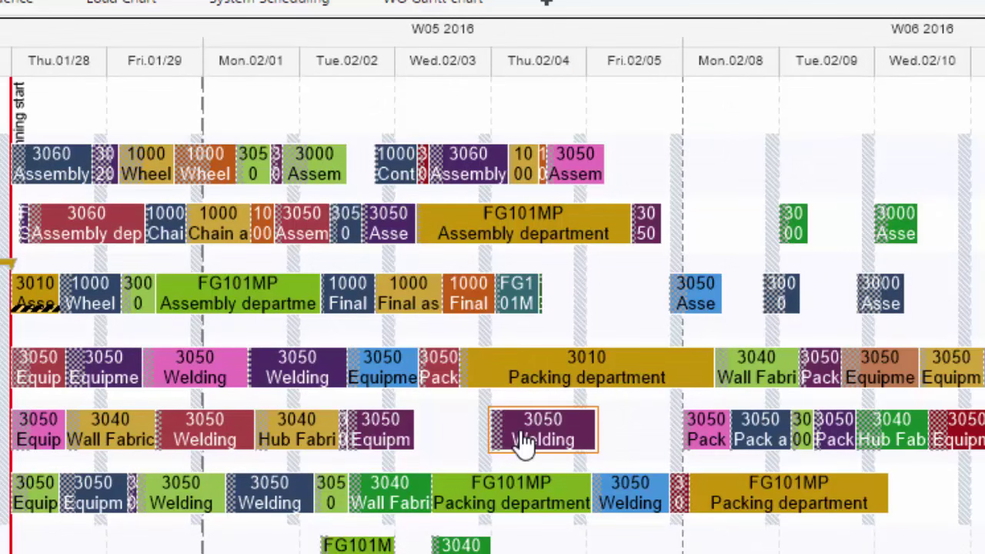
mouse_move(612, 223)
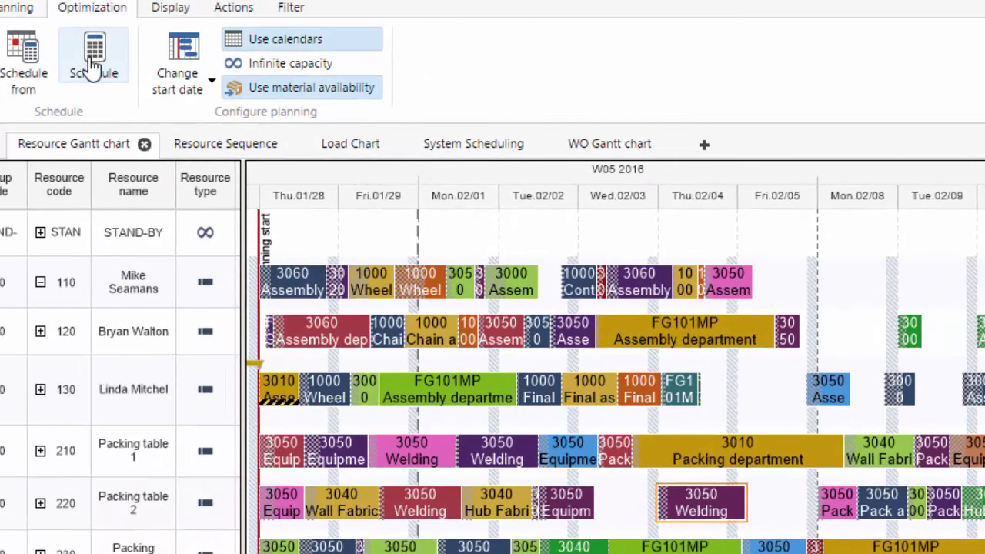
left_click(94, 54)
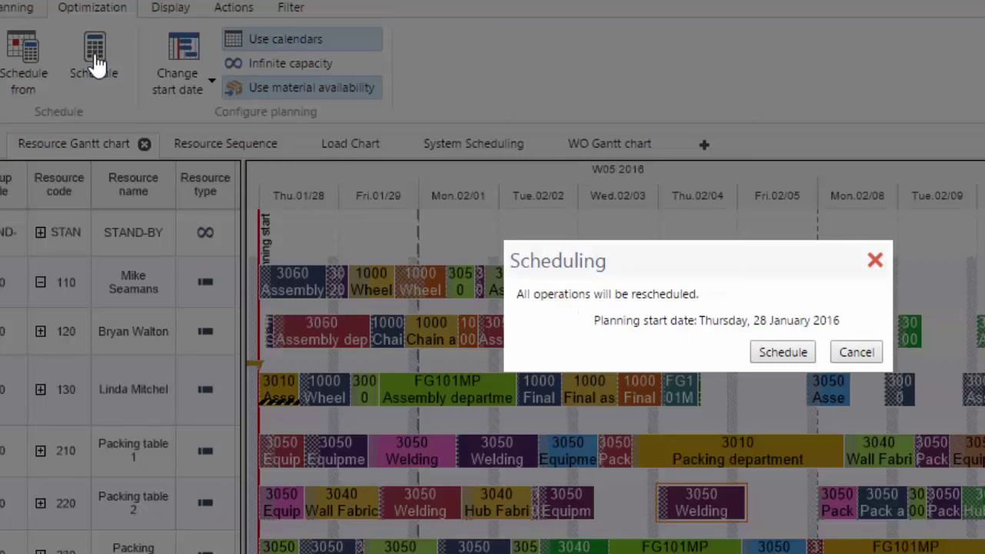
left_click(782, 351)
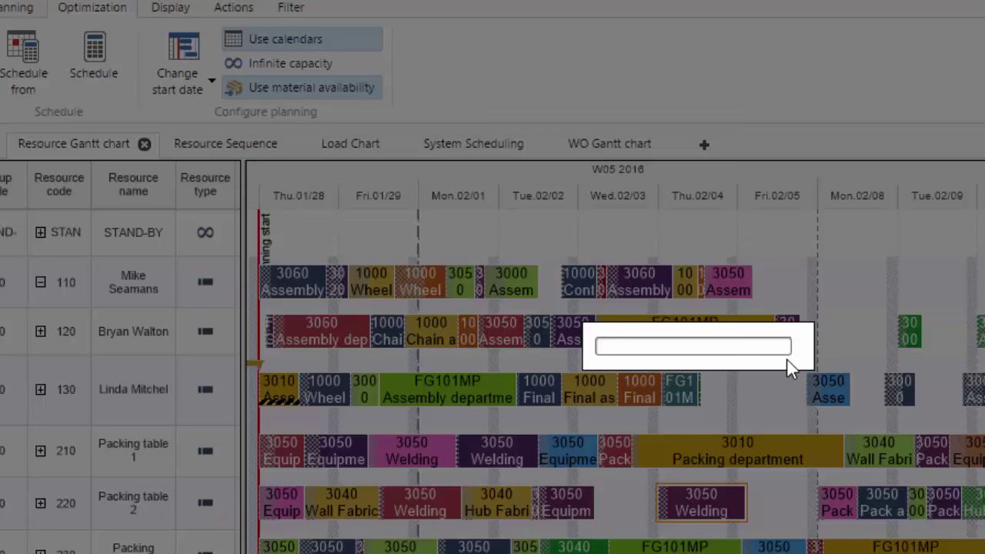
left_click(94, 58)
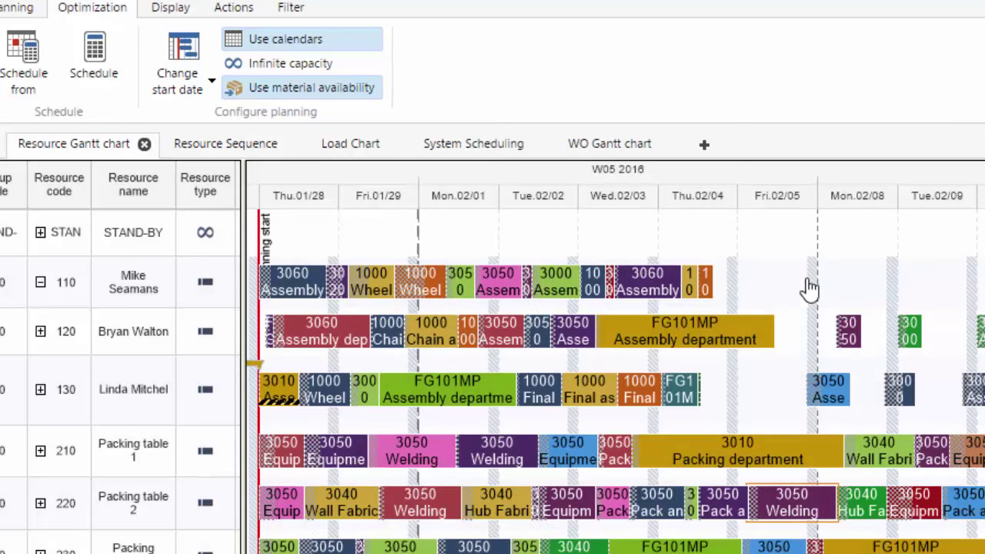
mouse_move(797, 249)
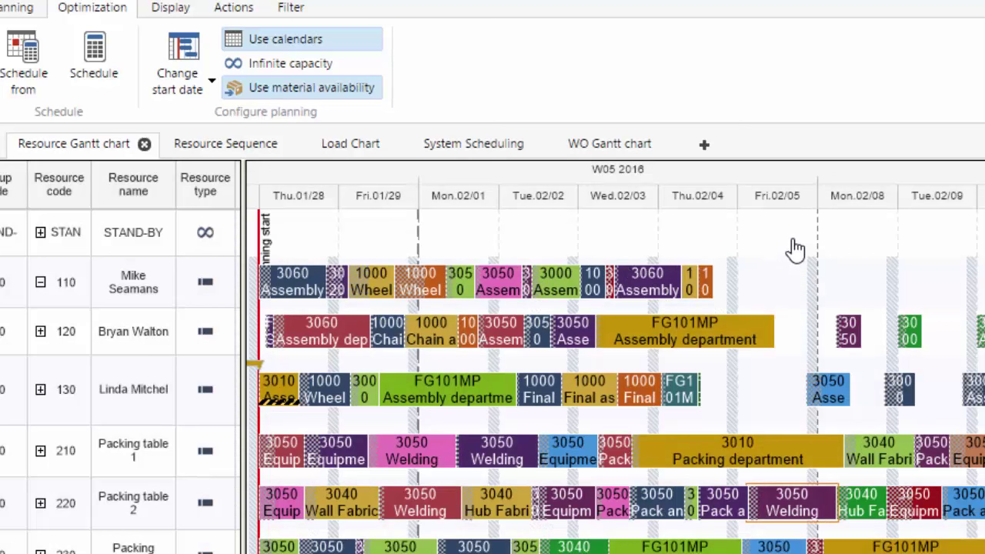
mouse_move(776, 237)
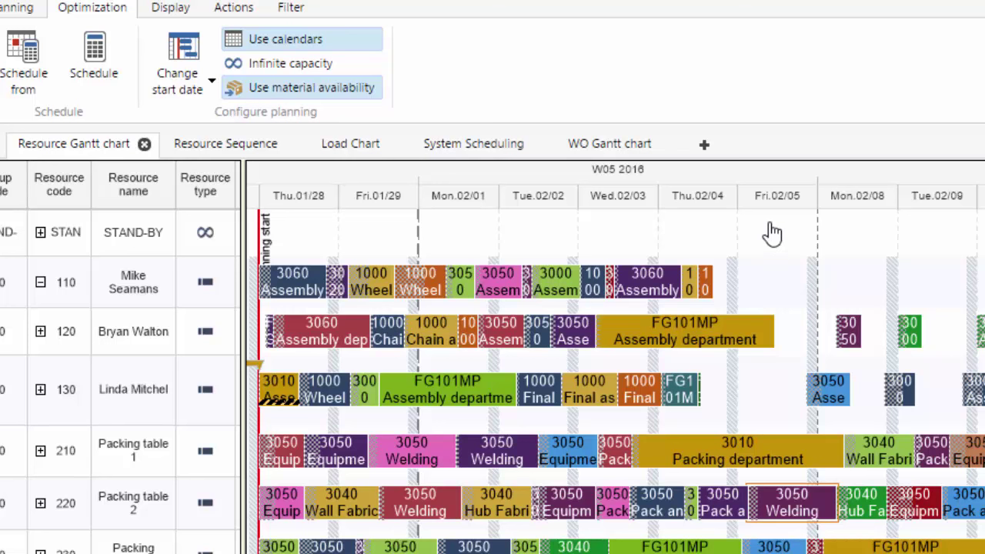
mouse_move(767, 237)
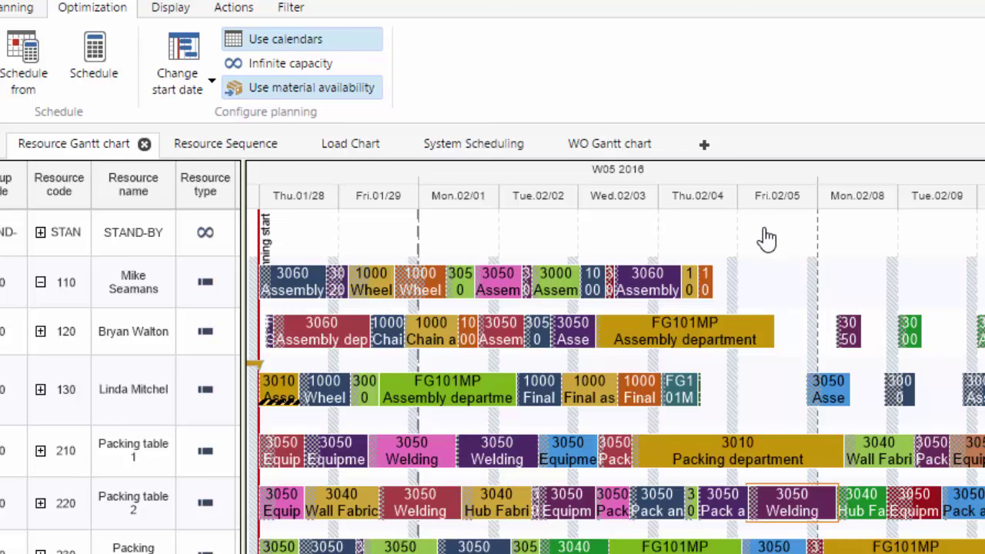
mouse_move(772, 240)
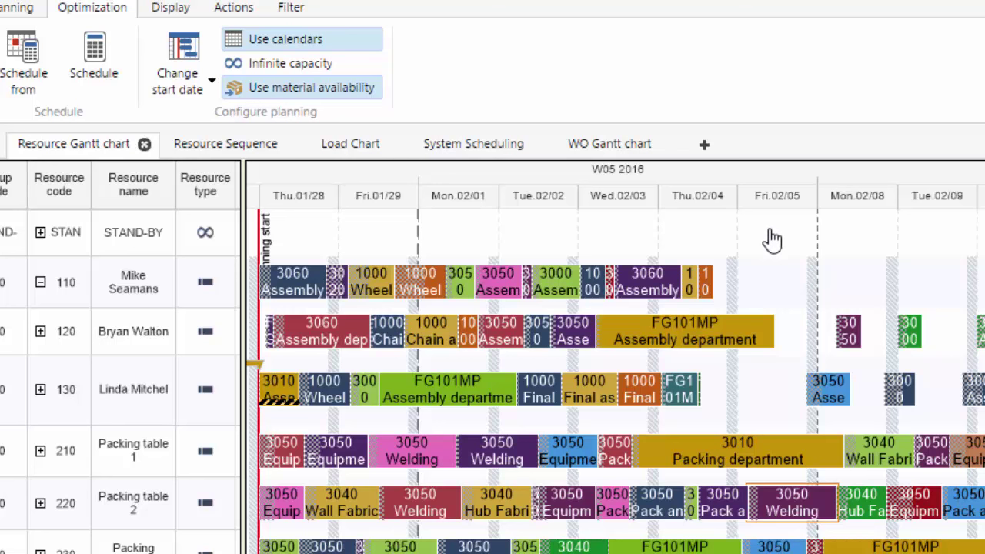
mouse_move(778, 234)
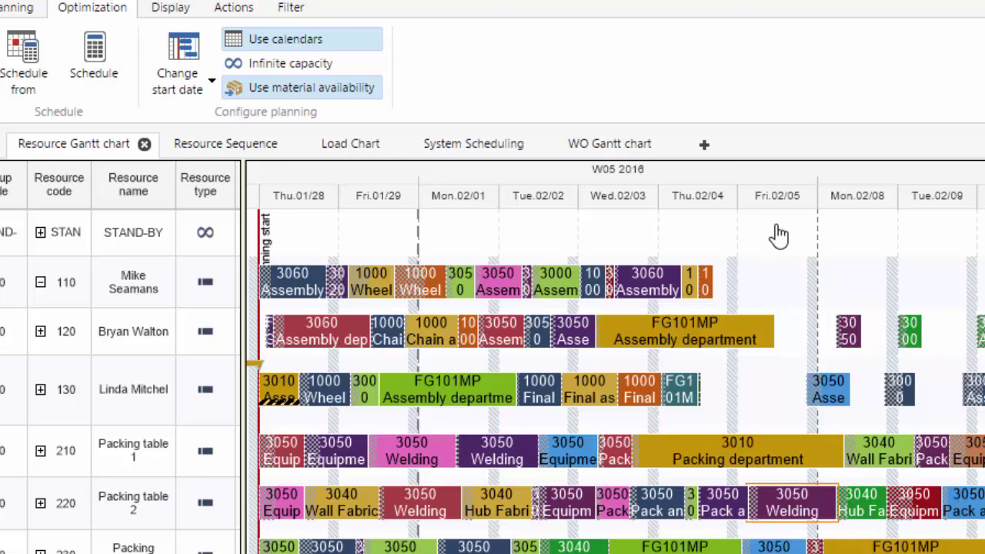
mouse_move(782, 237)
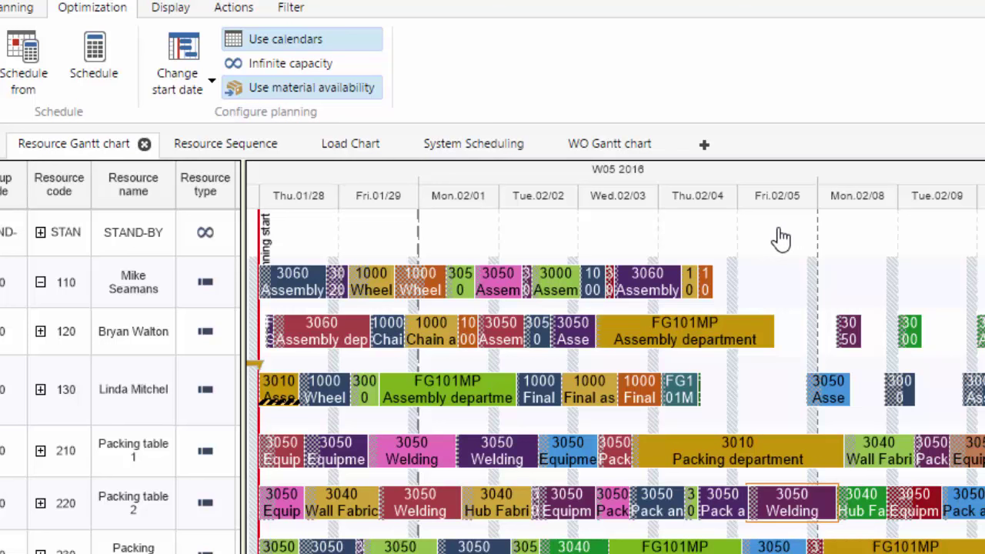
mouse_move(765, 240)
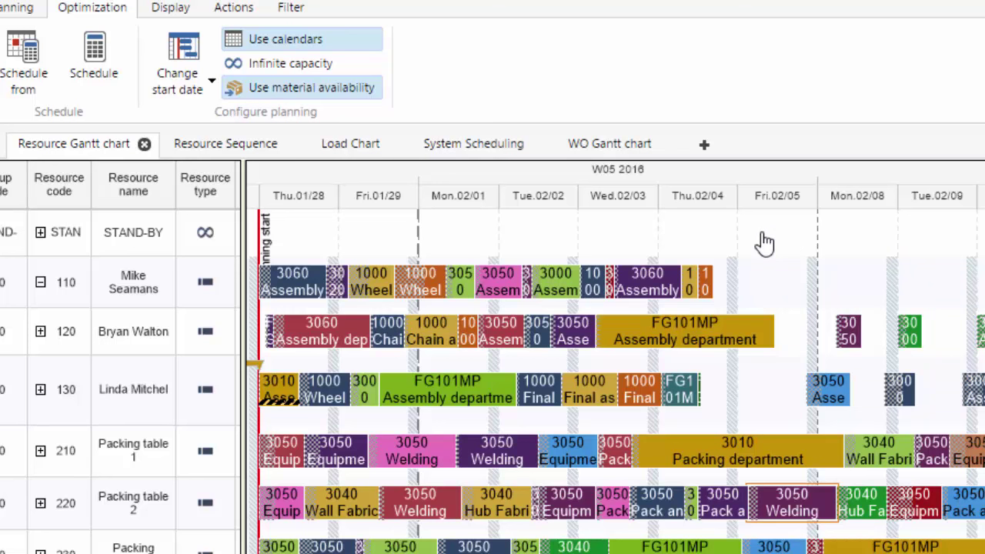
mouse_move(388, 489)
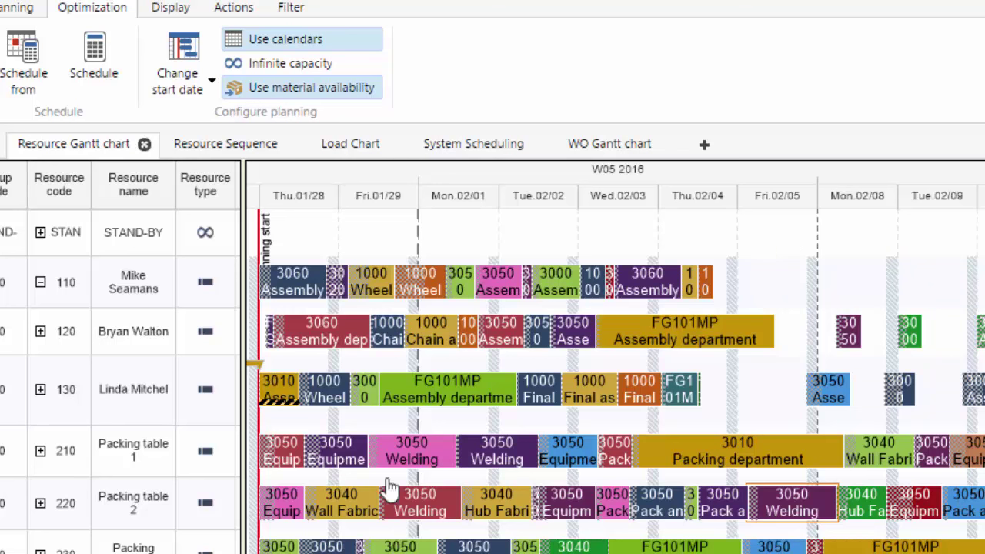
mouse_move(751, 428)
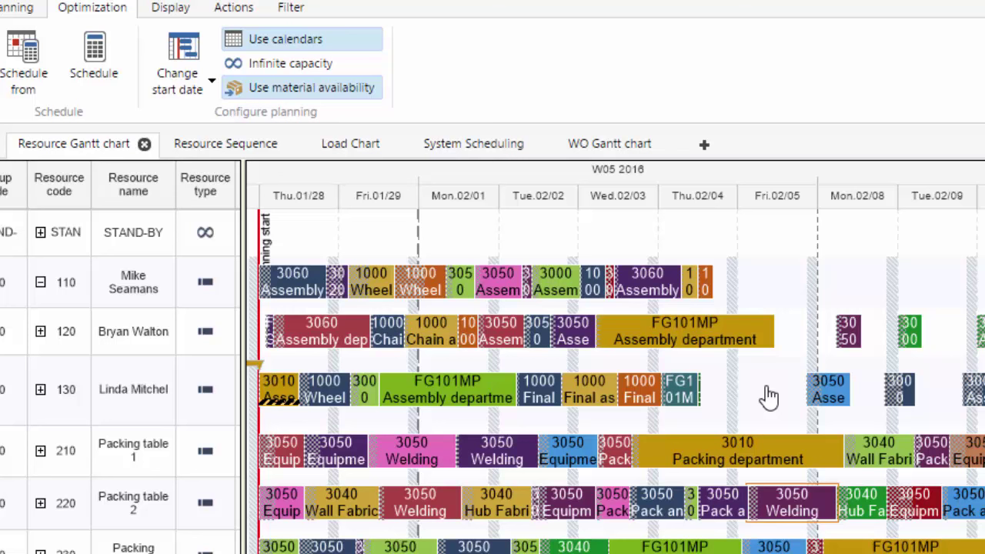
mouse_move(755, 388)
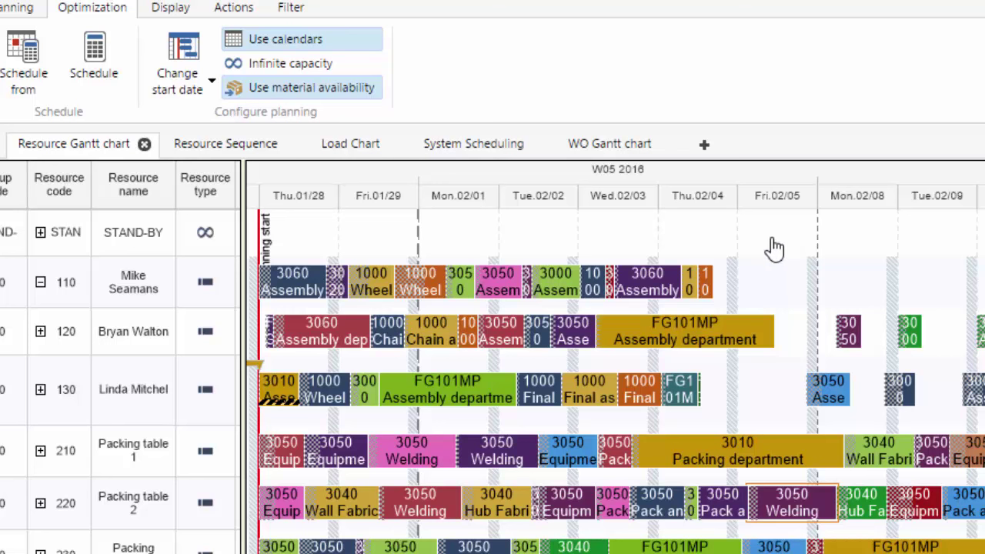
mouse_move(781, 269)
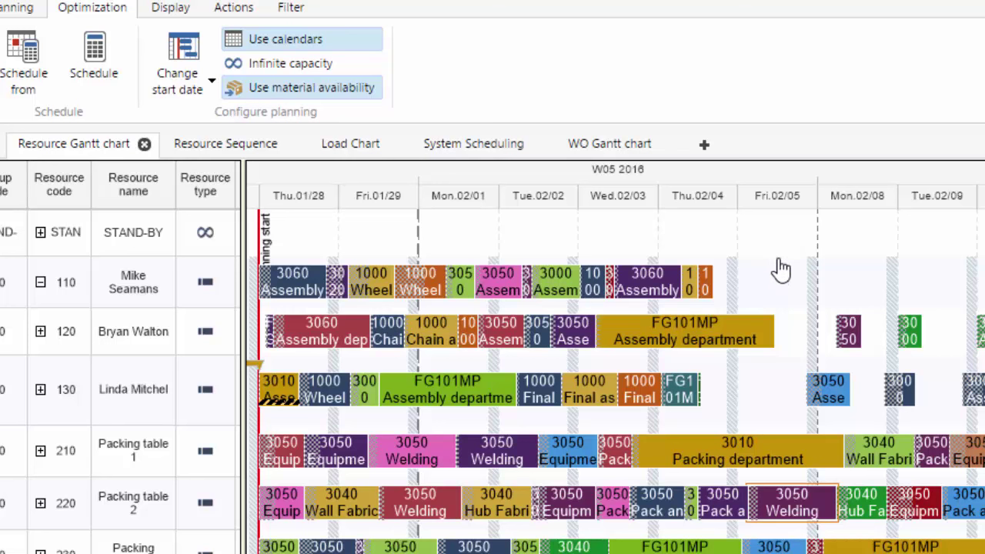
mouse_move(777, 273)
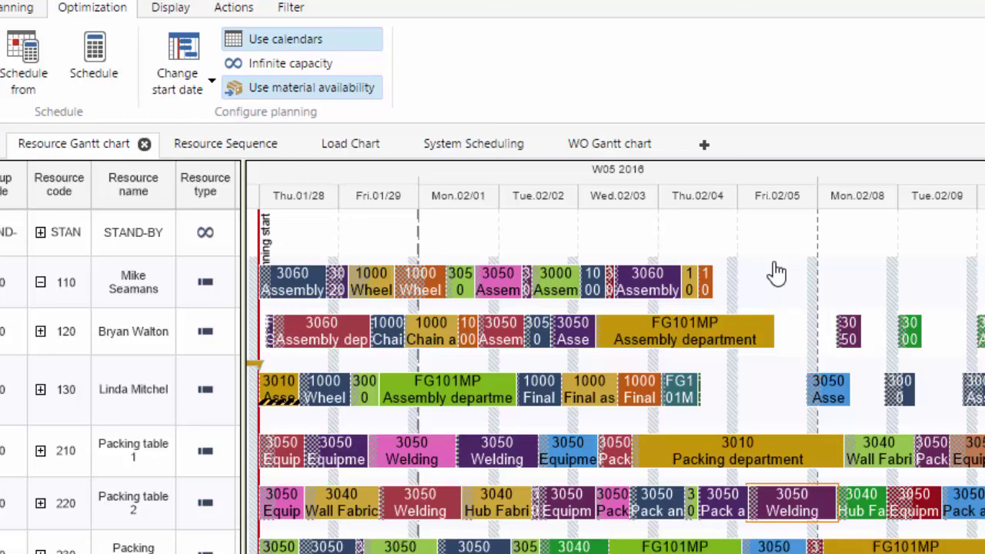
mouse_move(723, 454)
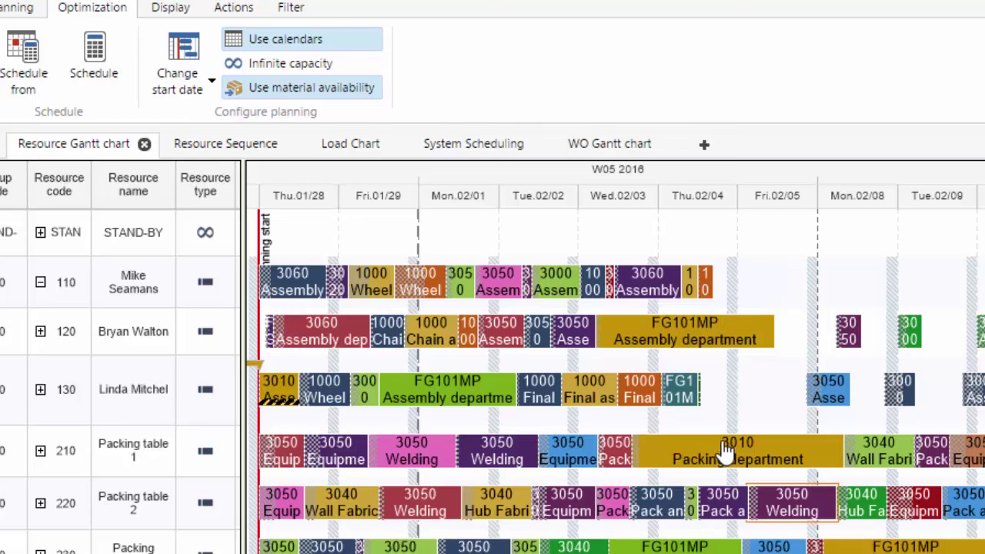
mouse_move(773, 400)
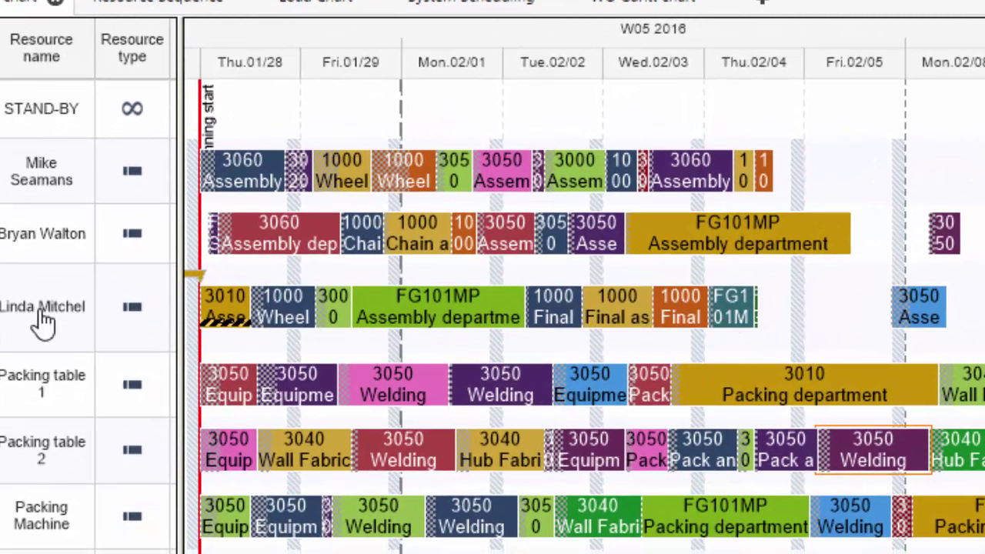
mouse_move(847, 80)
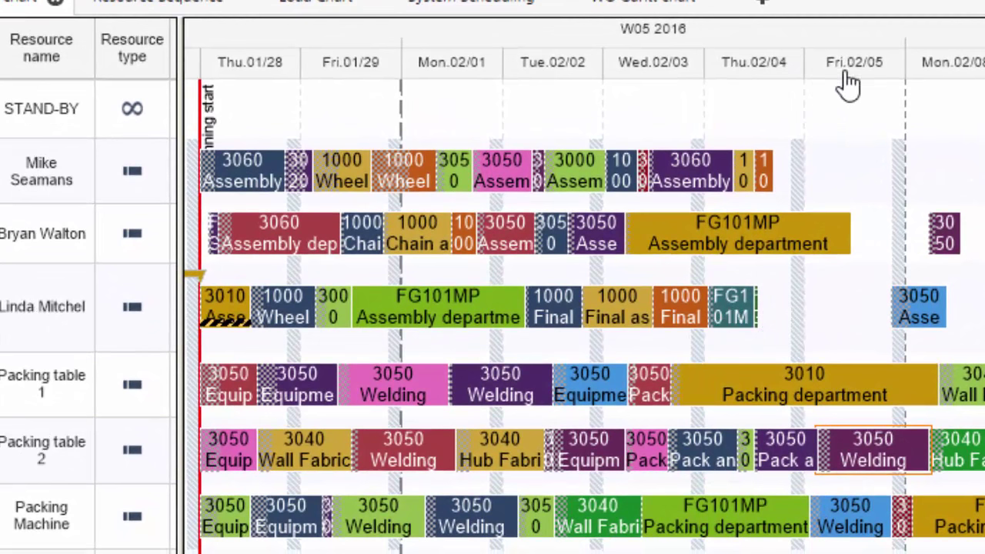
mouse_move(788, 92)
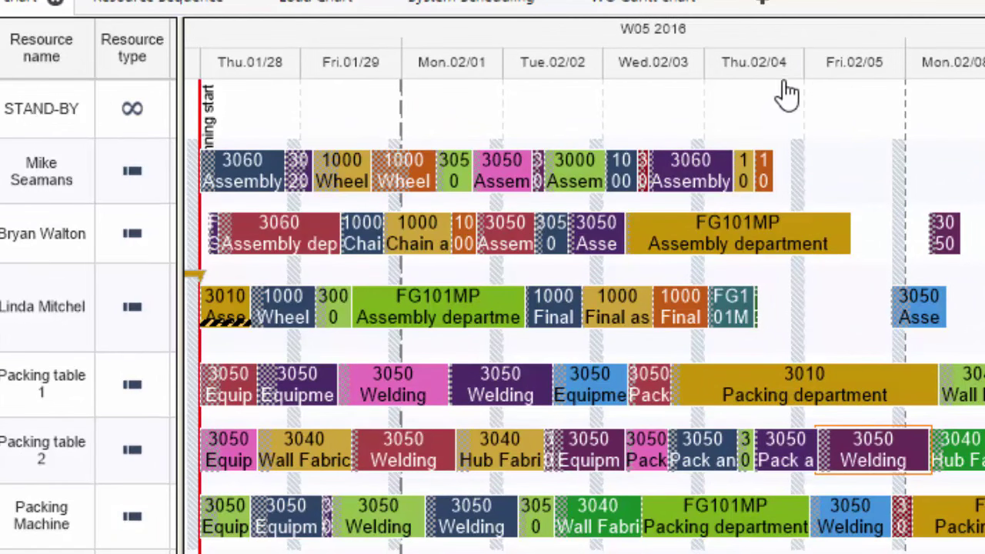
mouse_move(797, 331)
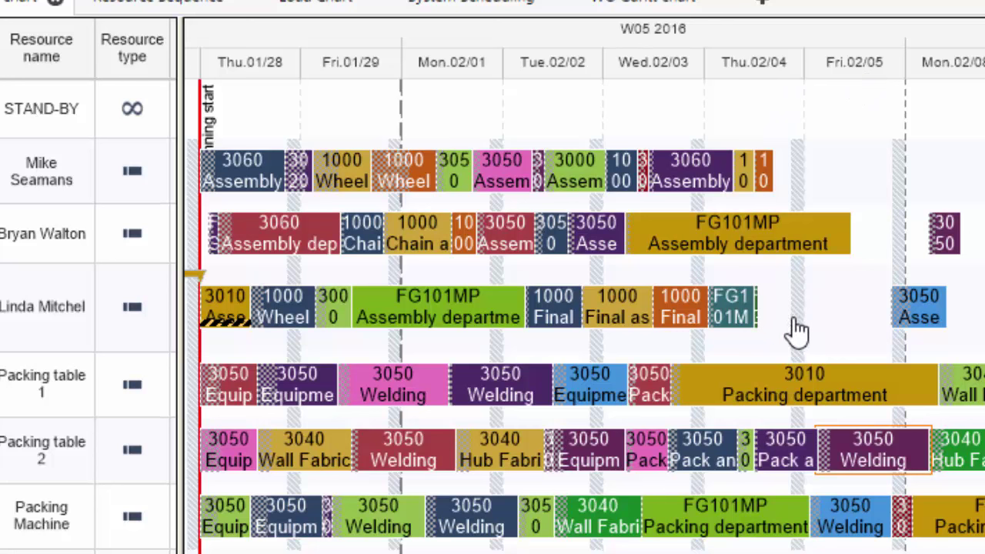
mouse_move(931, 310)
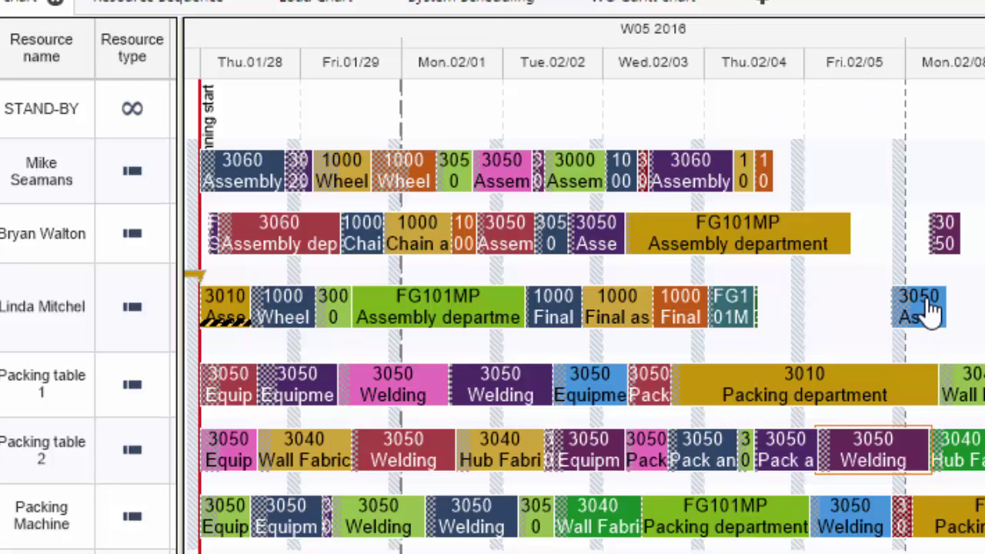
mouse_move(927, 311)
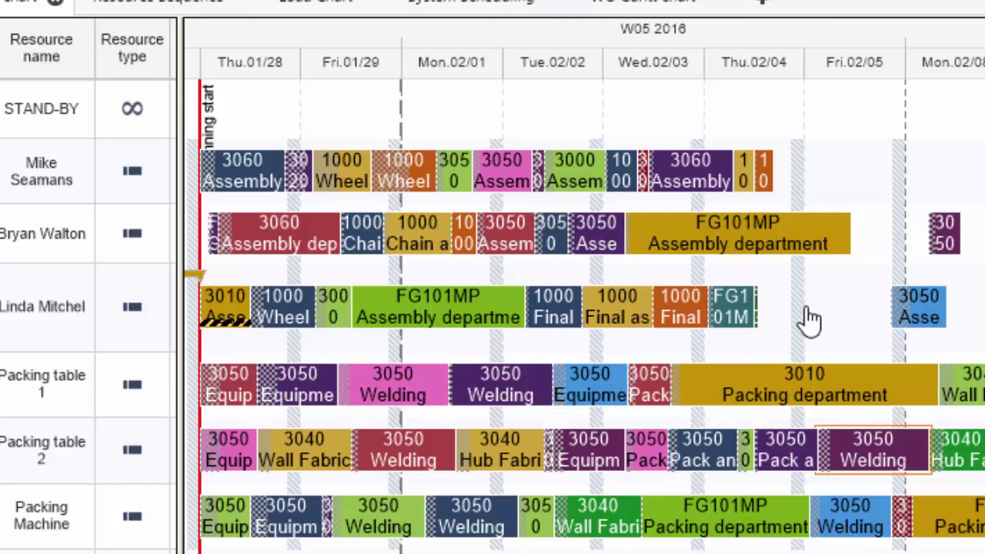
mouse_move(829, 315)
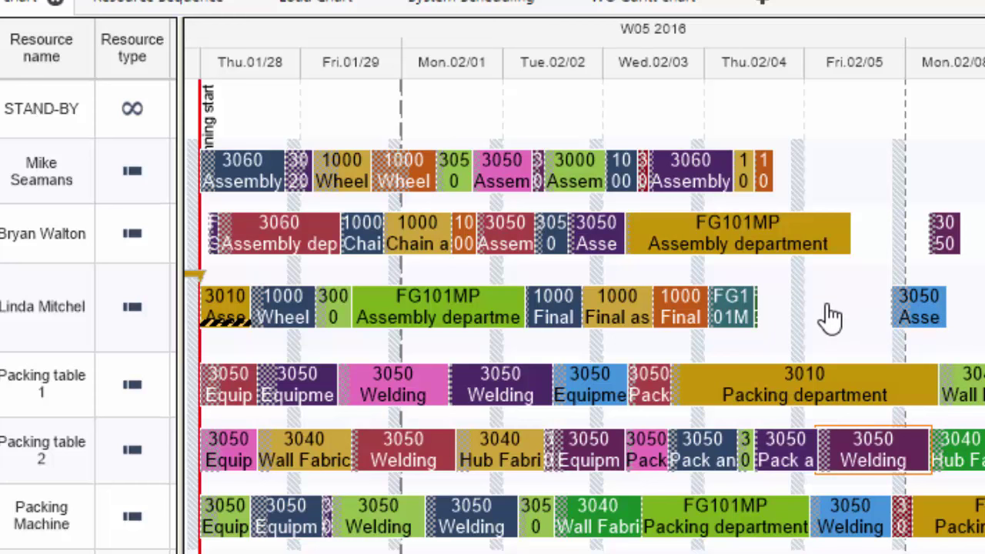
left_click(301, 6)
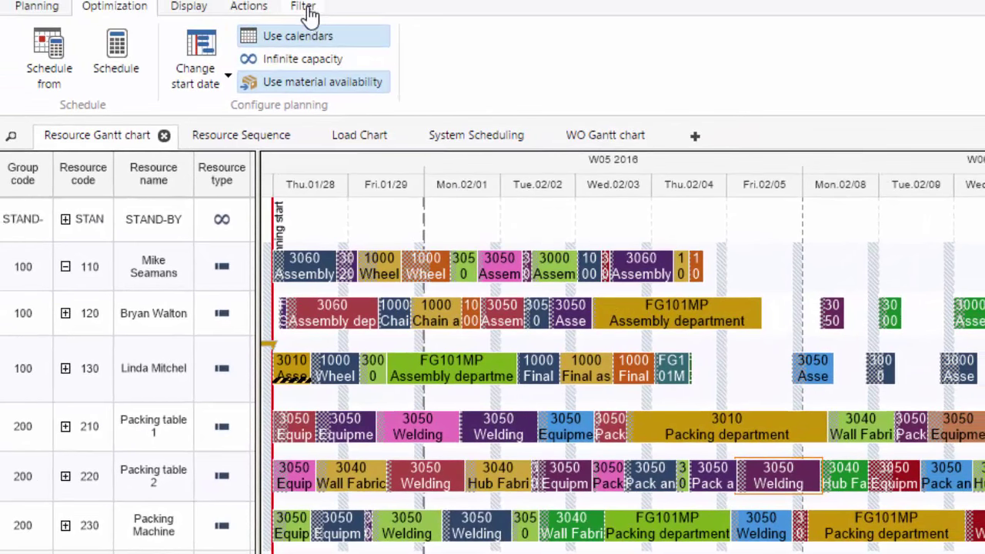
Highlight the 3050 work order network across resources via Filter > Highlight WO
left_click(301, 6)
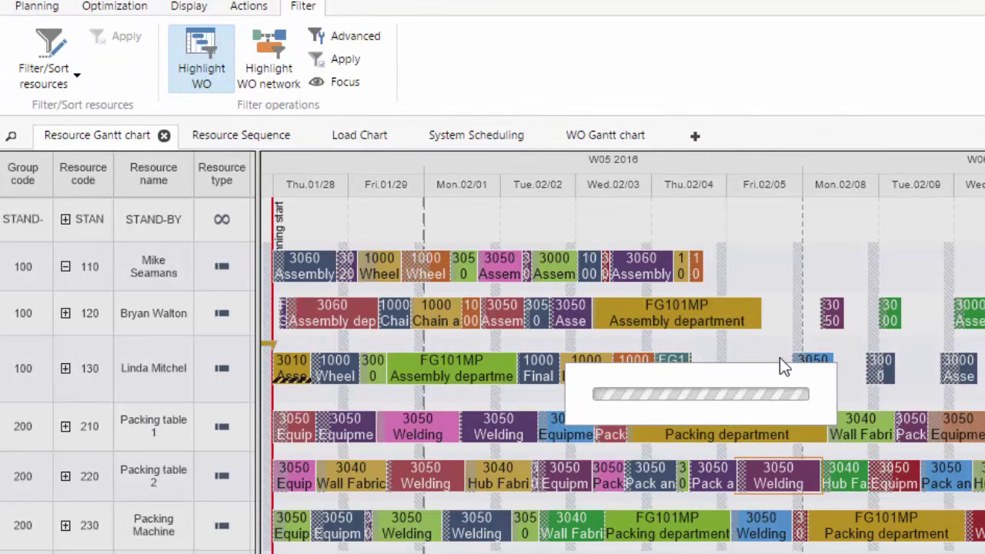
left_click(344, 58)
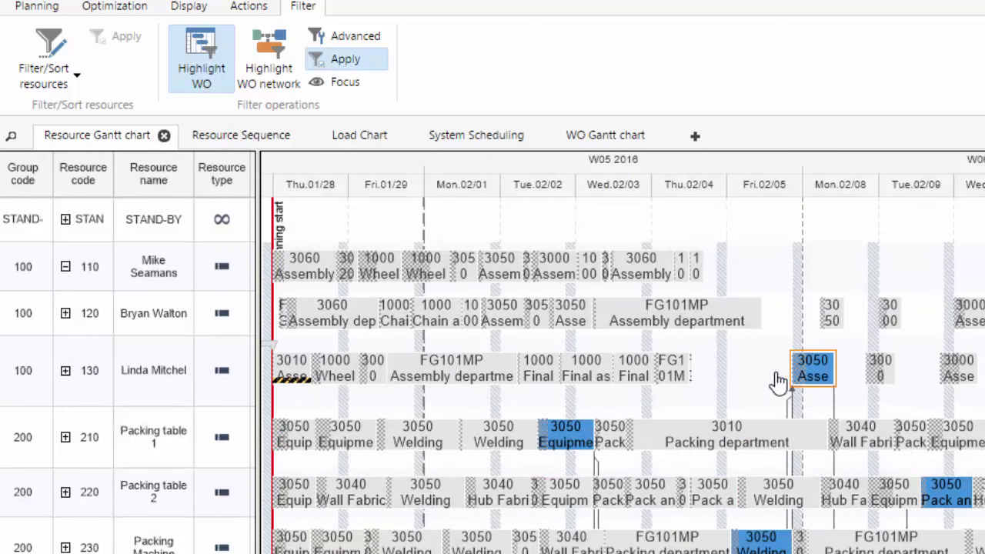
mouse_move(779, 383)
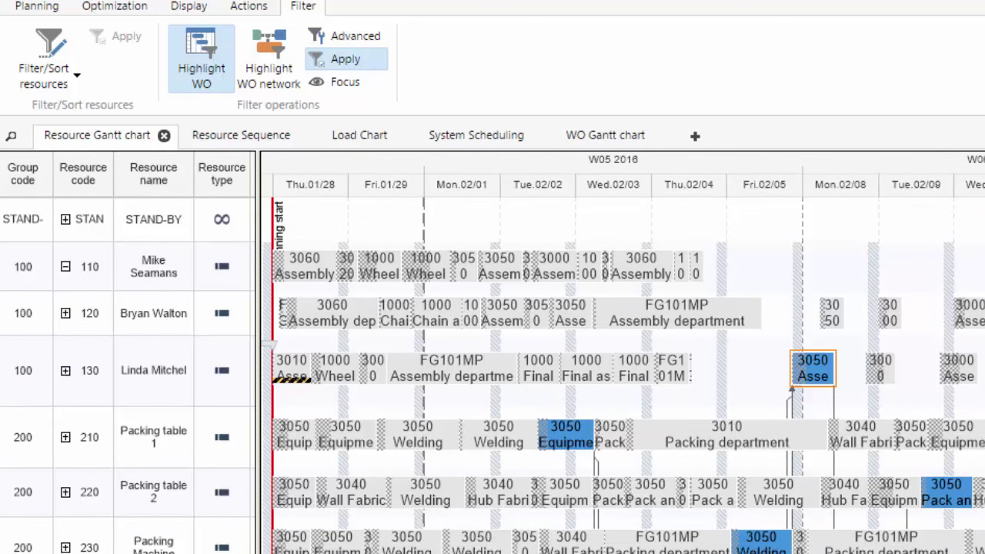
mouse_move(787, 463)
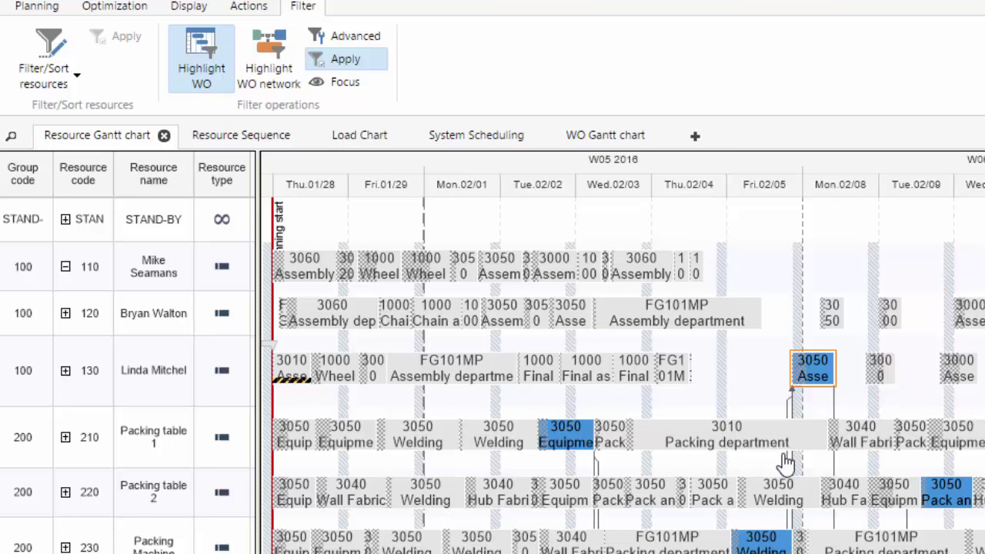
mouse_move(754, 377)
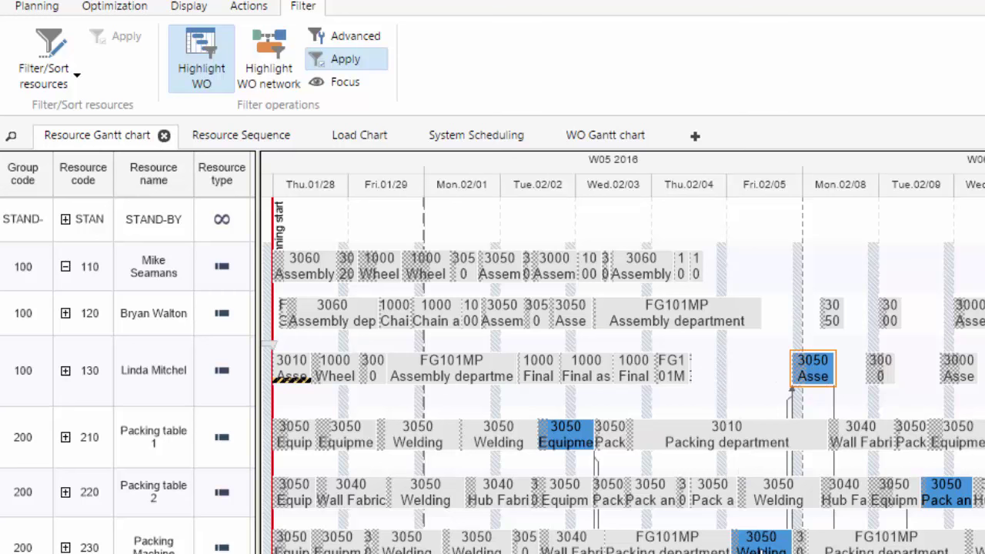
mouse_move(381, 125)
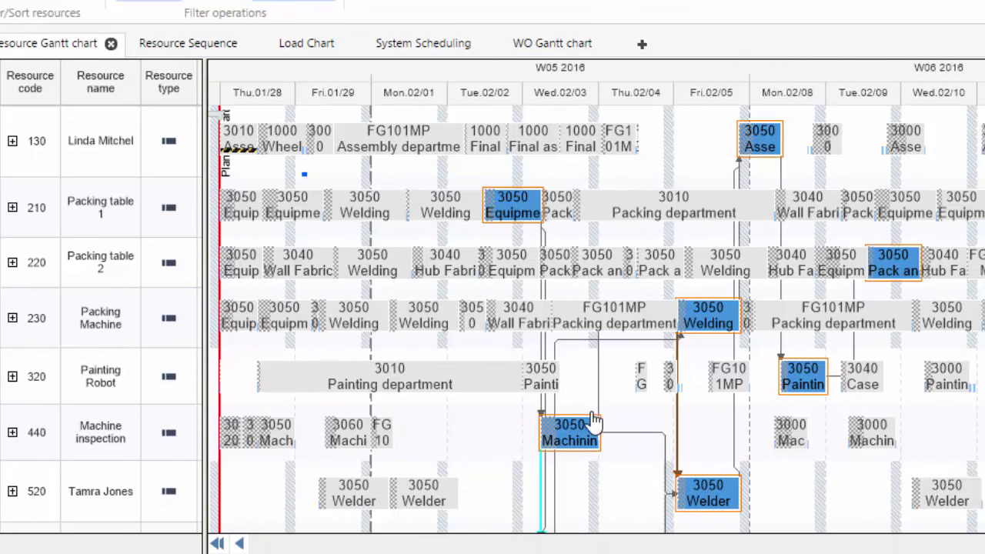
mouse_move(593, 422)
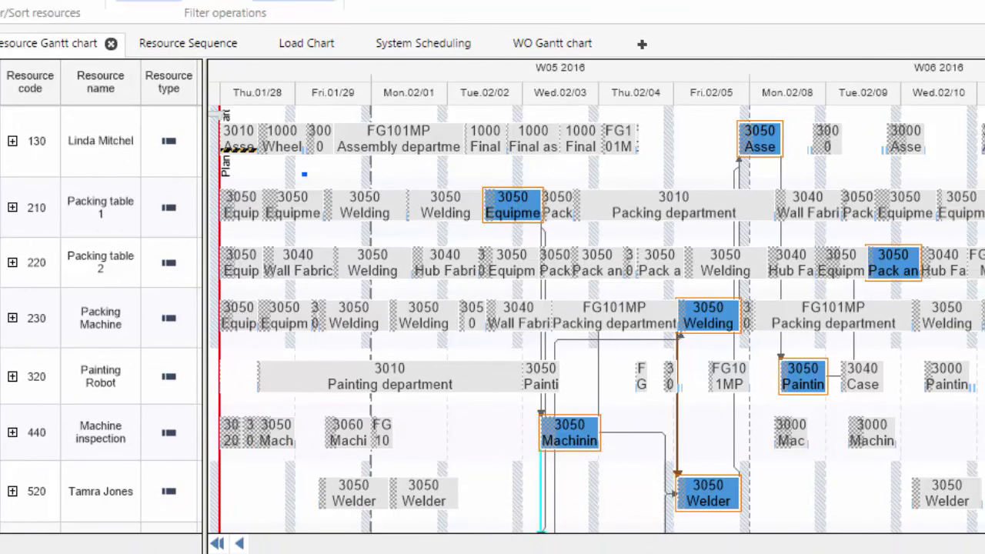
scroll("down", 3)
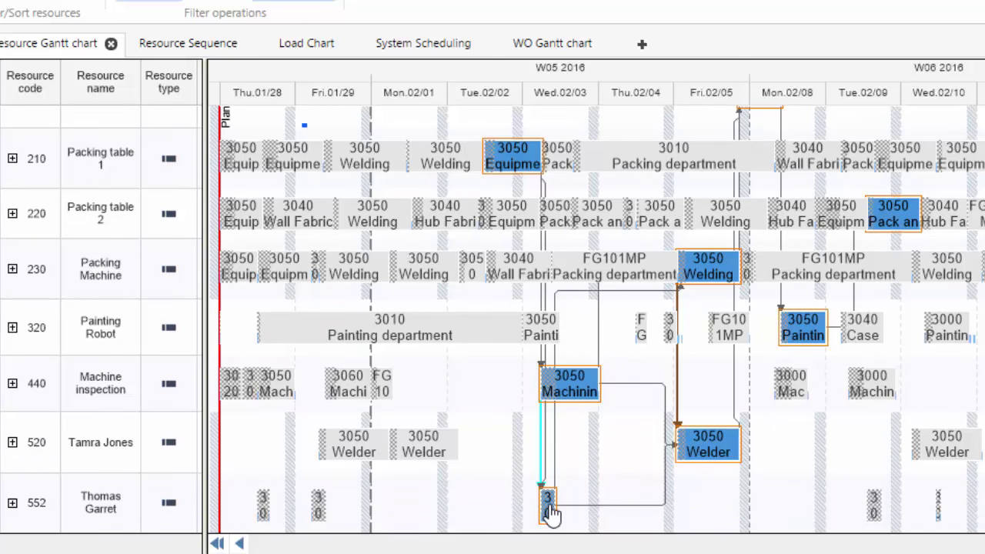
mouse_move(552, 388)
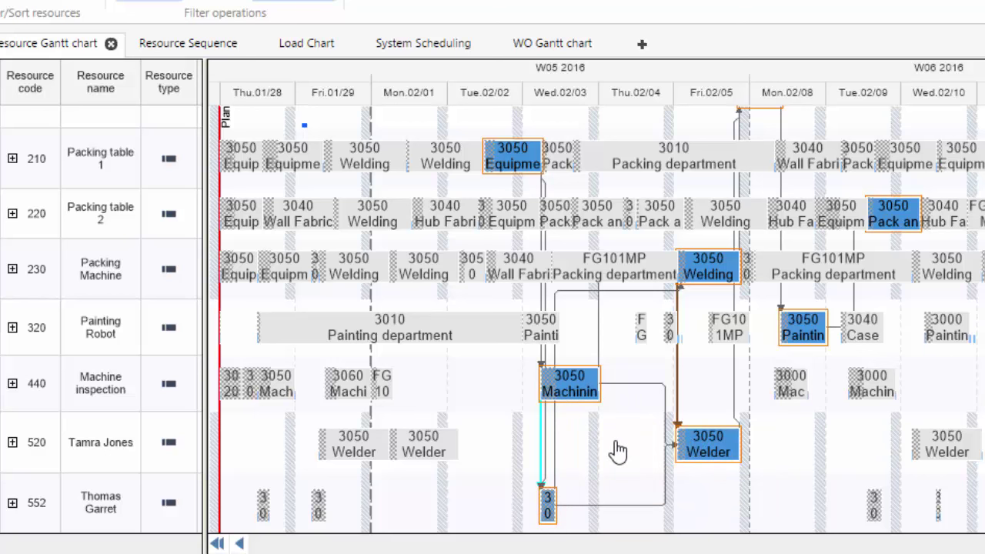
mouse_move(725, 311)
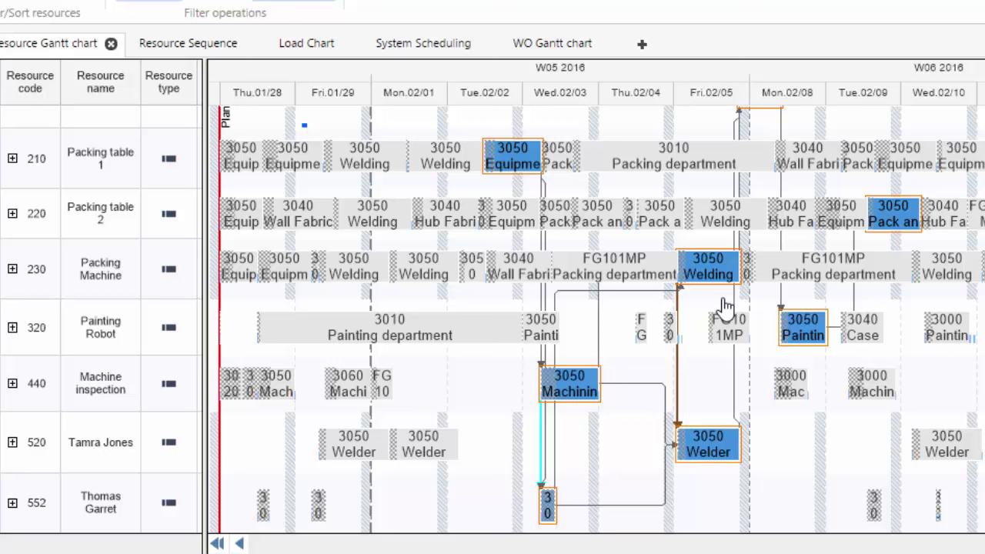
mouse_move(707, 268)
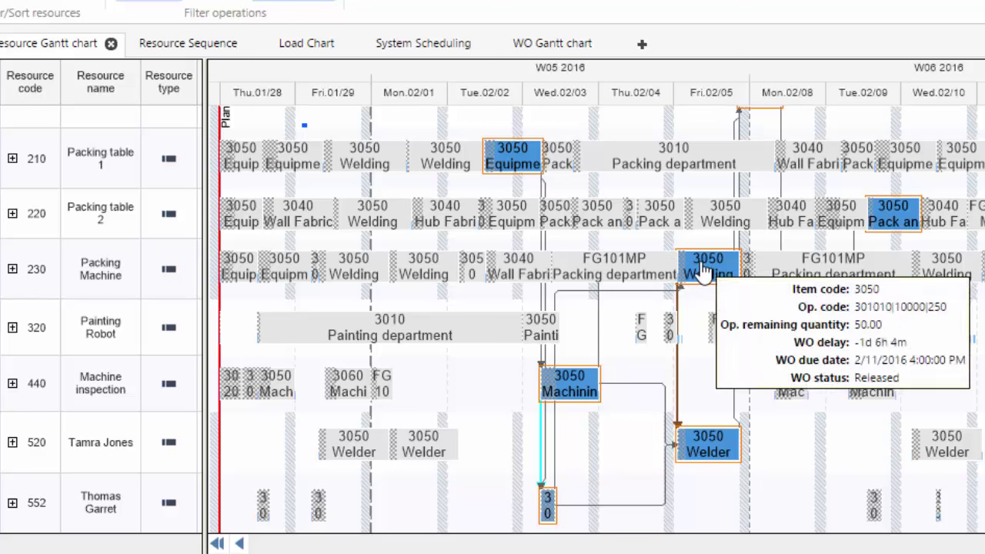
mouse_move(730, 269)
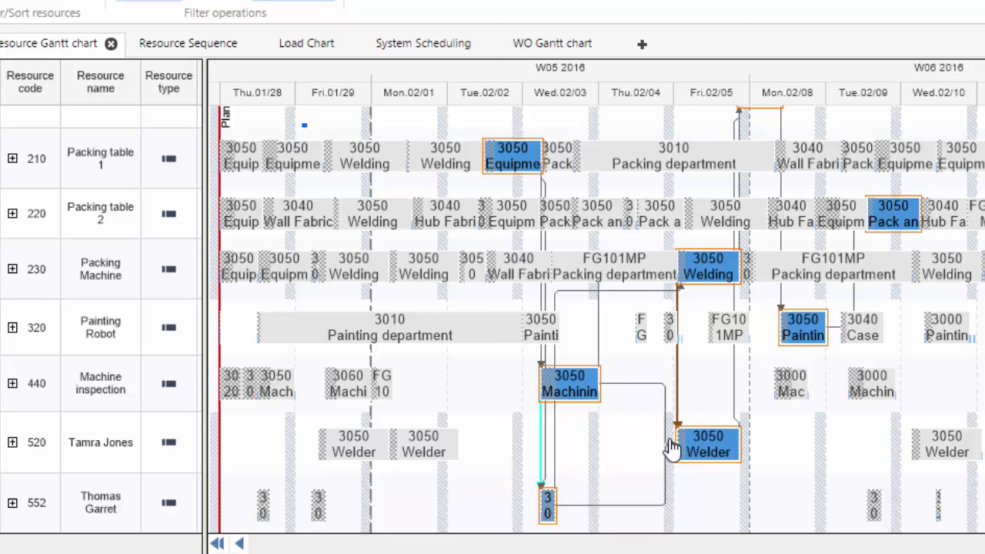
mouse_move(705, 458)
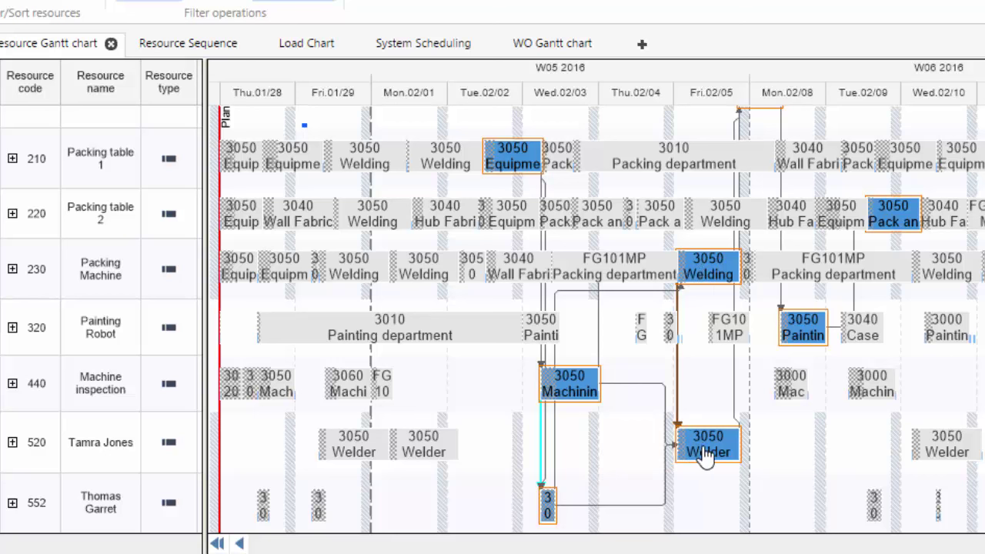
mouse_move(711, 373)
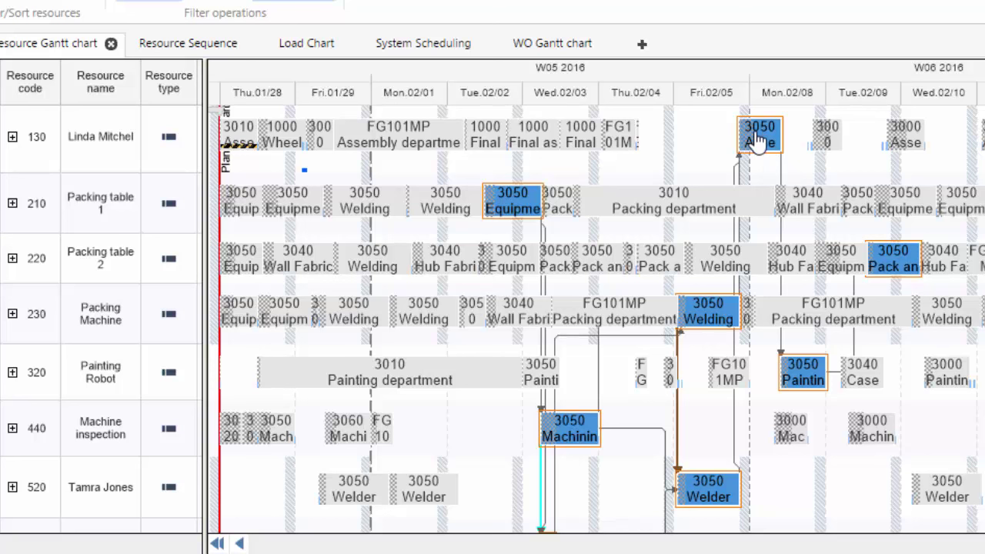
mouse_move(814, 392)
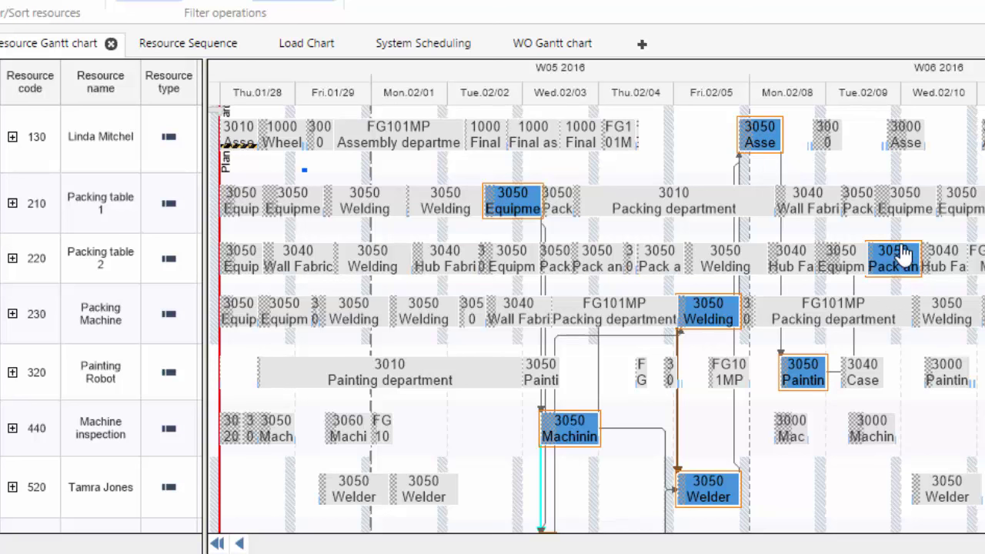
mouse_move(531, 185)
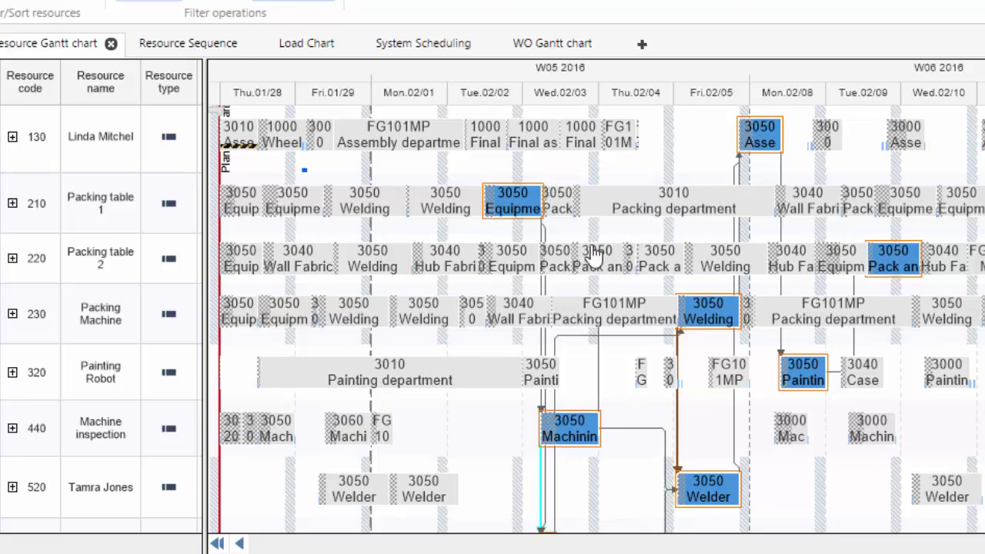
mouse_move(522, 213)
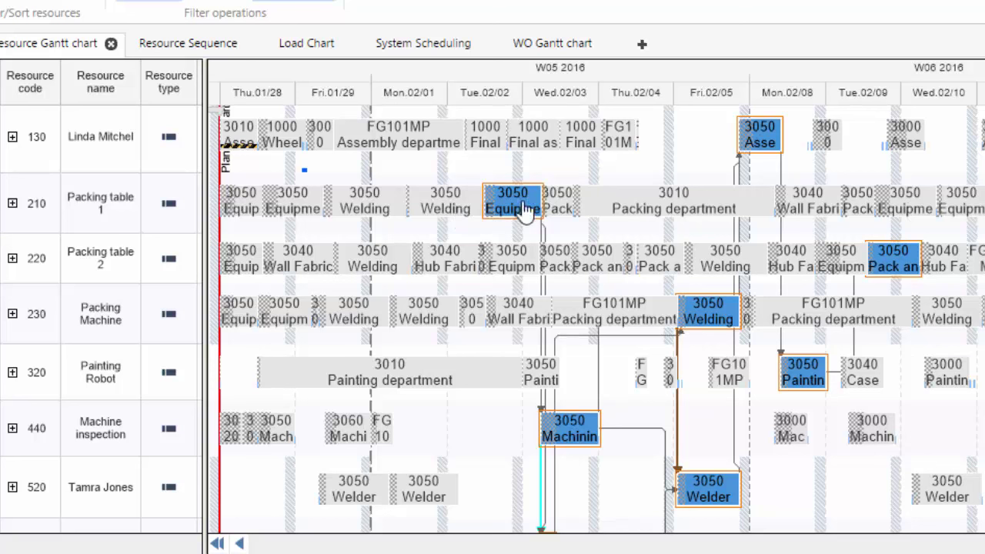
mouse_move(535, 223)
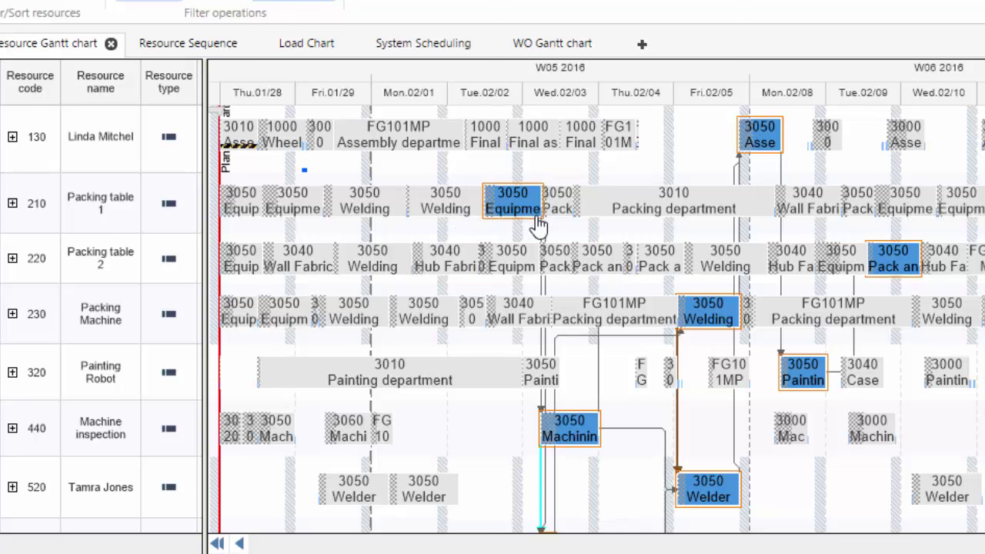
mouse_move(529, 223)
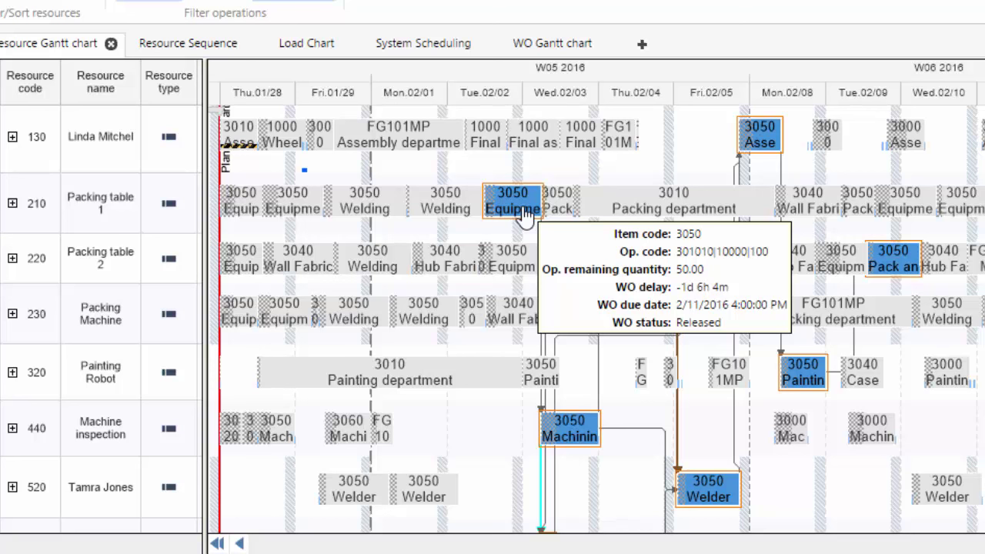
mouse_move(69, 213)
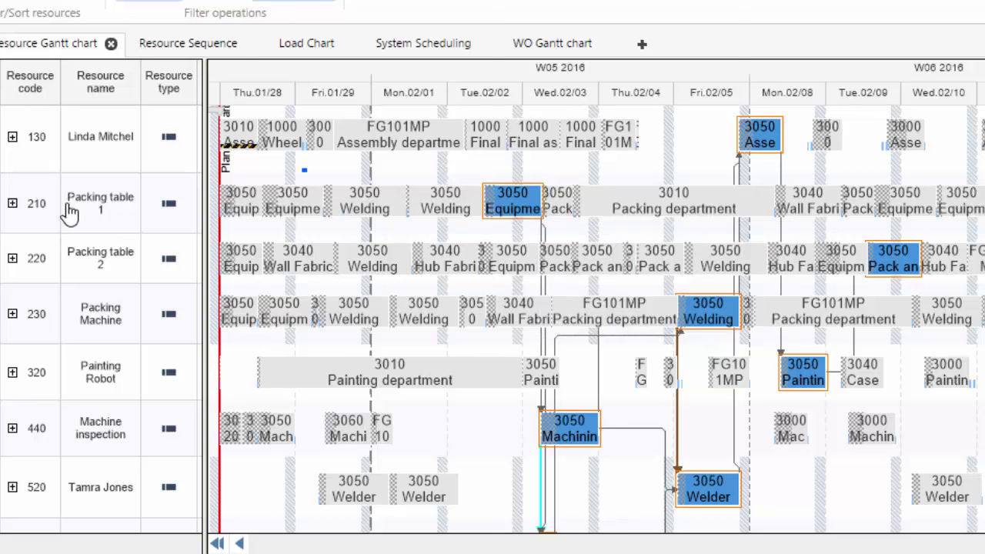
mouse_move(511, 200)
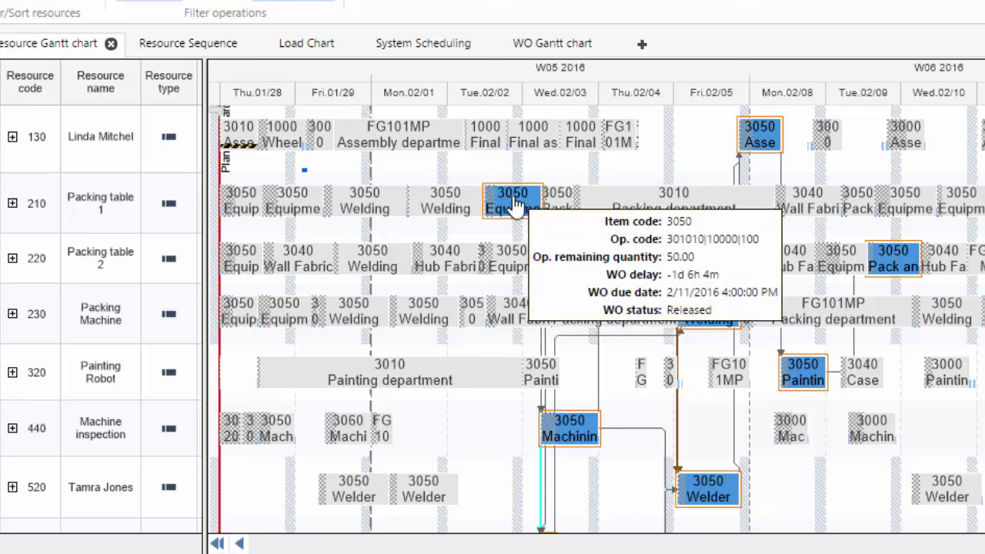
mouse_move(588, 207)
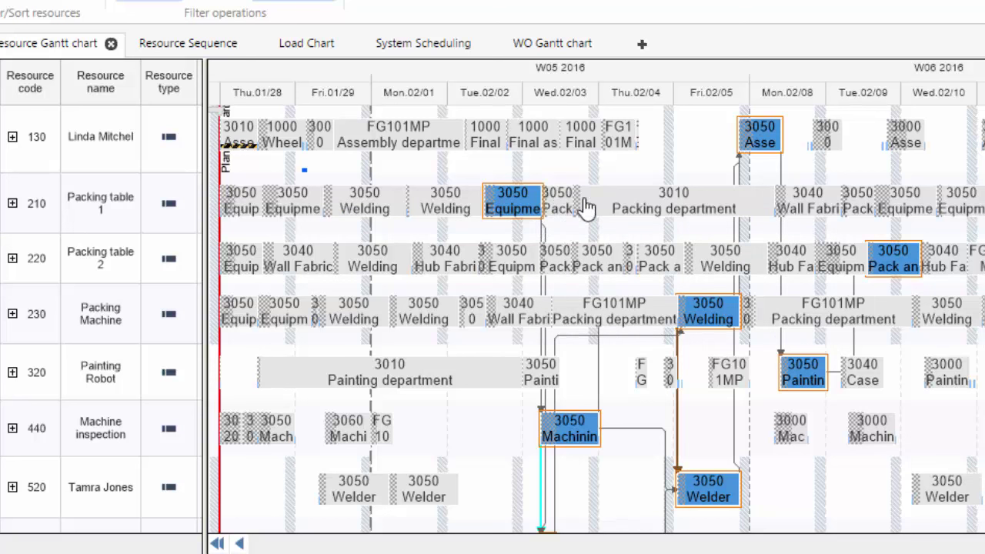
mouse_move(803, 212)
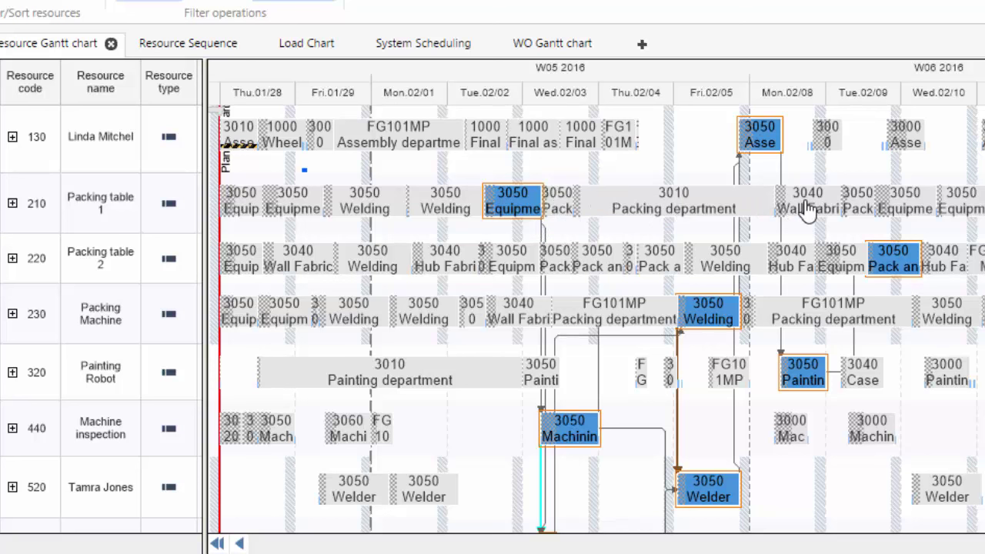
mouse_move(378, 227)
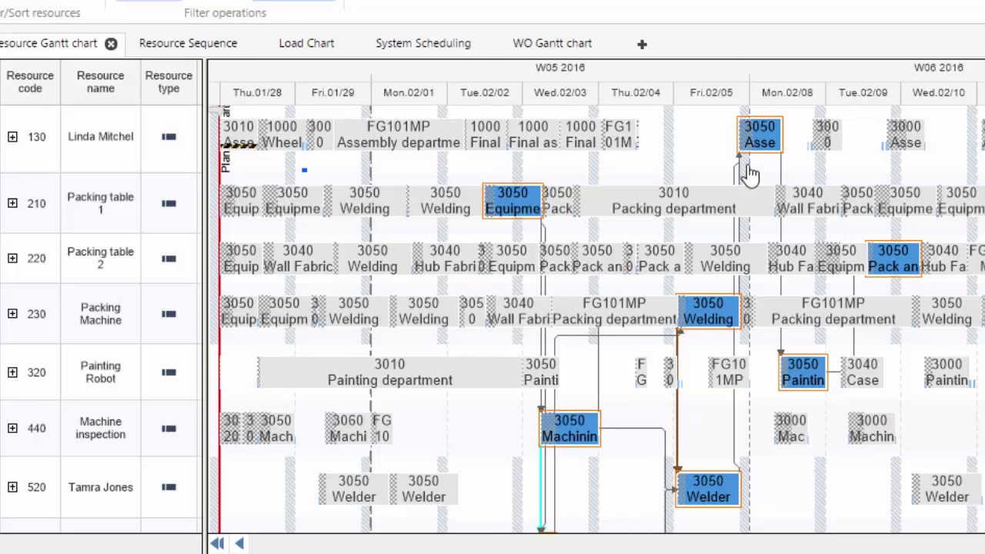
mouse_move(757, 408)
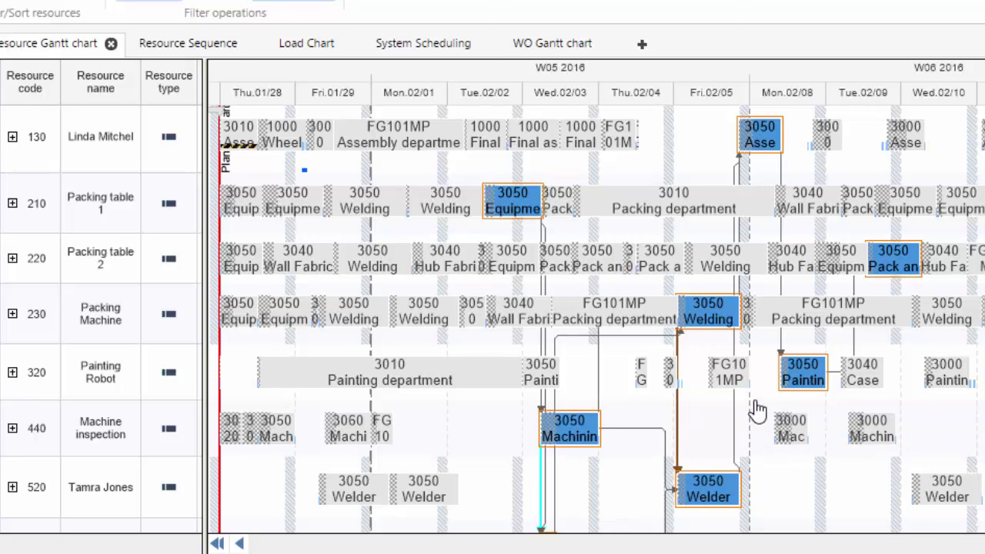
mouse_move(711, 354)
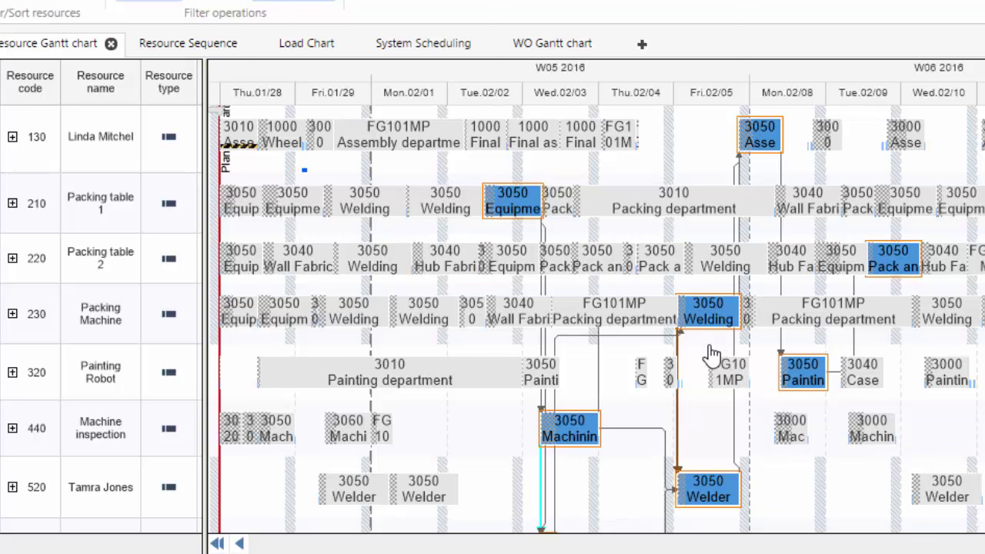
mouse_move(533, 289)
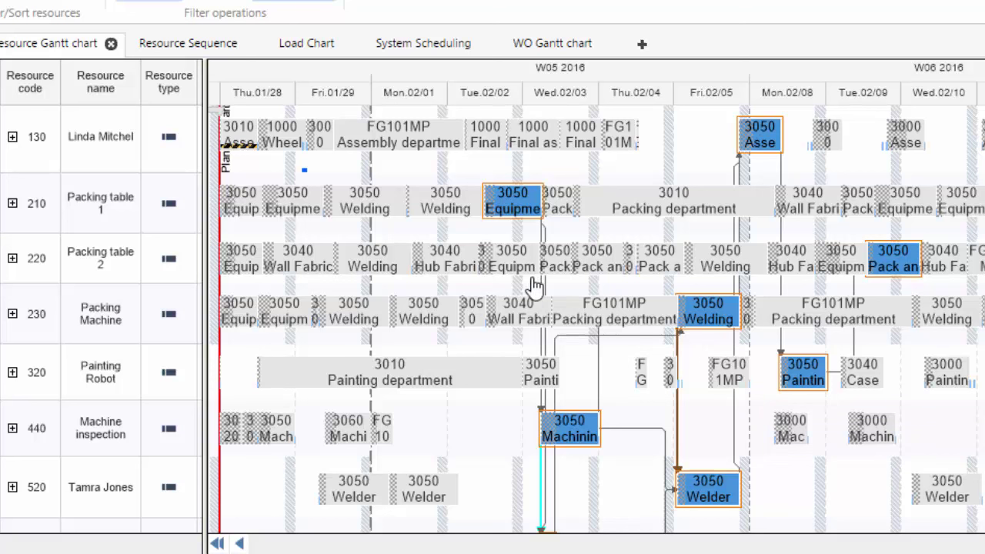
mouse_move(582, 311)
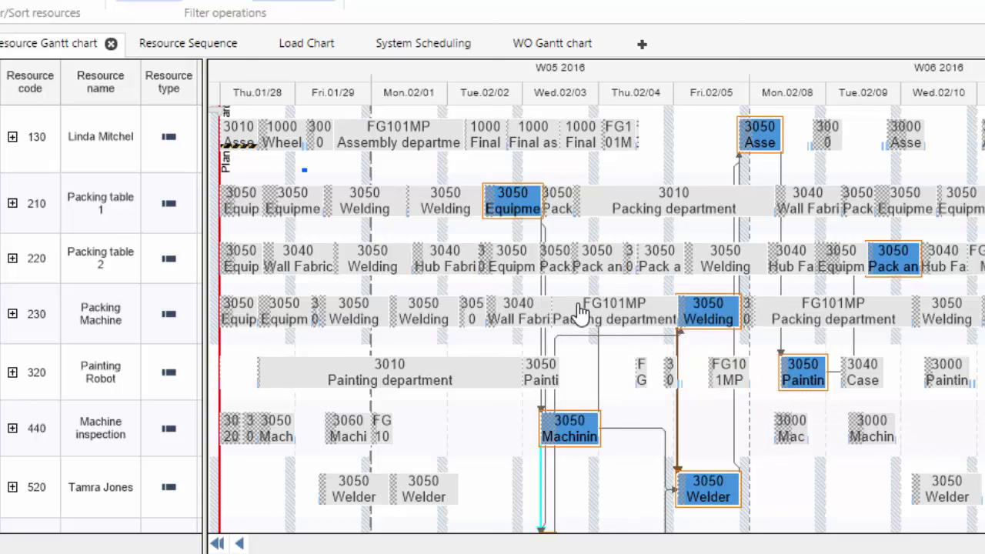
mouse_move(582, 381)
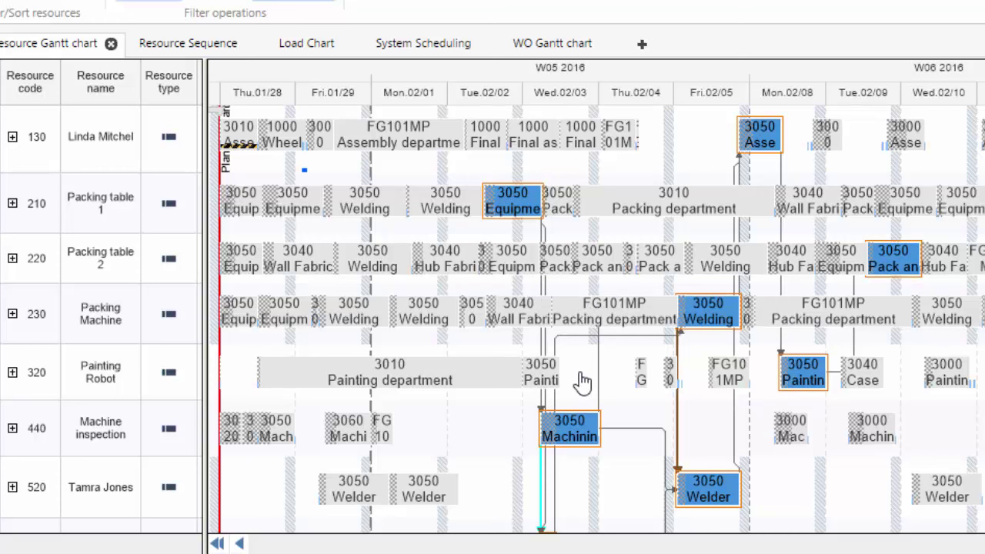
mouse_move(585, 379)
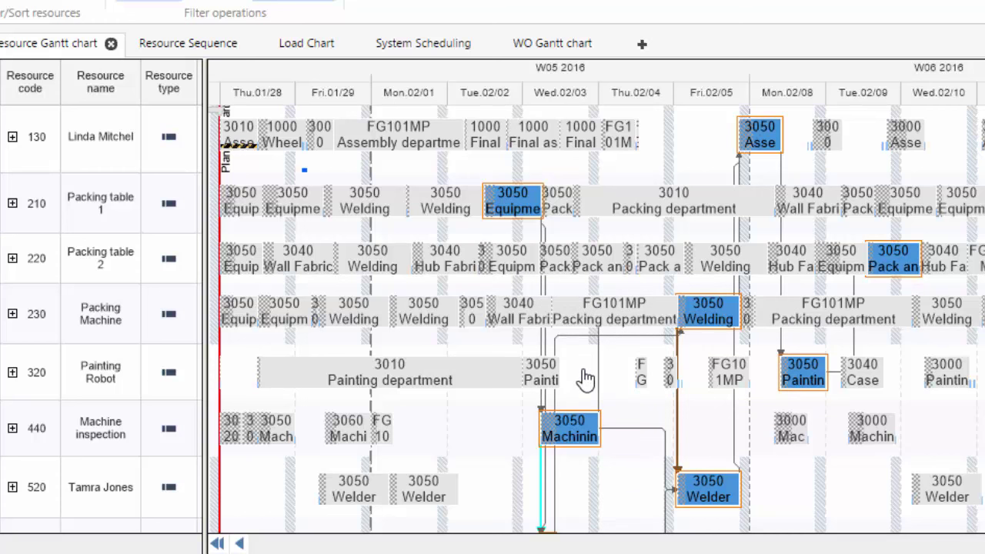
mouse_move(622, 234)
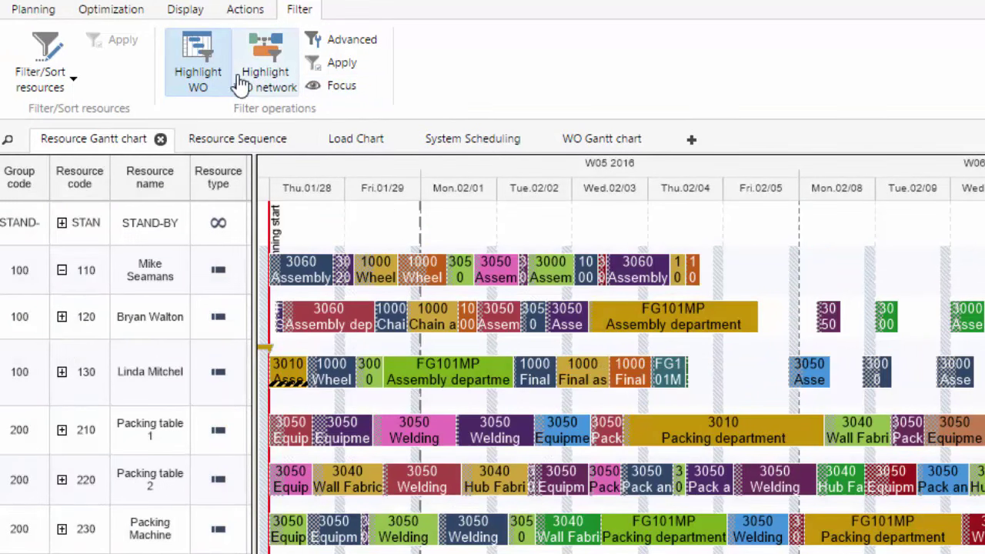
mouse_move(197, 58)
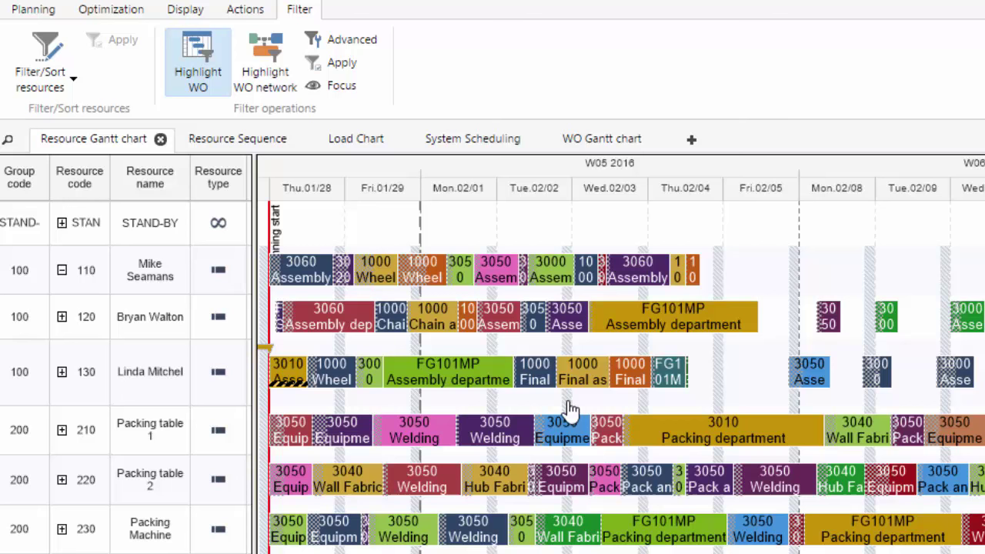
Switch to the Display ribbon to reach the chart's display settings
left_click(185, 9)
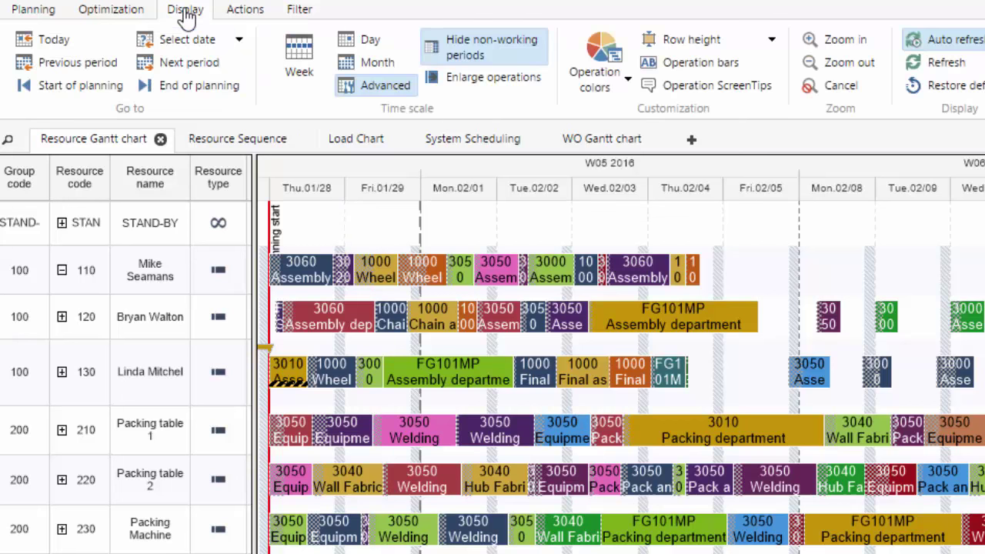
mouse_move(489, 277)
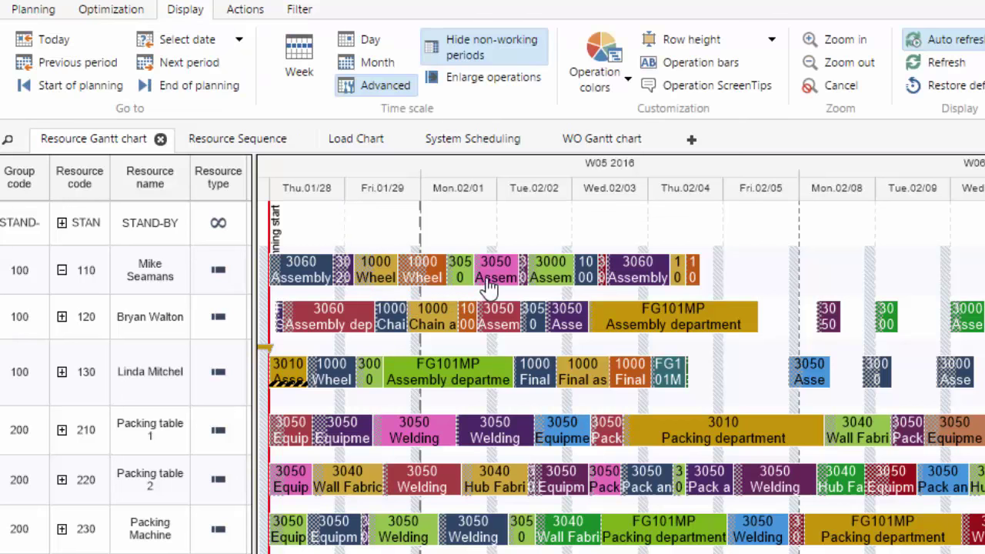
mouse_move(516, 231)
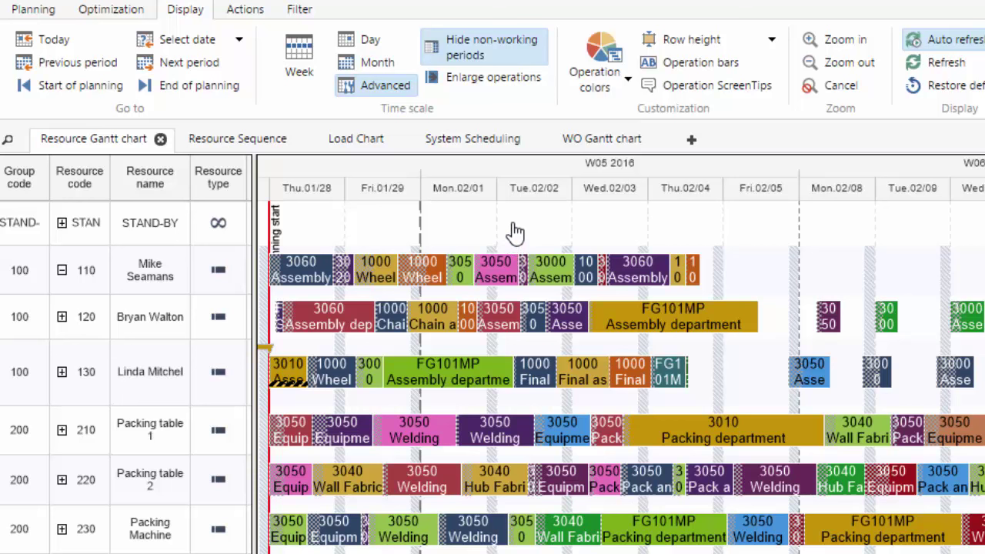
mouse_move(515, 222)
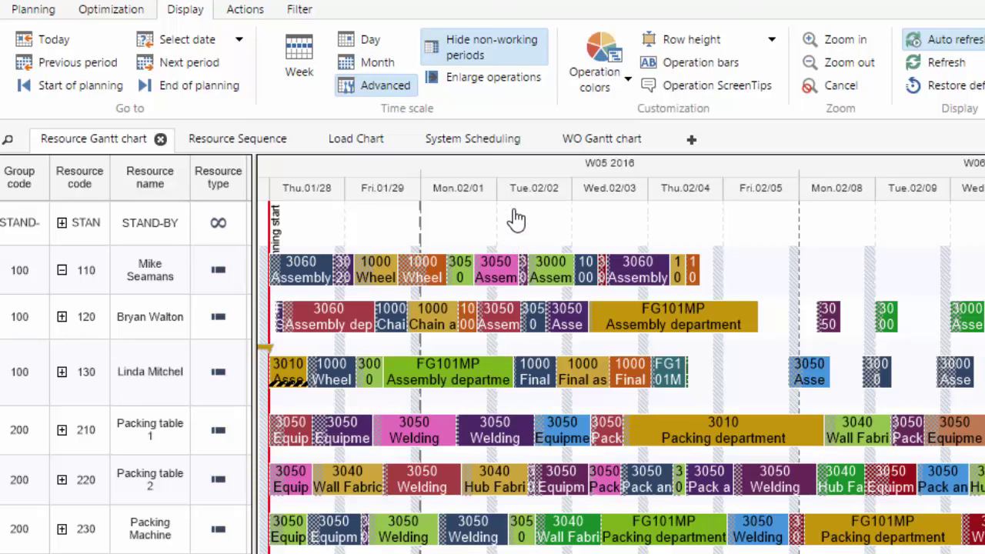
mouse_move(394, 274)
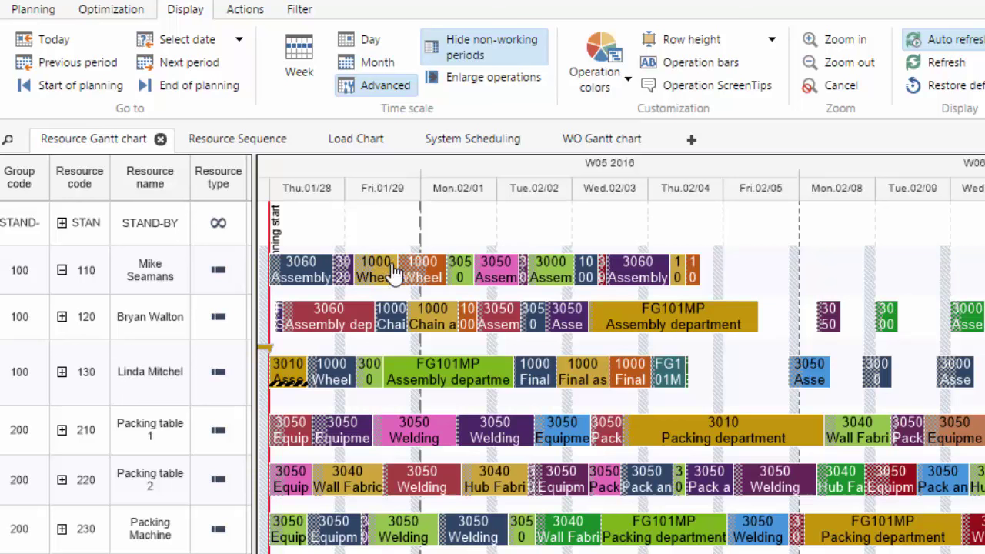
mouse_move(788, 500)
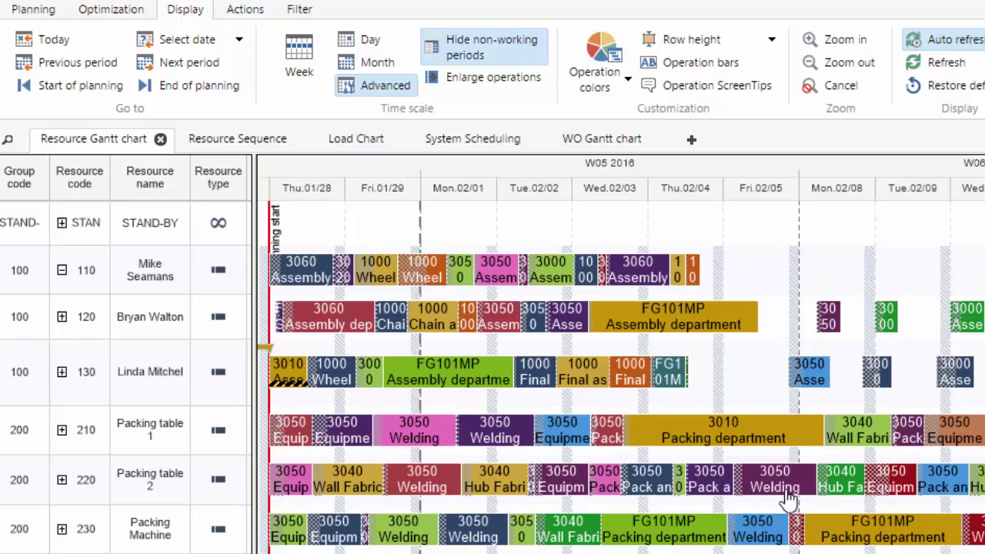
mouse_move(751, 385)
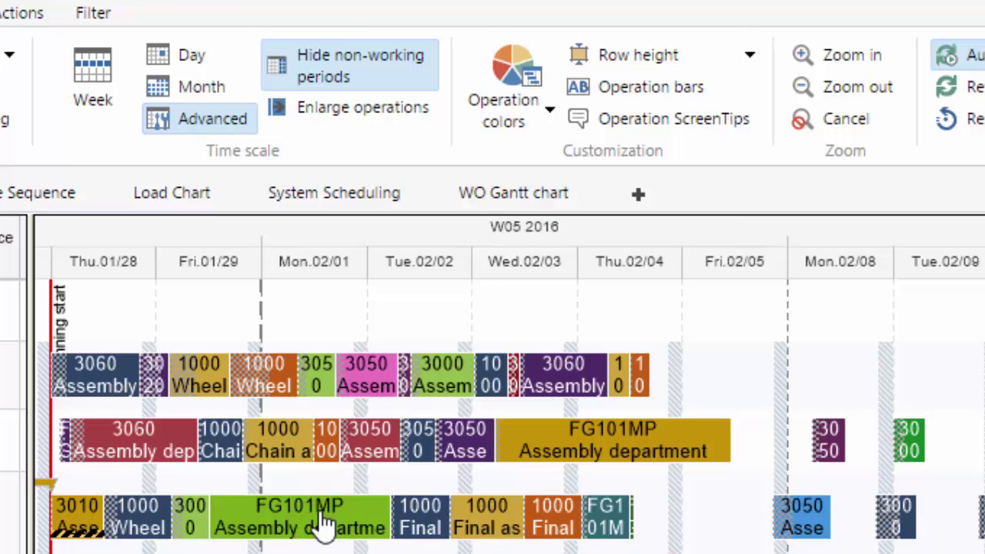
mouse_move(323, 523)
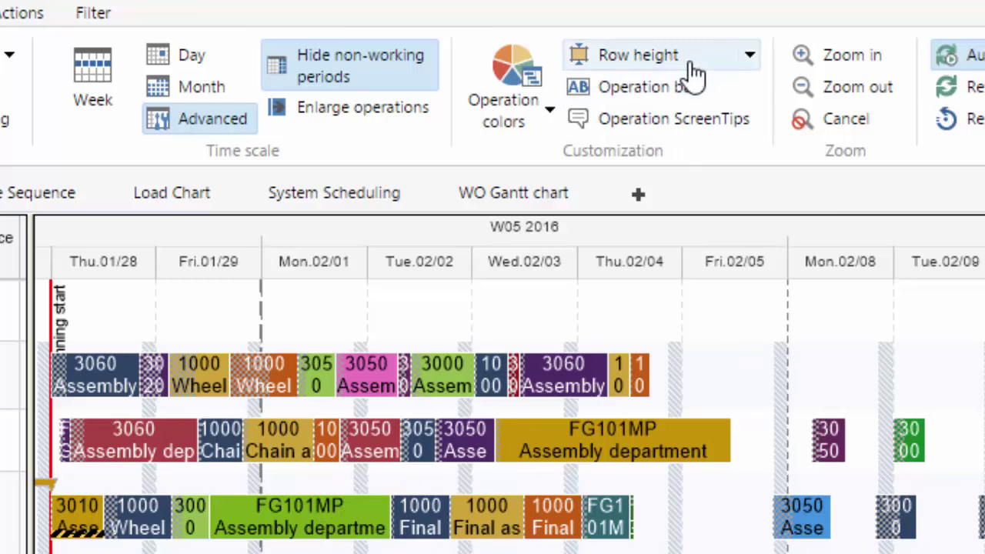
Set Operation colors to Advance / Delay so bars show ahead-of or behind-schedule status
left_click(503, 88)
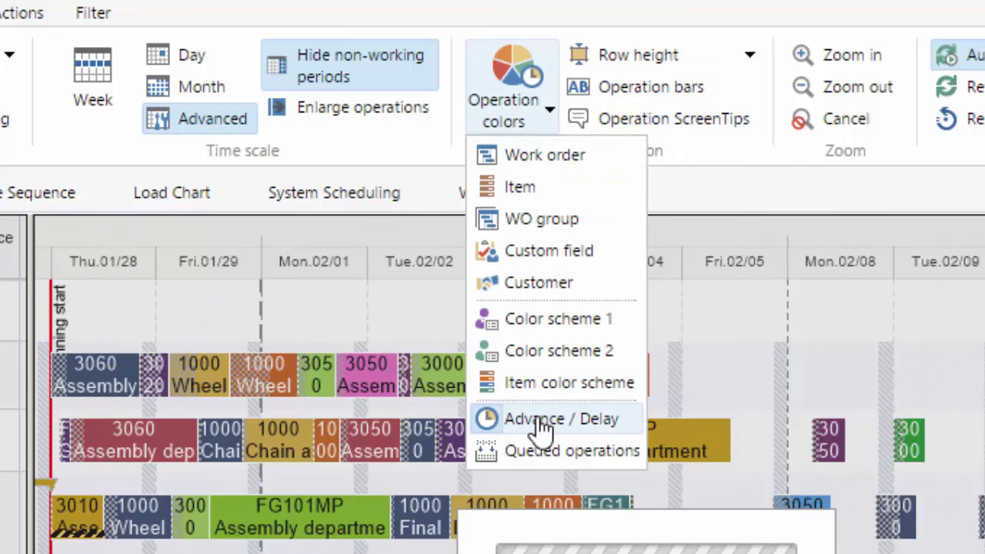
left_click(560, 419)
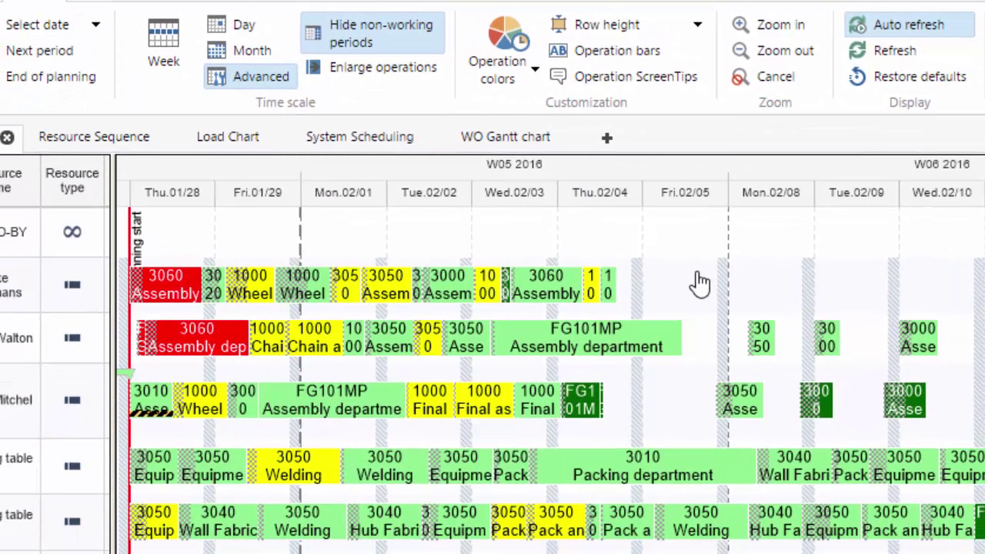
mouse_move(585, 346)
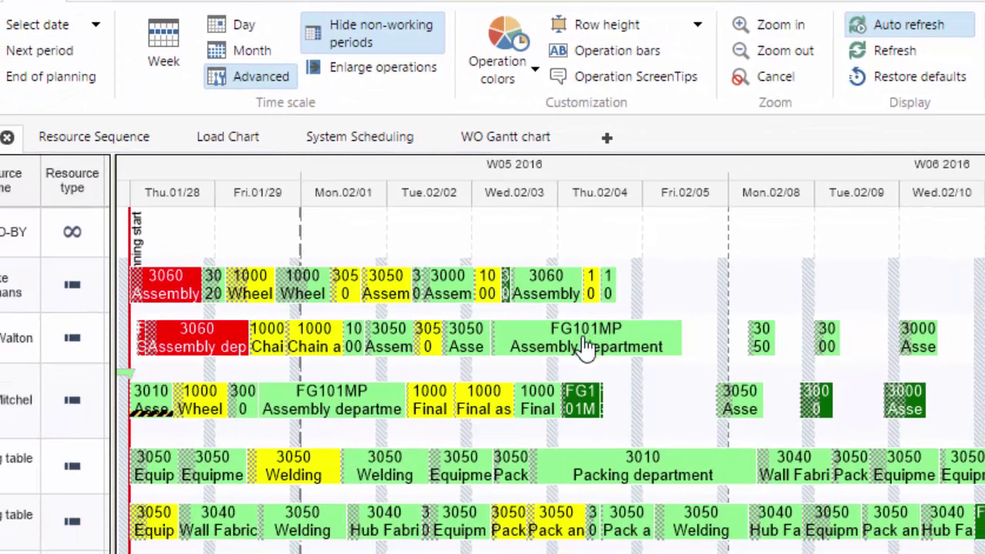
mouse_move(495, 292)
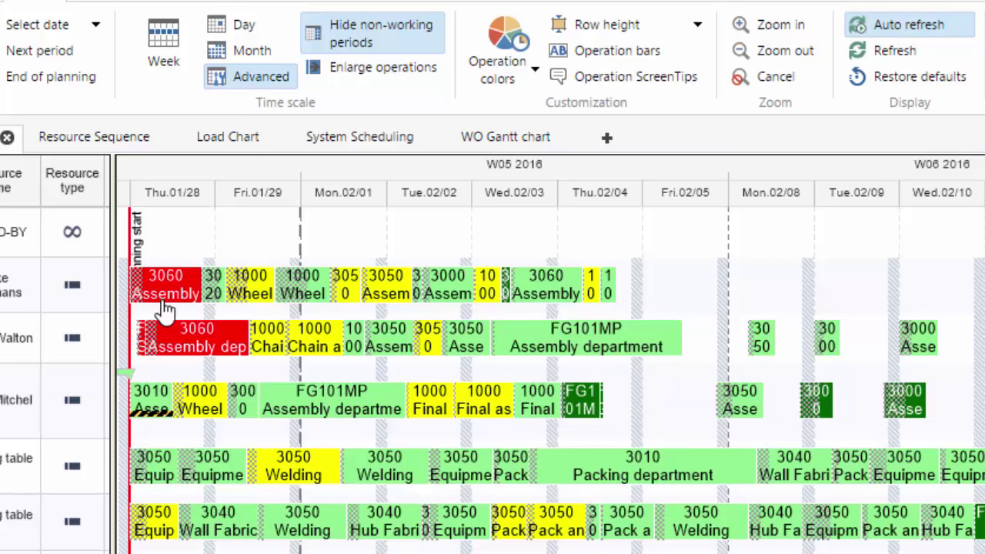
mouse_move(157, 326)
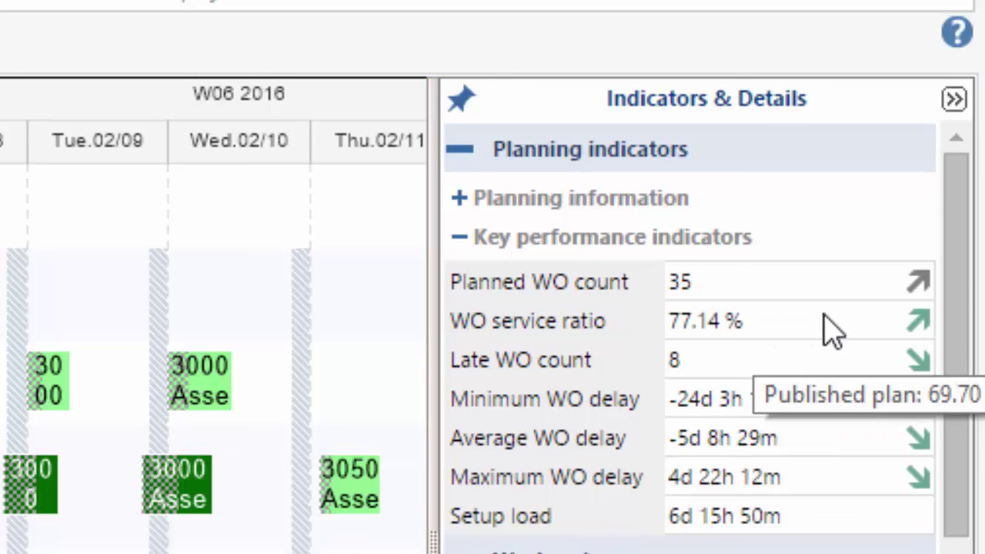
left_click(954, 99)
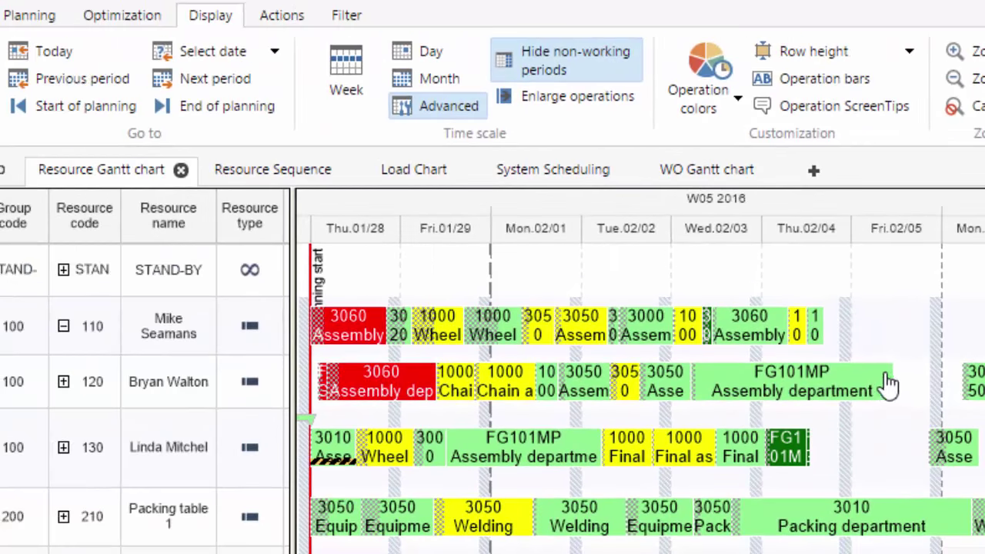
mouse_move(628, 413)
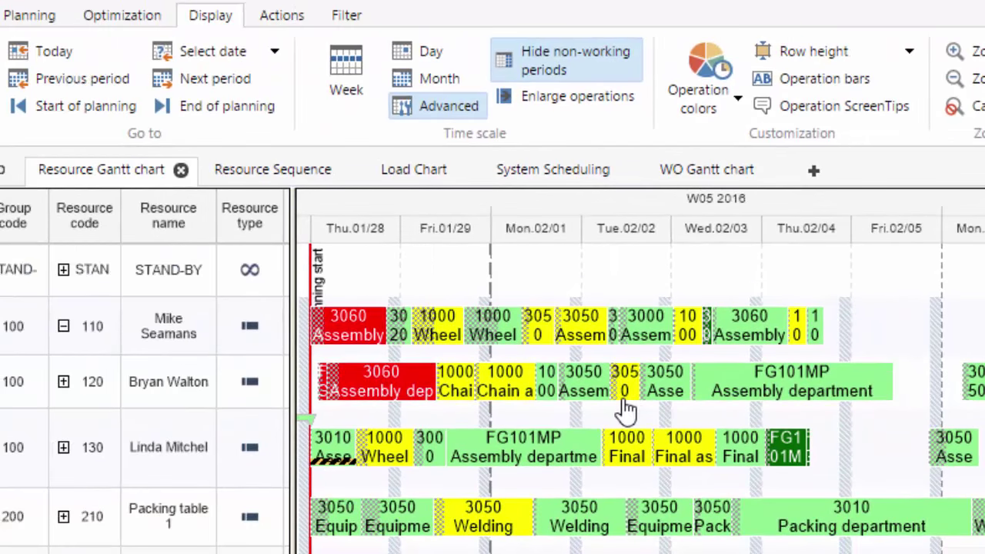
mouse_move(751, 418)
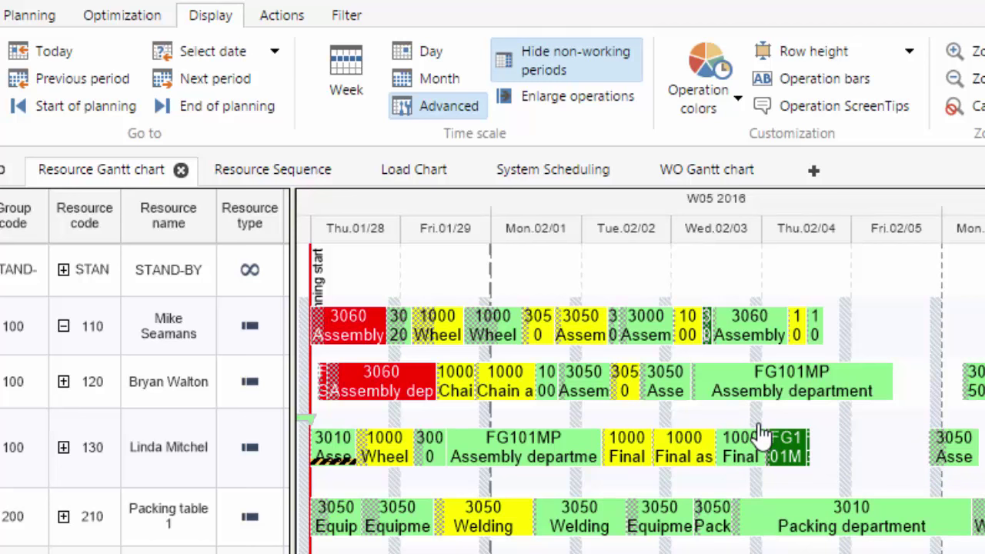
mouse_move(746, 418)
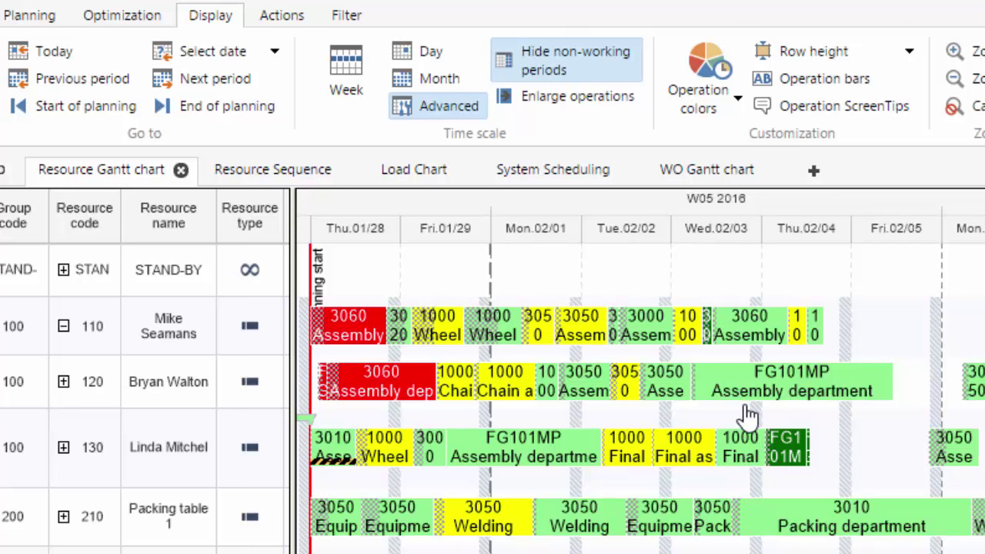
mouse_move(705, 366)
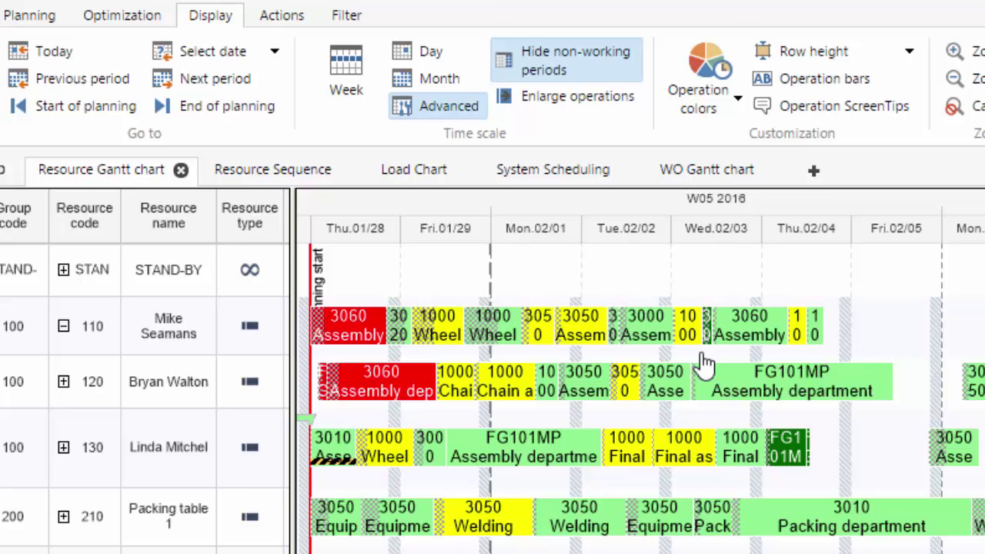
mouse_move(562, 270)
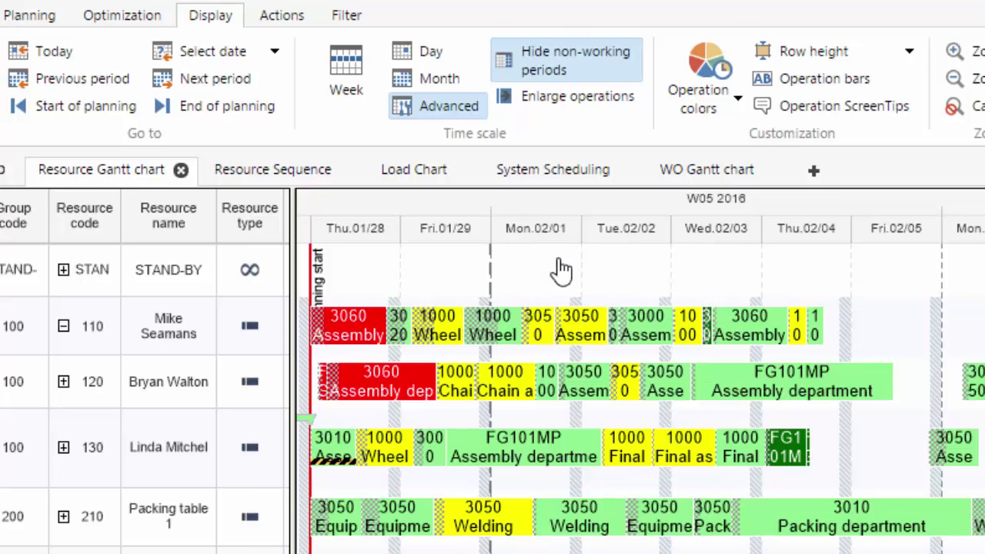
mouse_move(578, 260)
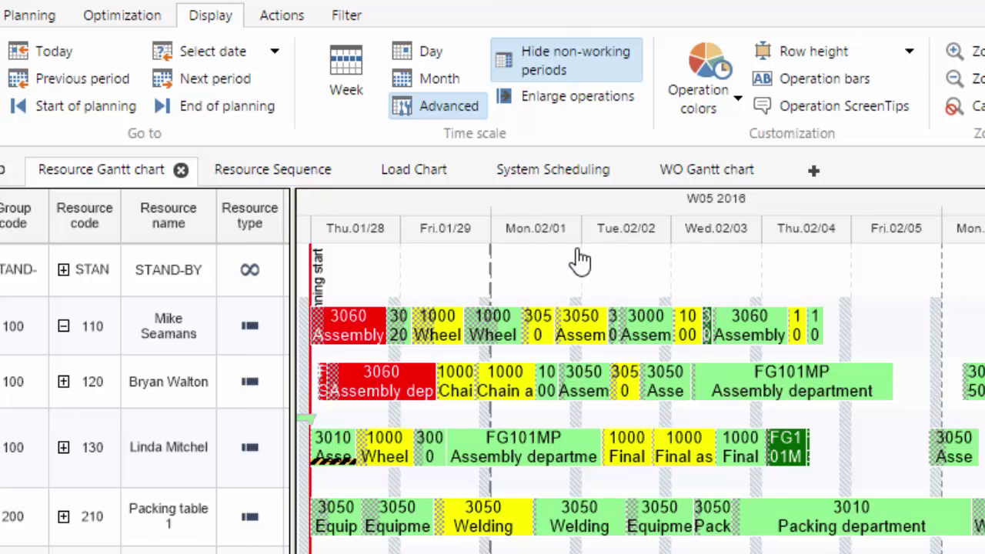
mouse_move(554, 271)
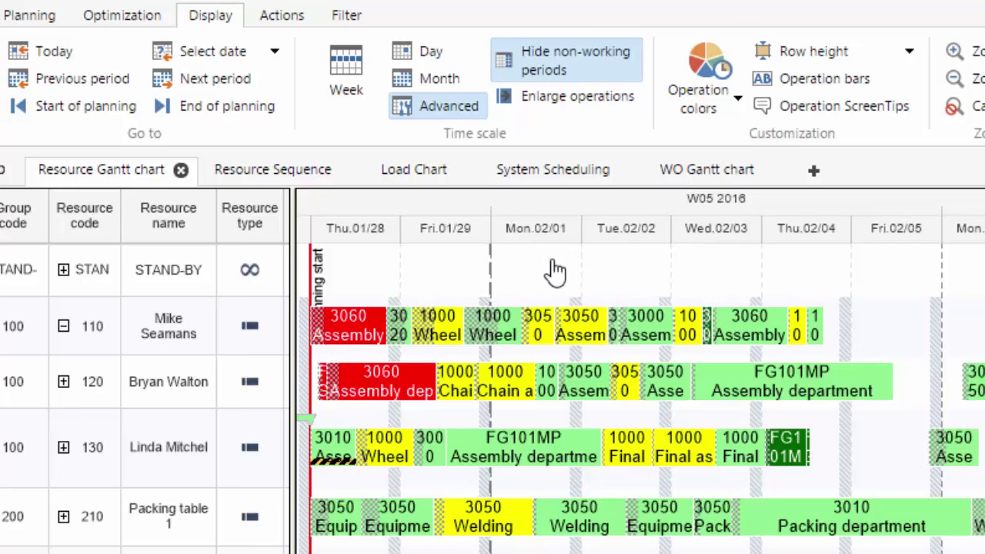
mouse_move(548, 273)
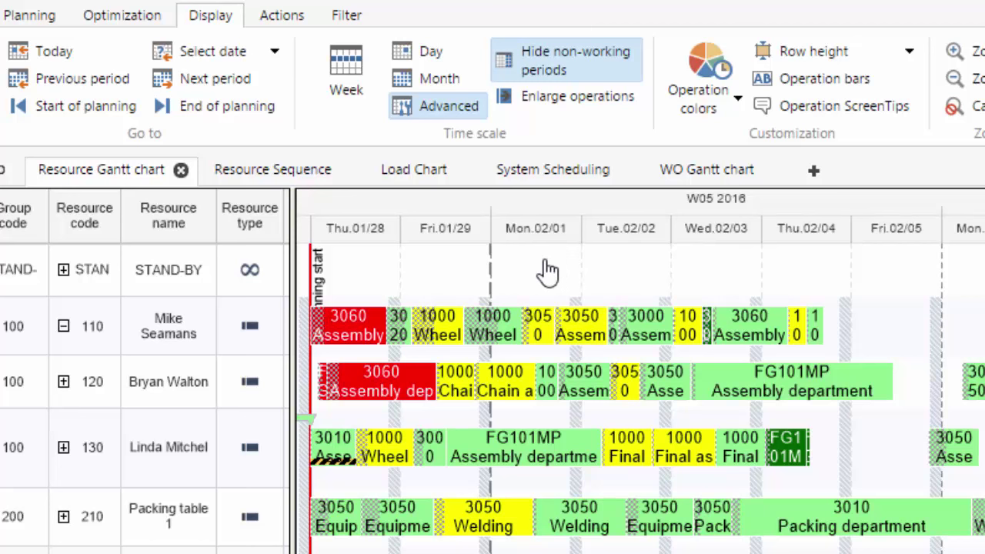
mouse_move(498, 397)
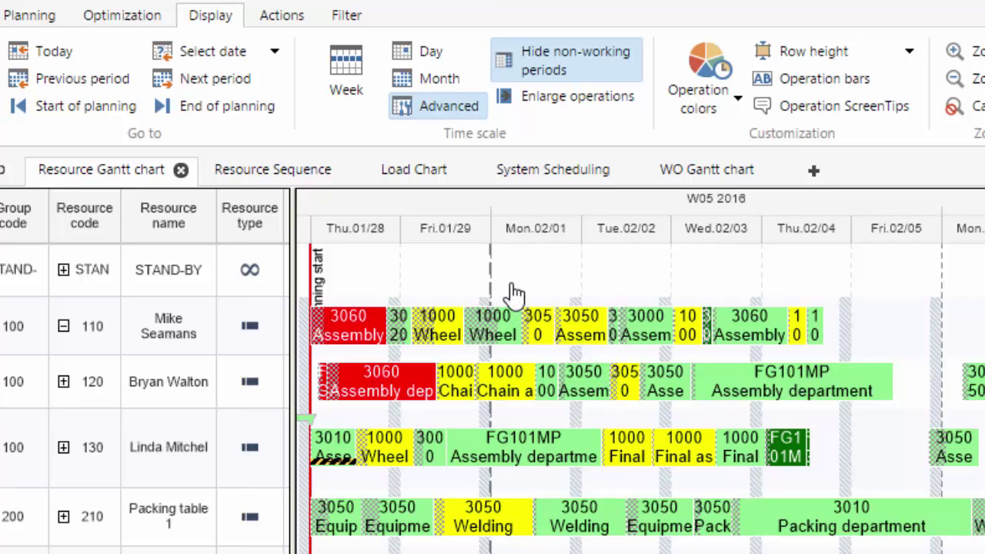
mouse_move(523, 281)
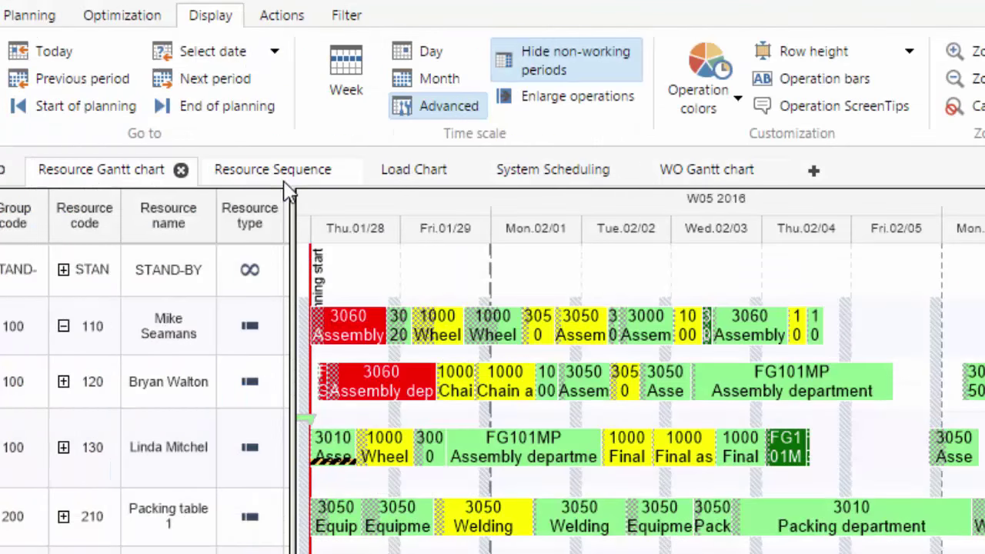
mouse_move(273, 177)
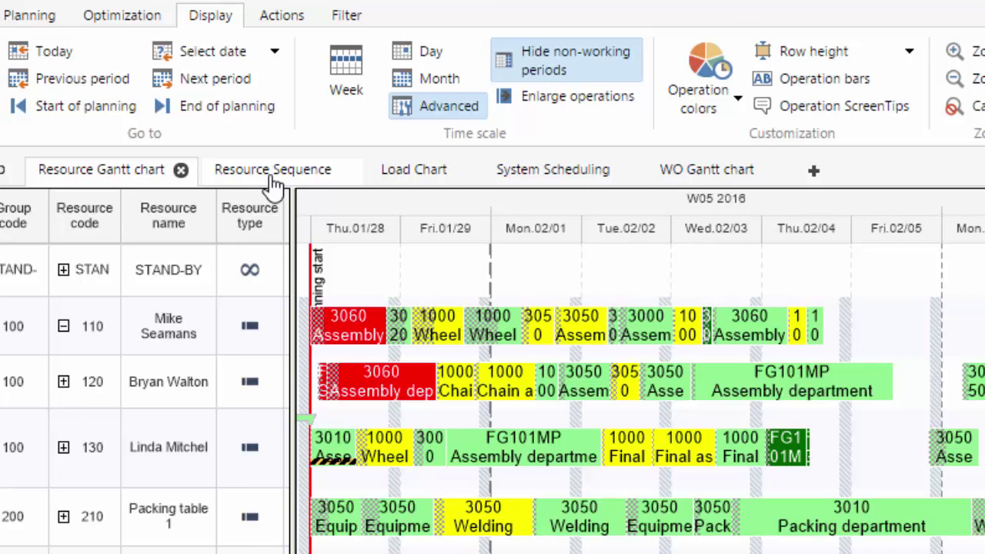
mouse_move(321, 197)
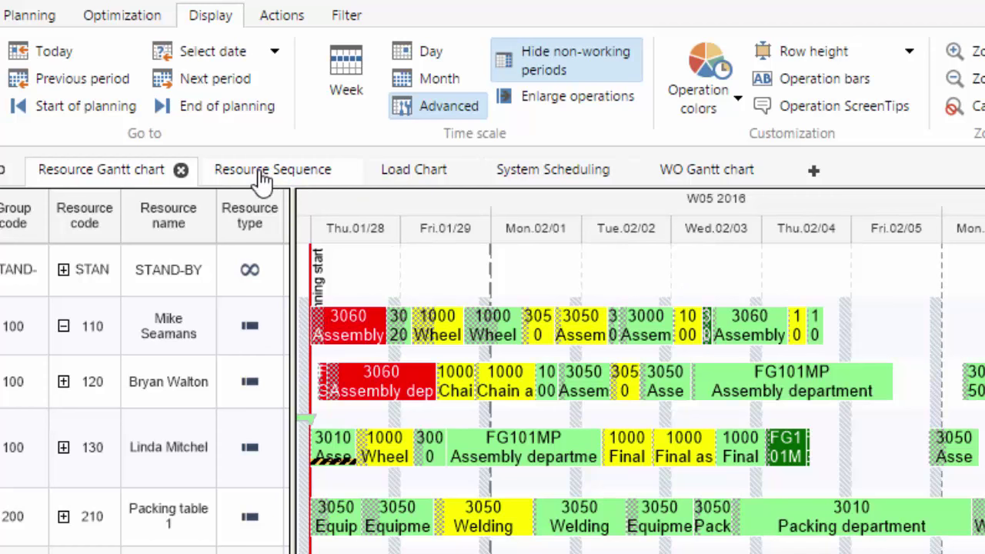
left_click(271, 170)
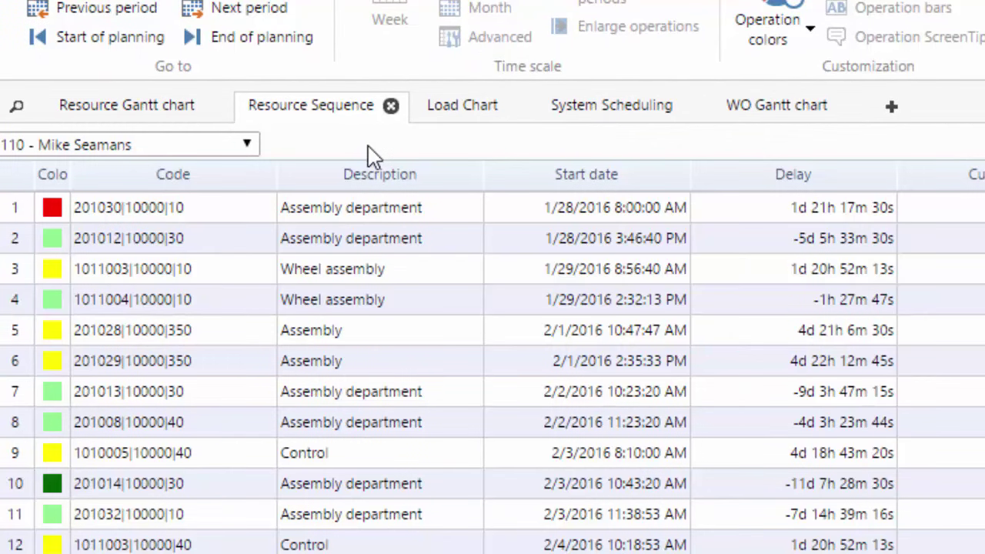
mouse_move(361, 161)
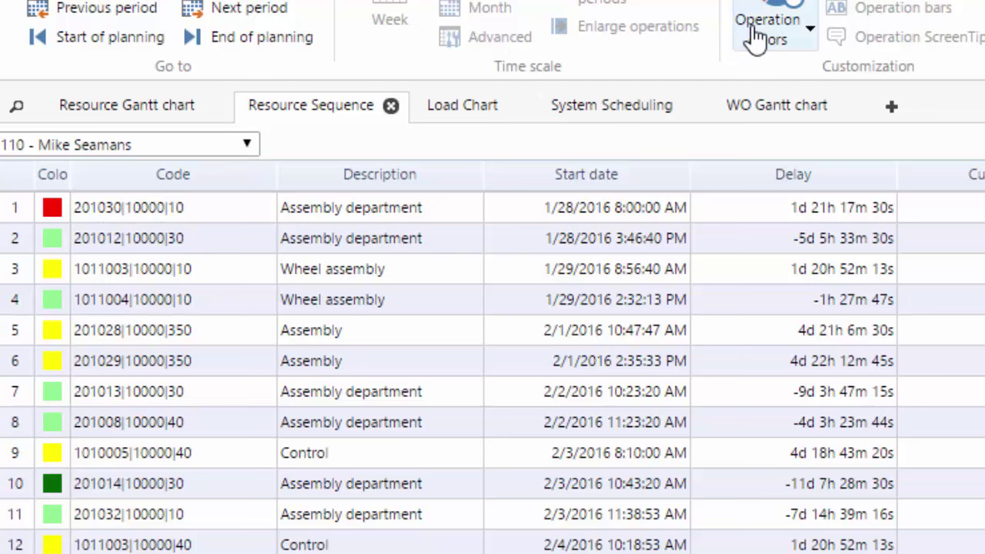
Set Operation colors in the resource sequence to Color scheme 1
left_click(773, 24)
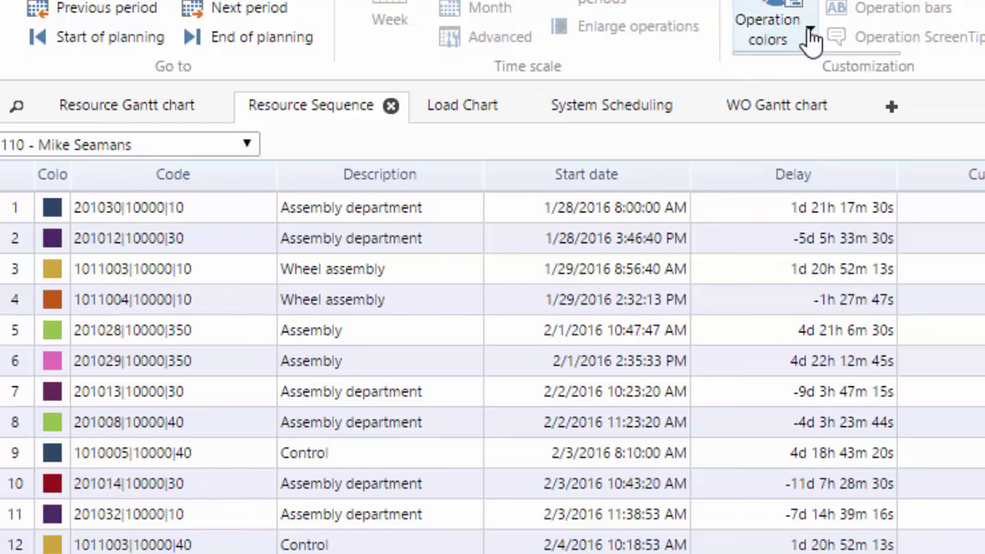
left_click(766, 29)
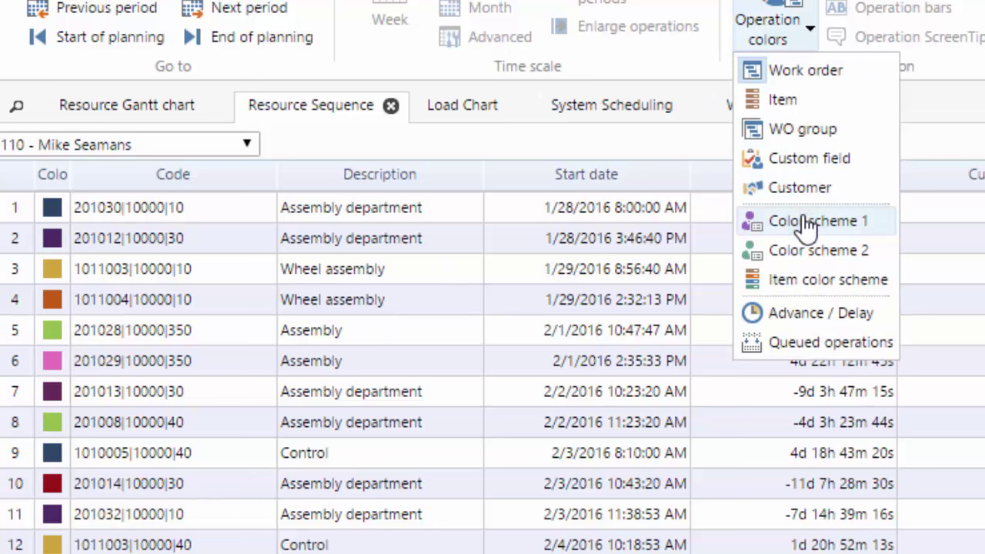
left_click(819, 221)
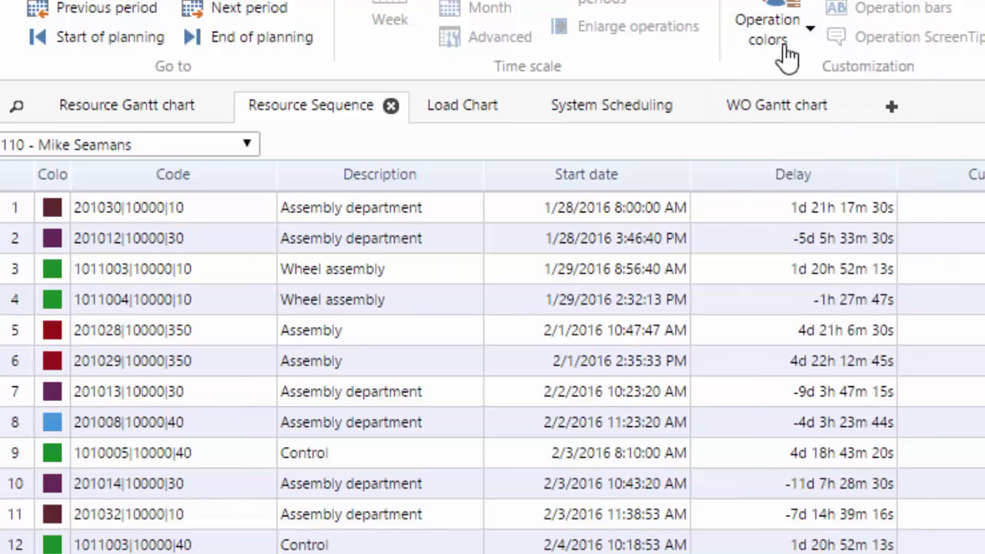
mouse_move(111, 238)
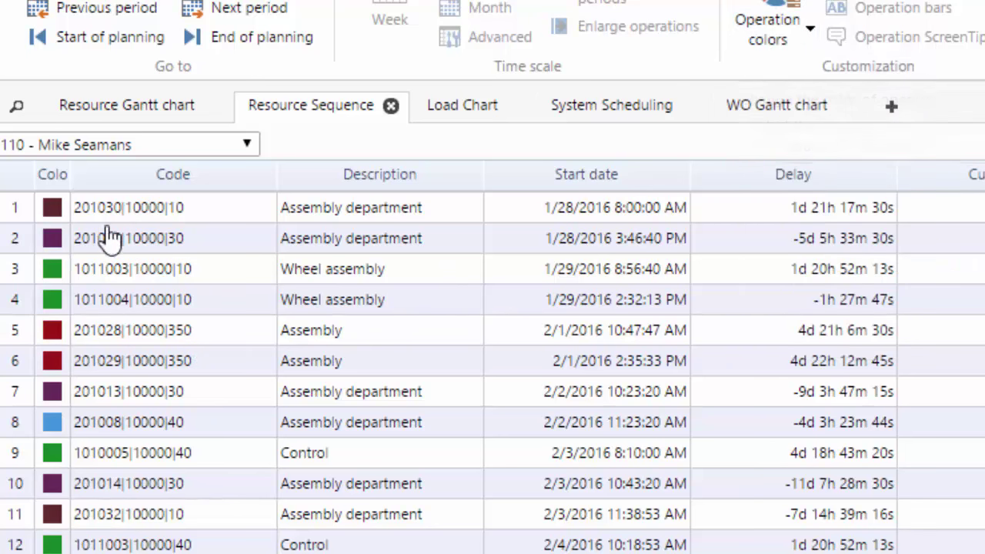
left_click(766, 29)
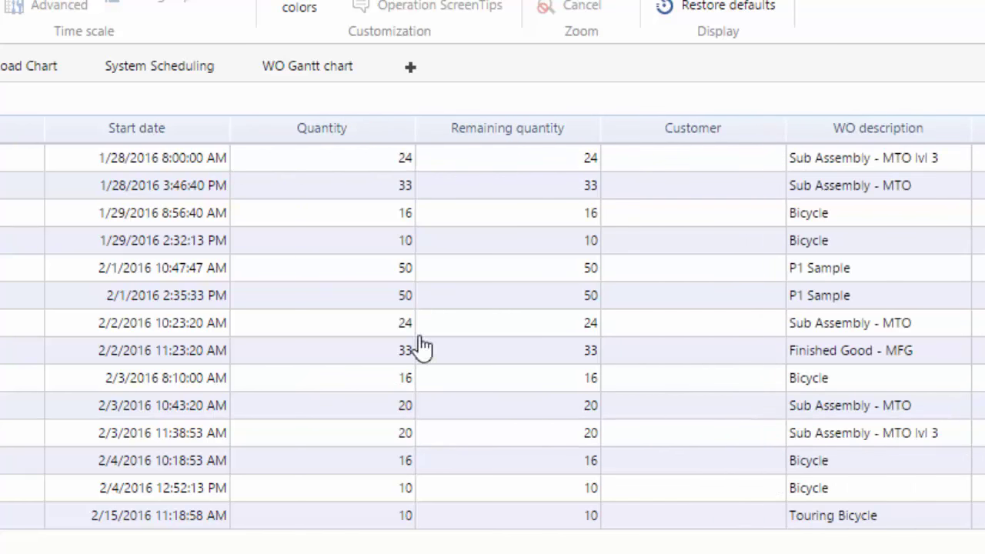
mouse_move(157, 168)
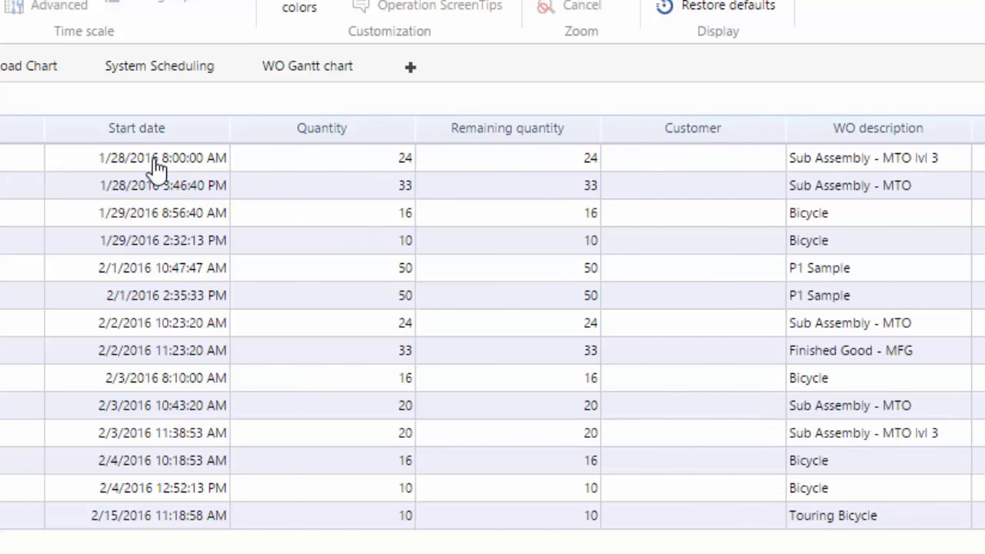
mouse_move(406, 258)
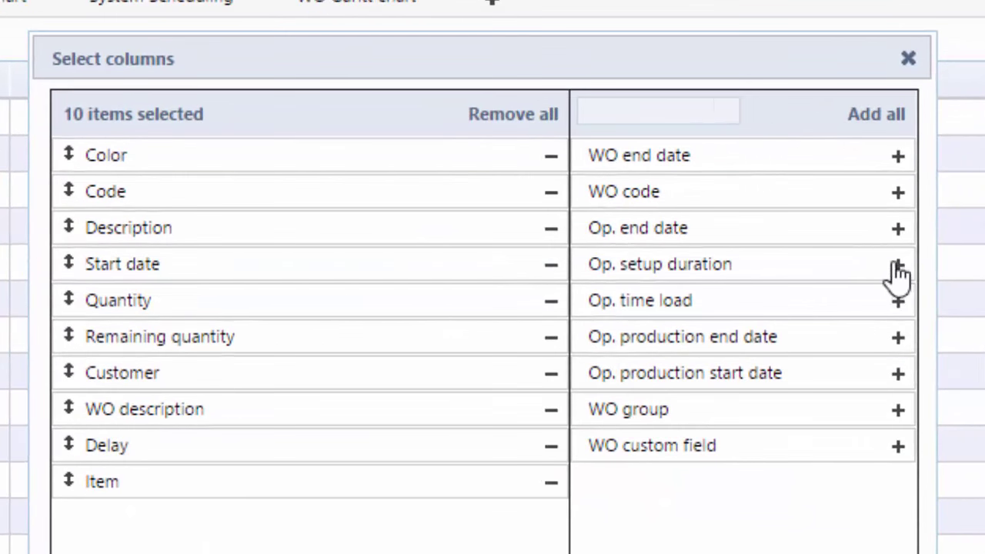
Add Op. setup duration and Op. time load columns after Start date and apply the column selection
left_click(897, 263)
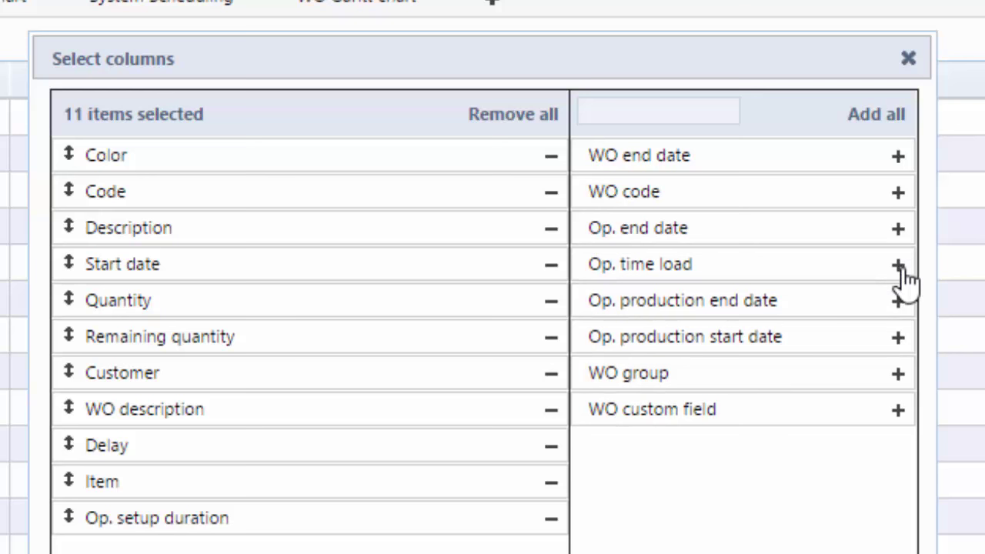
left_click(898, 264)
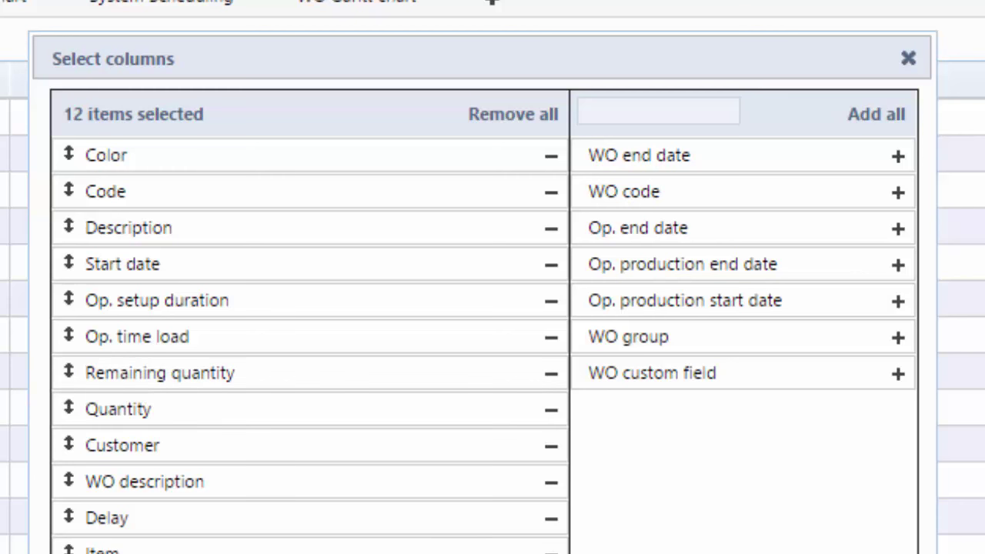
left_click(908, 59)
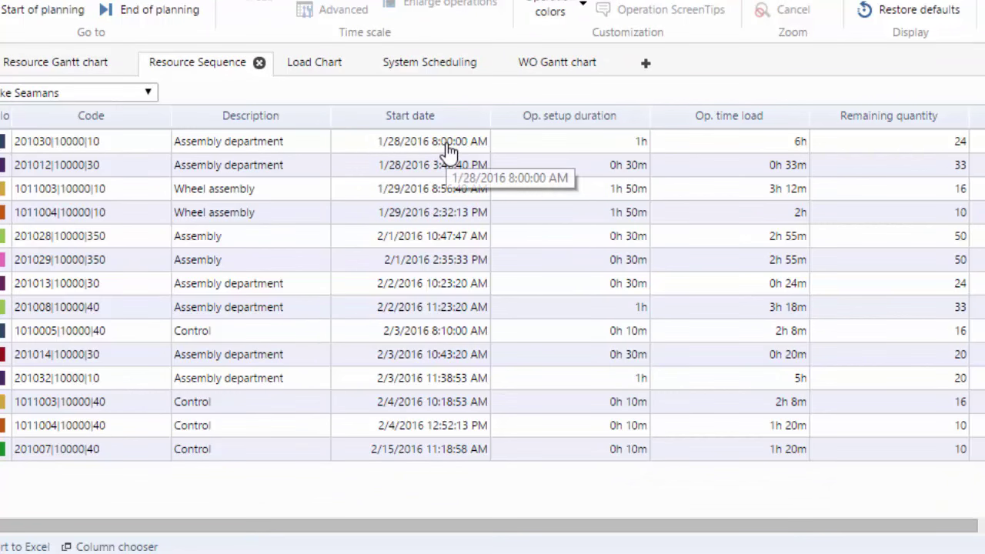
mouse_move(745, 146)
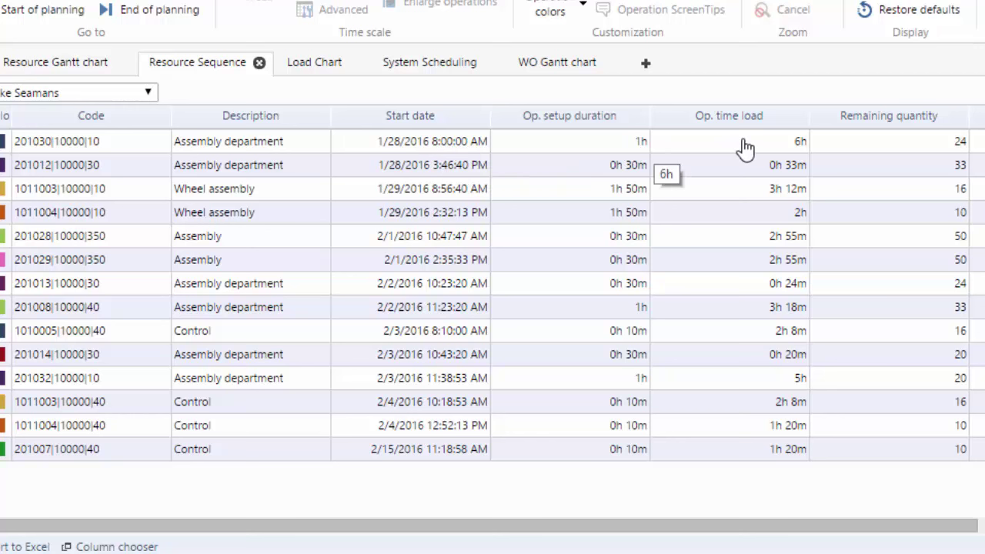
mouse_move(978, 141)
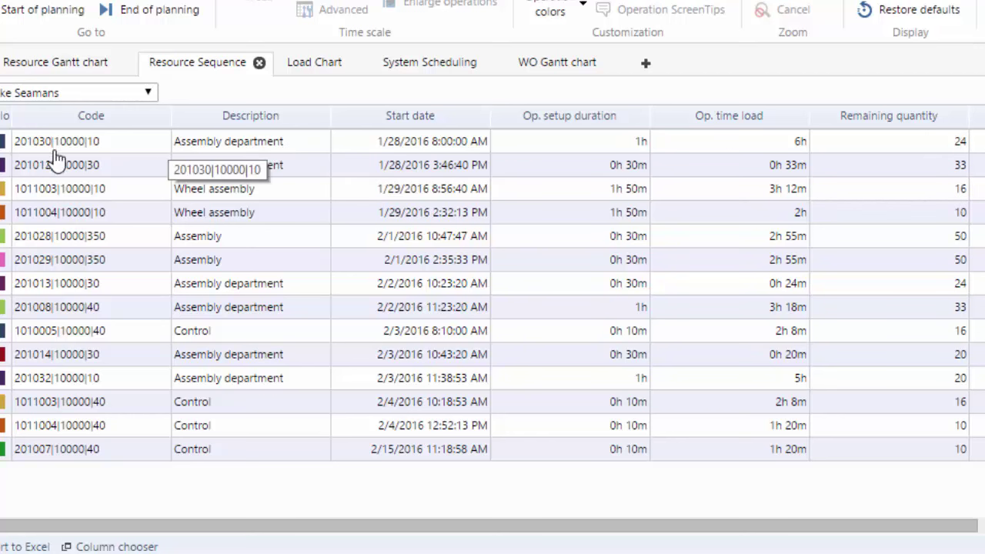
mouse_move(324, 157)
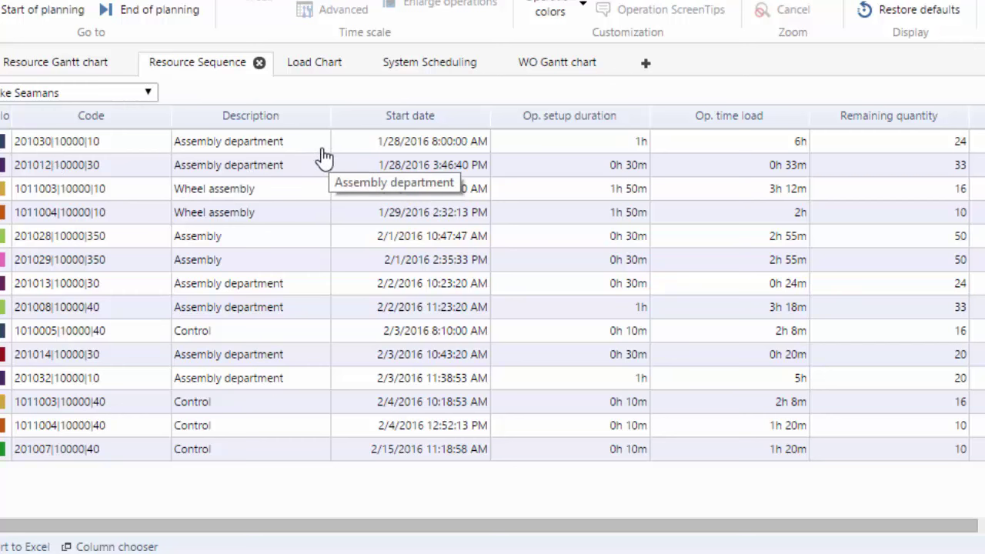
mouse_move(314, 152)
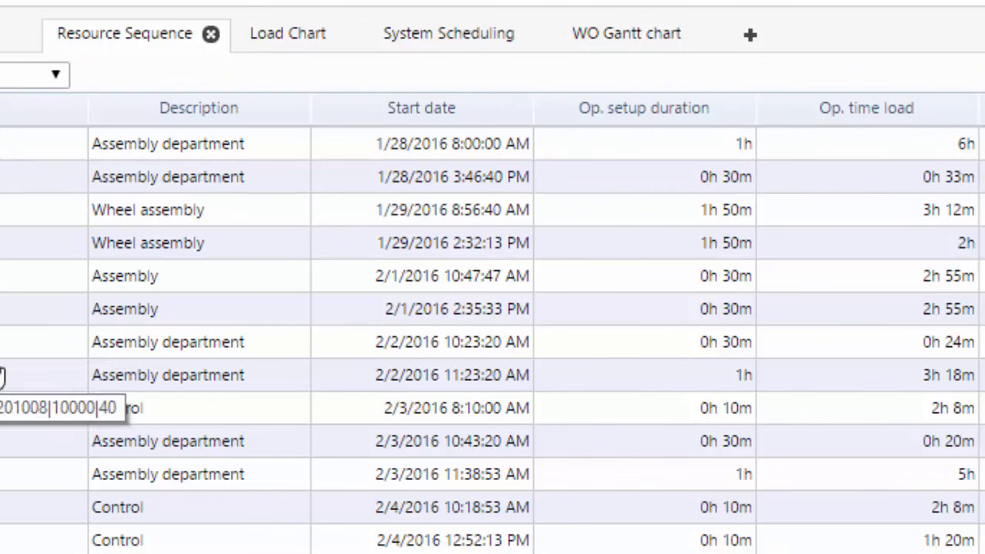
mouse_move(18, 162)
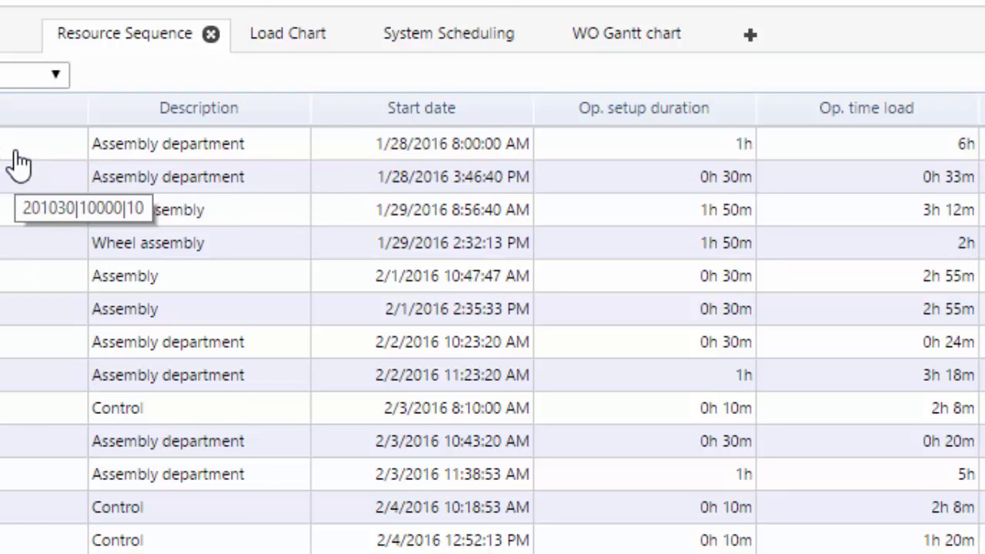
mouse_move(37, 157)
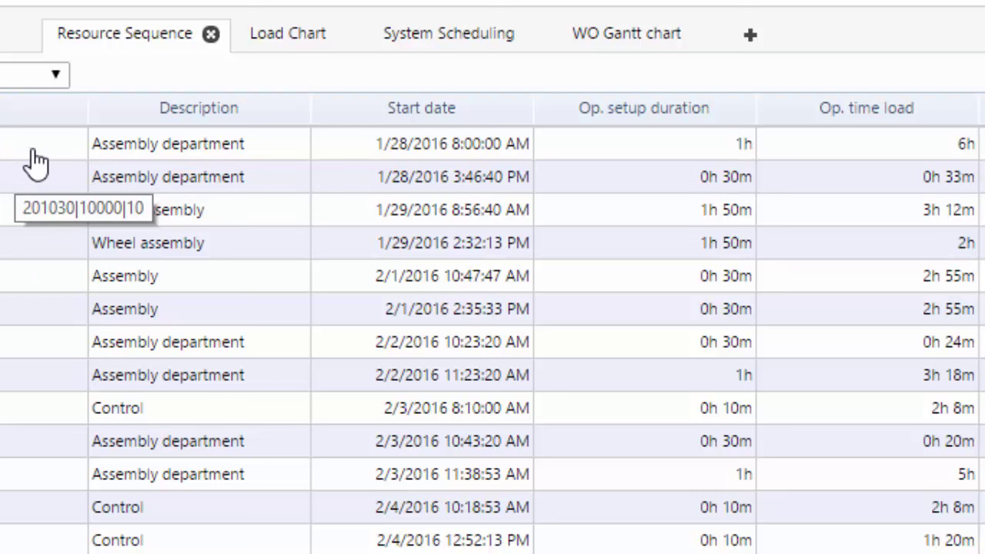
mouse_move(54, 153)
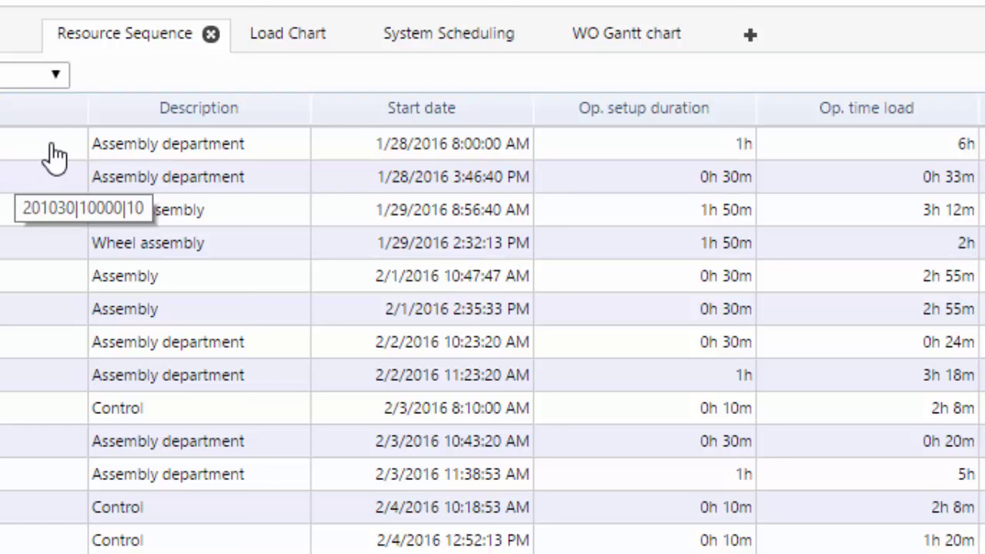
mouse_move(9, 162)
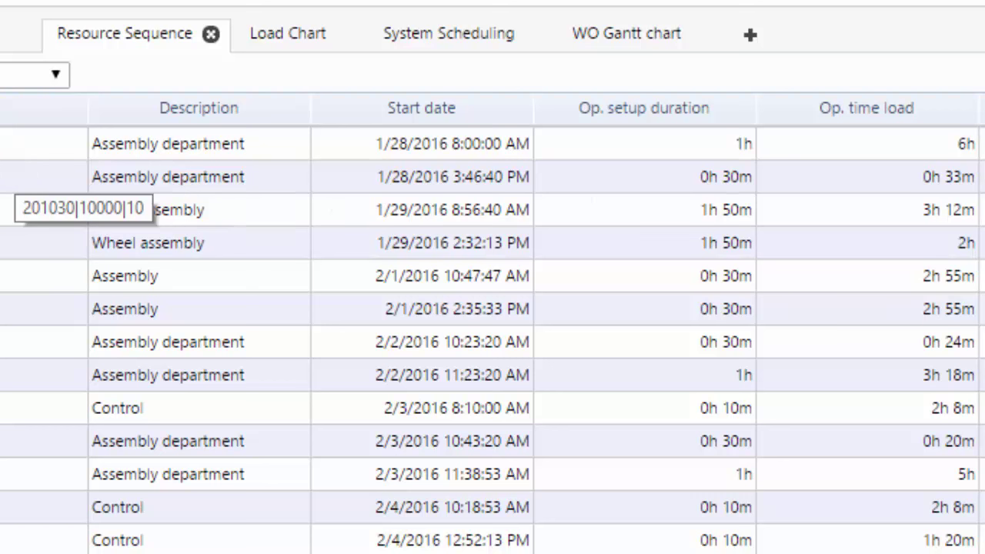
mouse_move(695, 151)
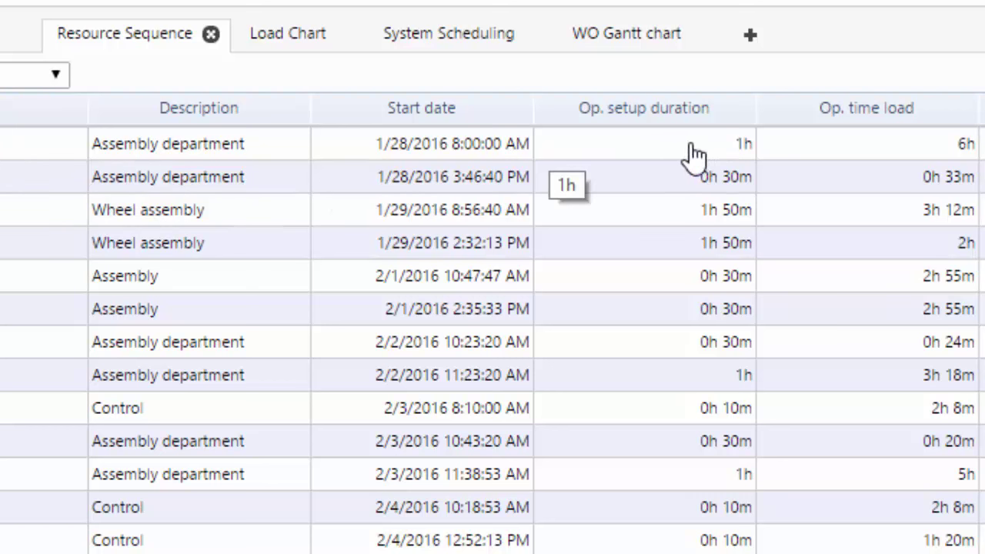
mouse_move(650, 157)
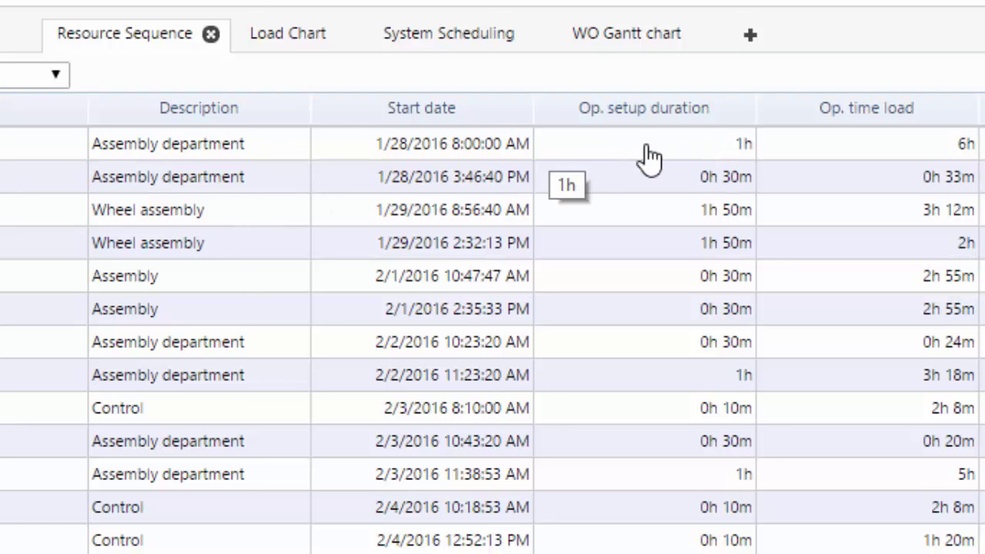
mouse_move(782, 145)
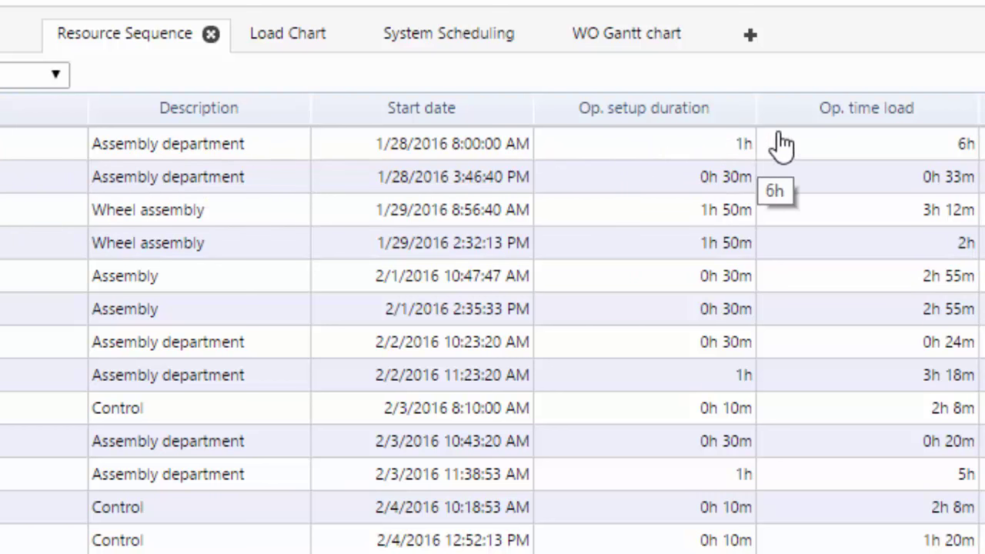
mouse_move(668, 277)
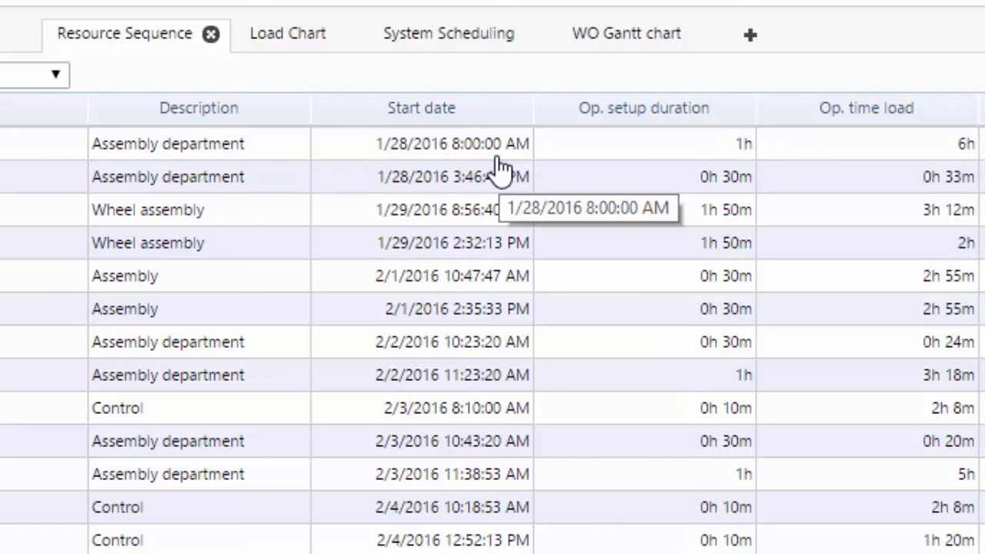
mouse_move(483, 177)
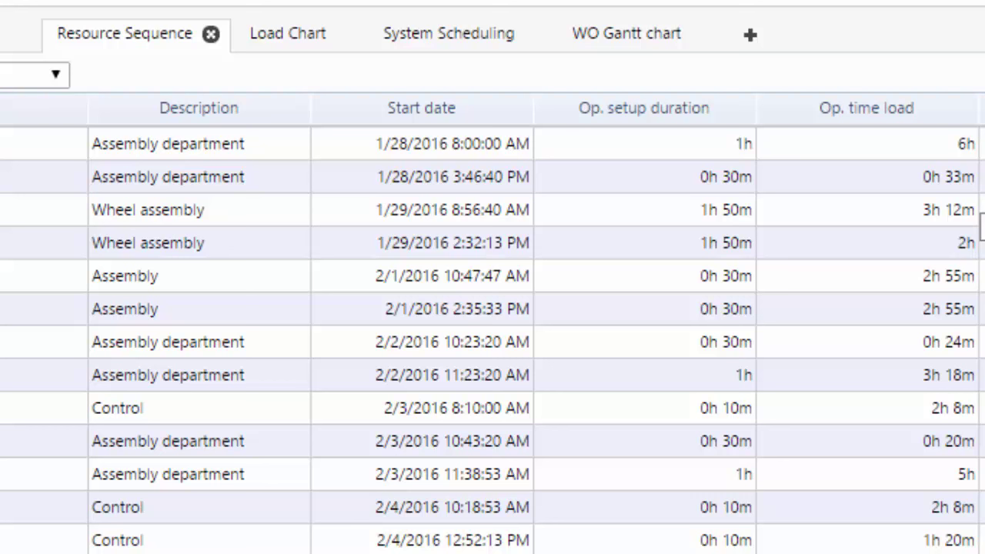
mouse_move(529, 228)
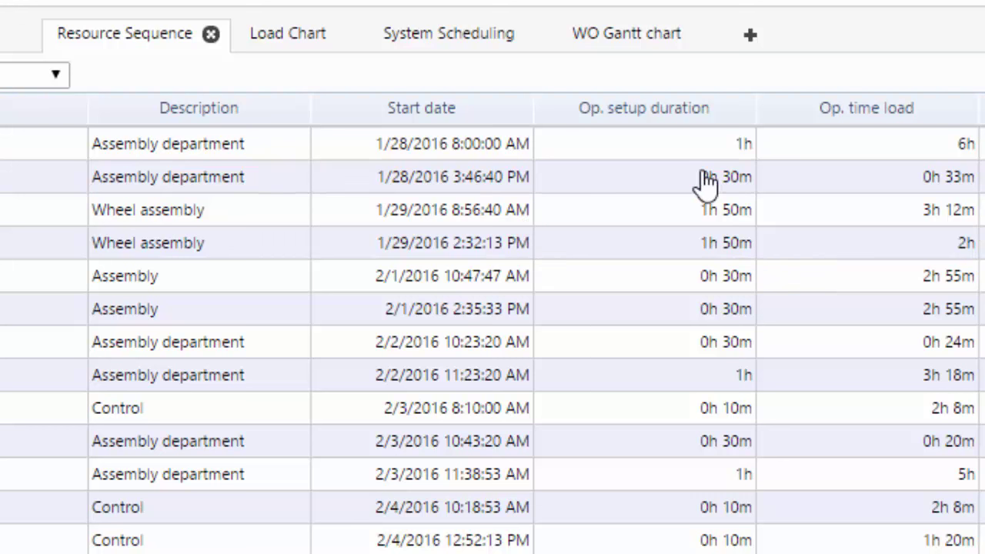
mouse_move(676, 179)
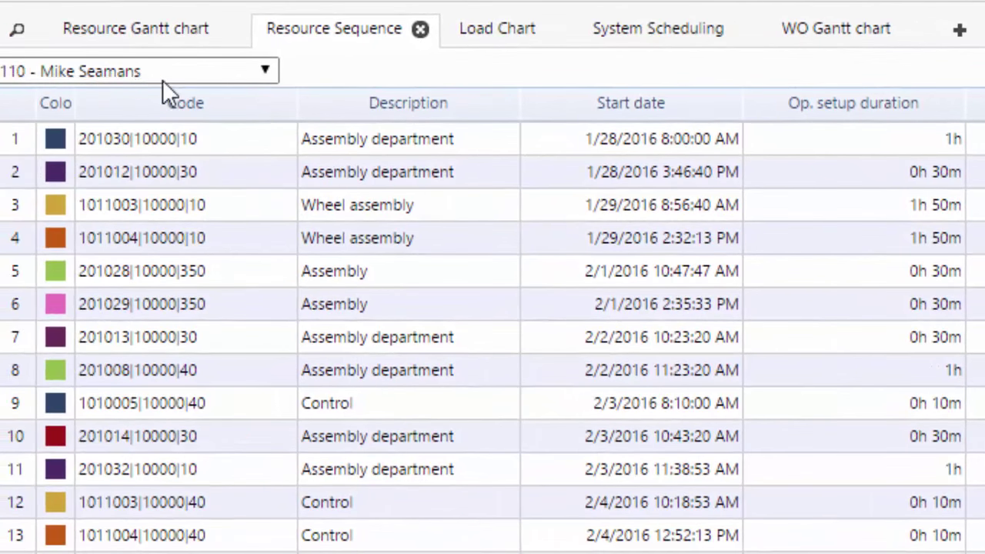
mouse_move(172, 88)
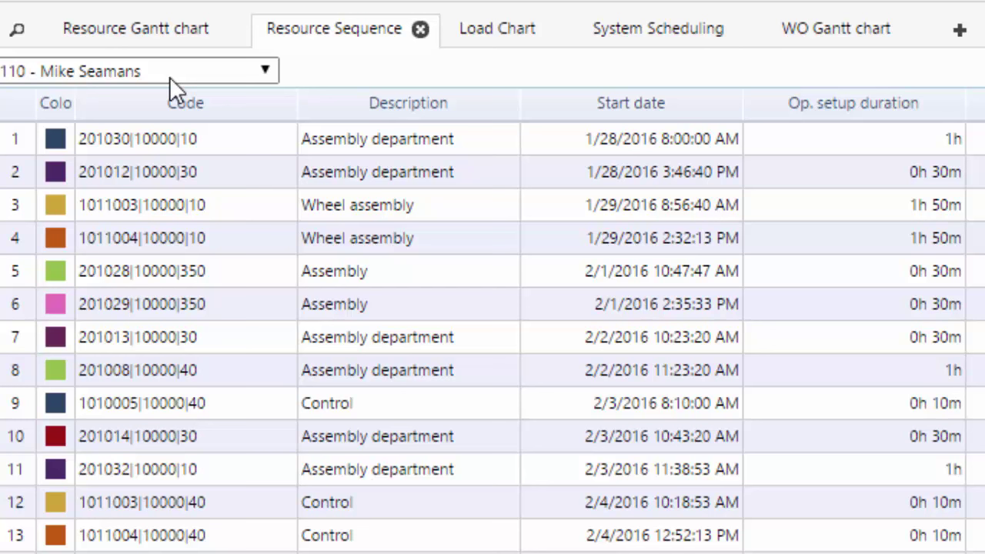
mouse_move(169, 81)
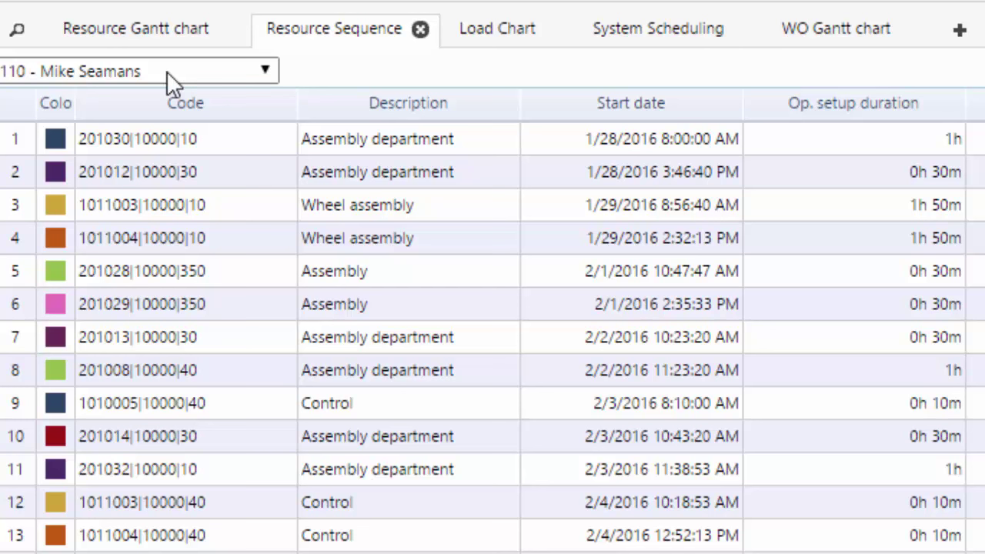
mouse_move(803, 146)
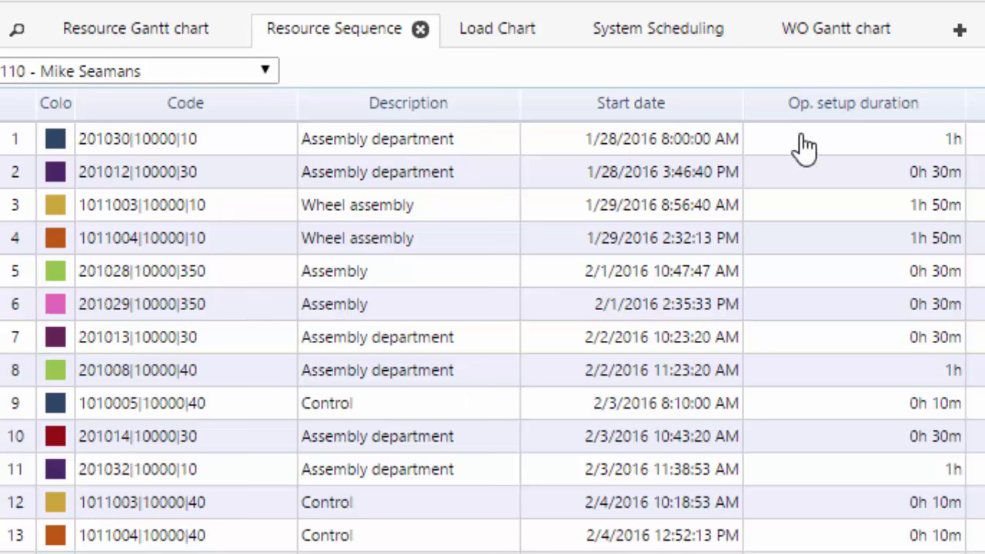
mouse_move(803, 219)
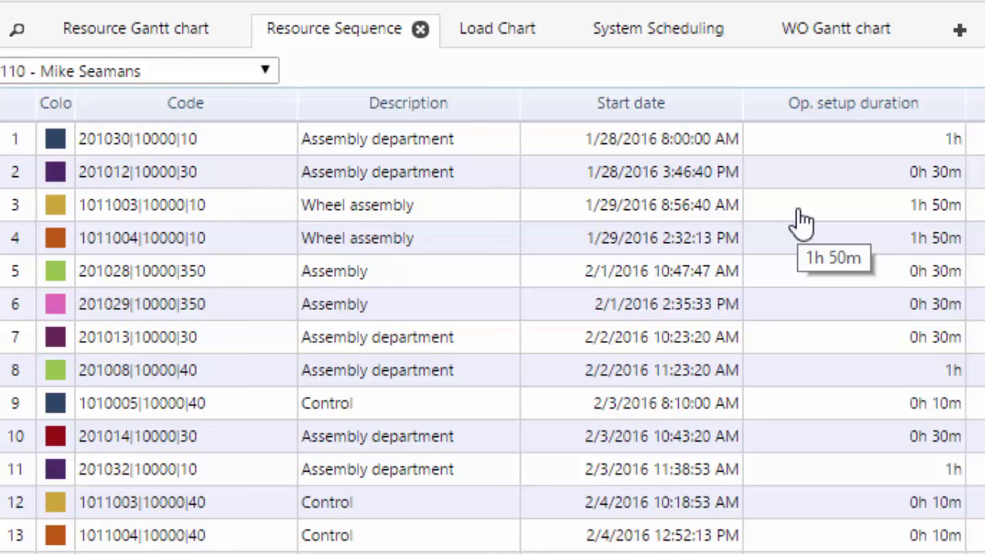
mouse_move(797, 208)
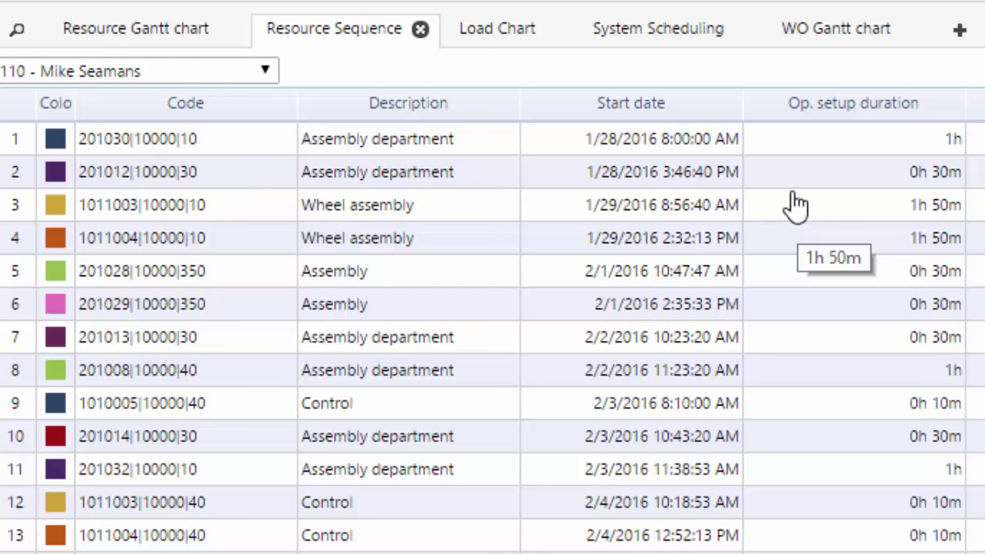
mouse_move(362, 43)
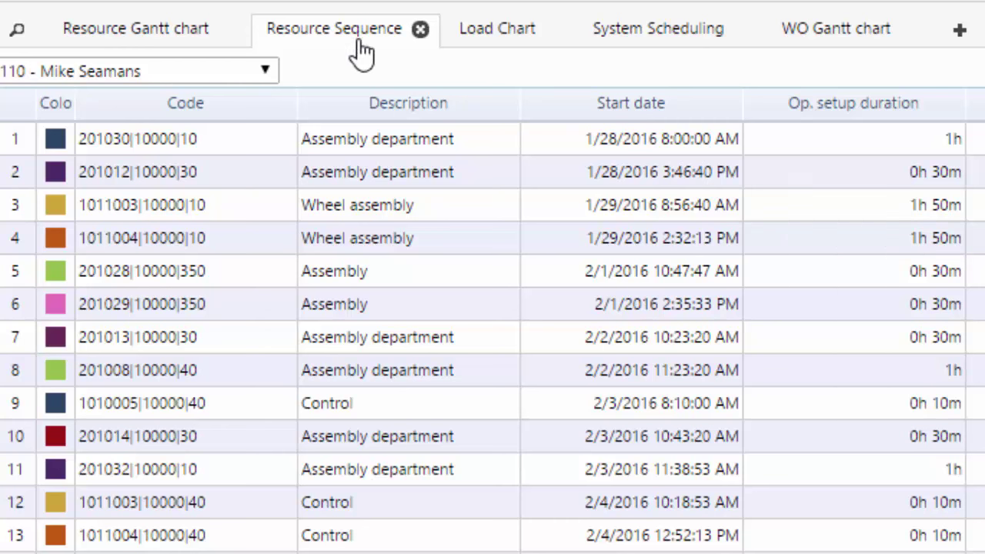
Show the Load Chart with daily time load and capacity per resource for weeks 04–06 2016
left_click(496, 27)
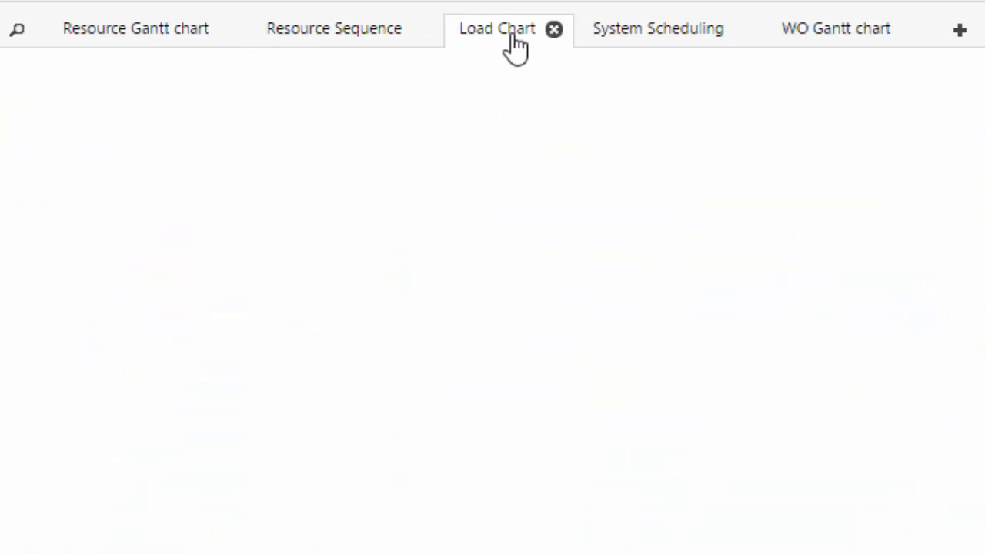
left_click(497, 27)
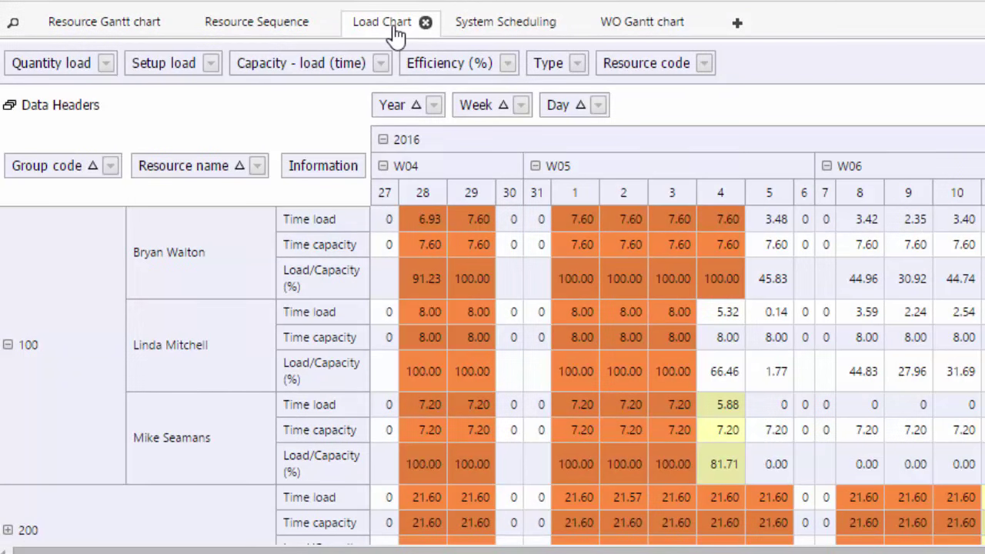
mouse_move(415, 197)
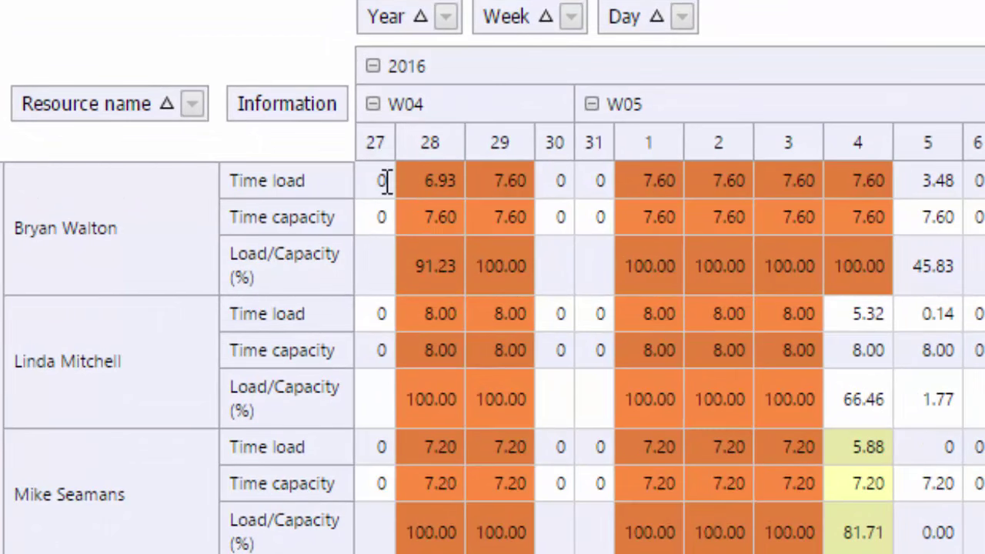
mouse_move(416, 193)
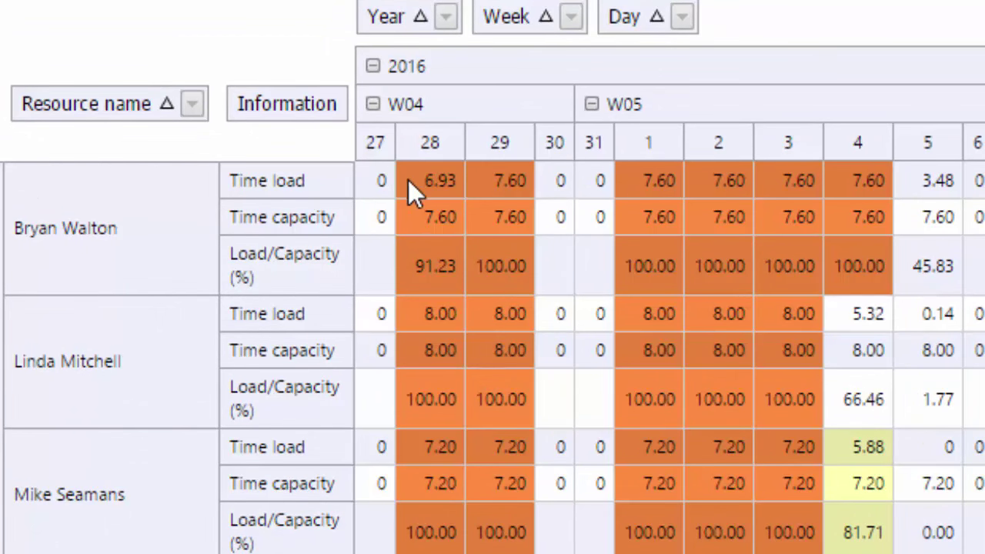
mouse_move(428, 192)
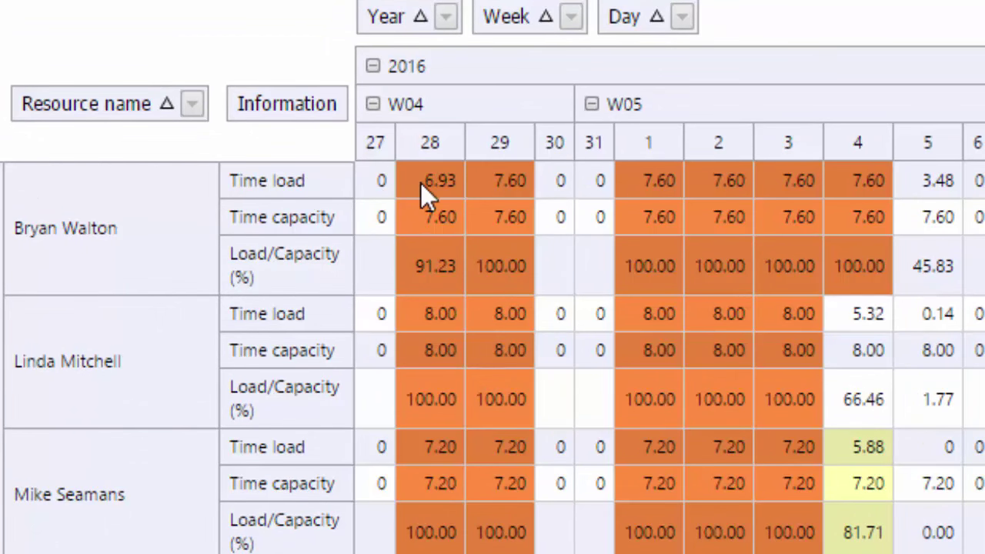
mouse_move(430, 217)
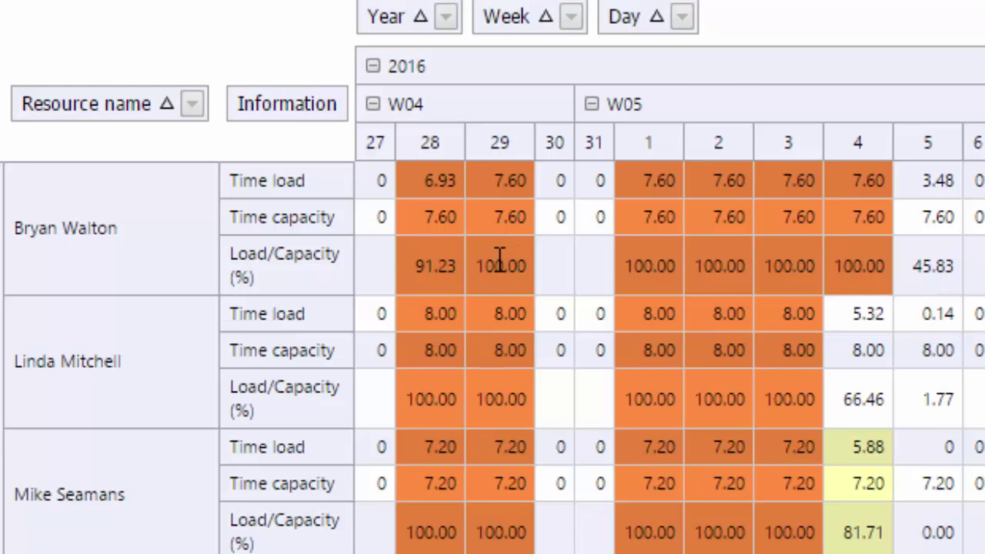
mouse_move(170, 238)
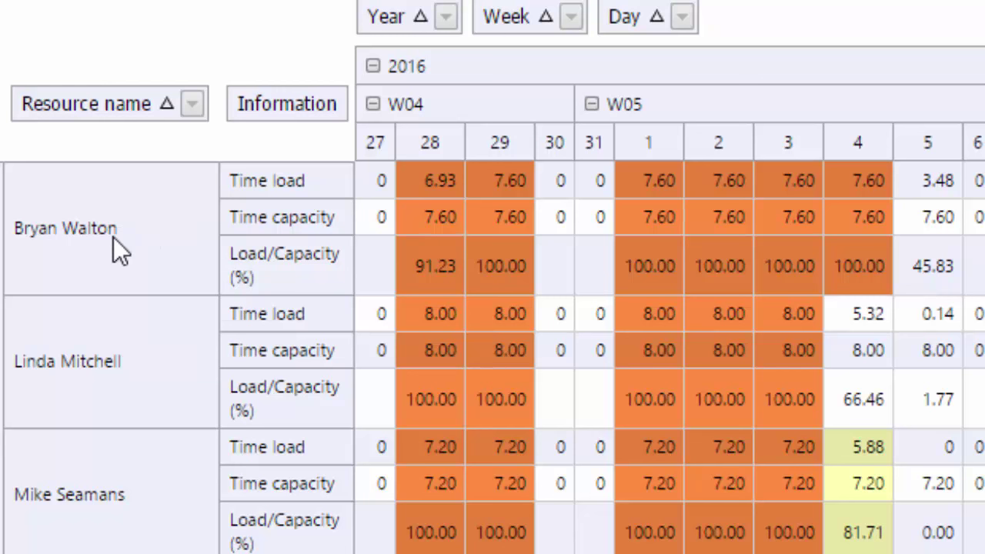
mouse_move(83, 399)
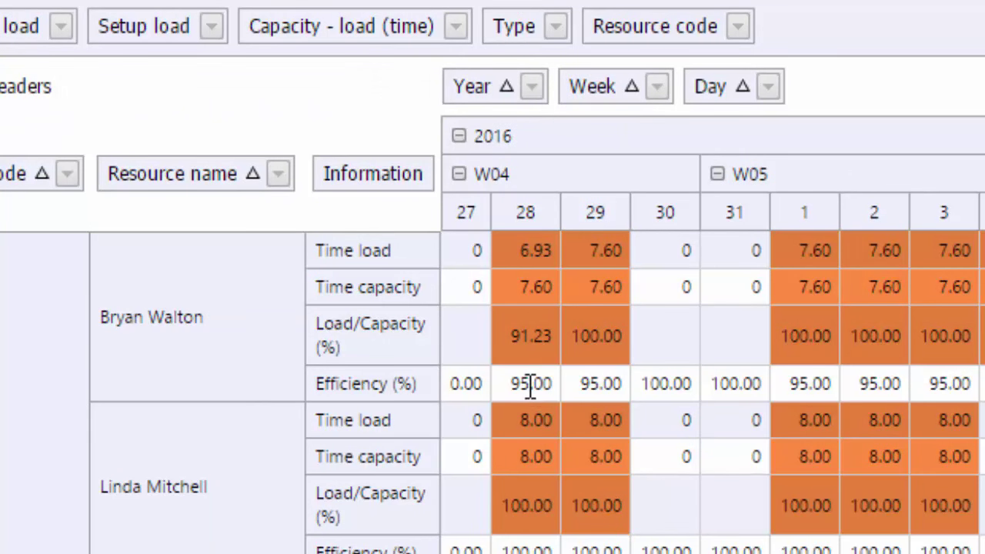
mouse_move(532, 299)
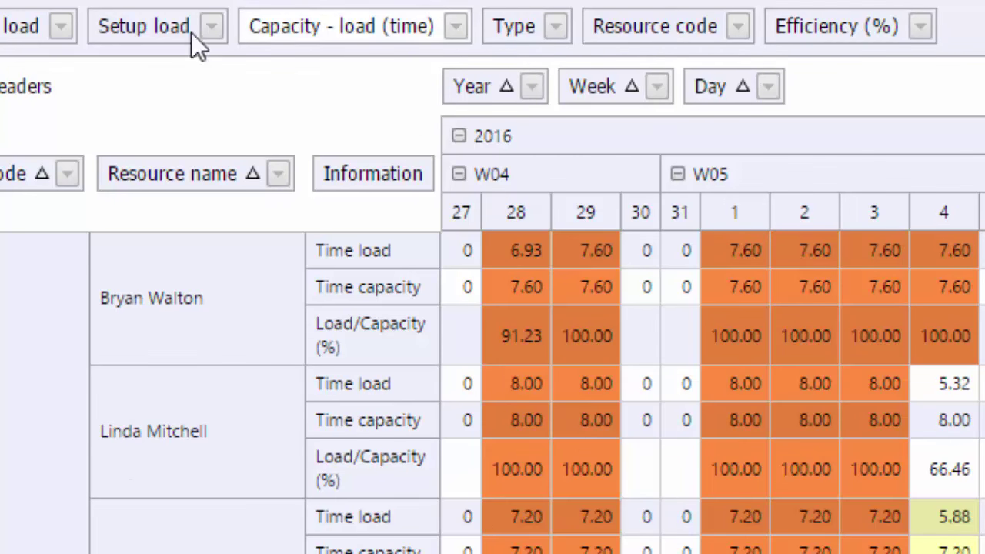
mouse_move(603, 86)
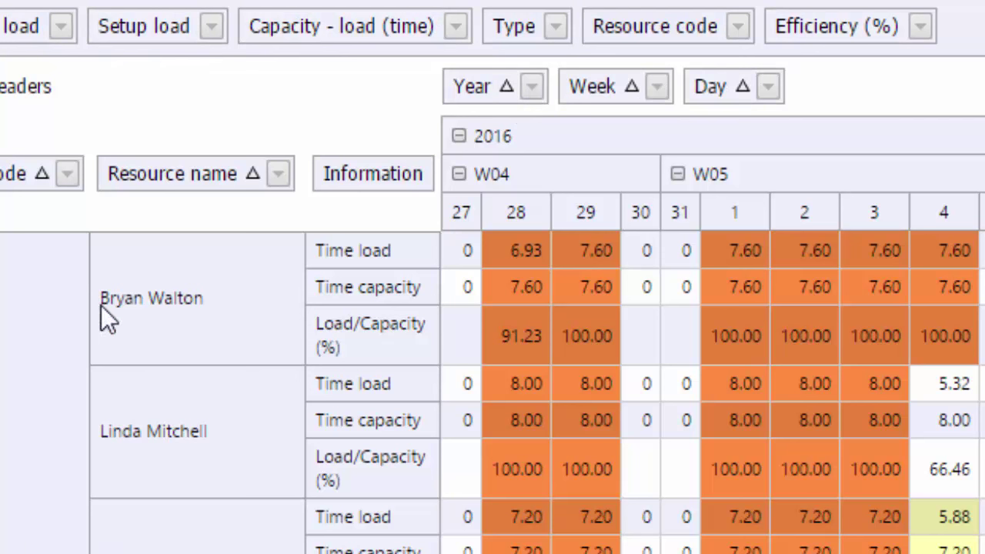
mouse_move(207, 351)
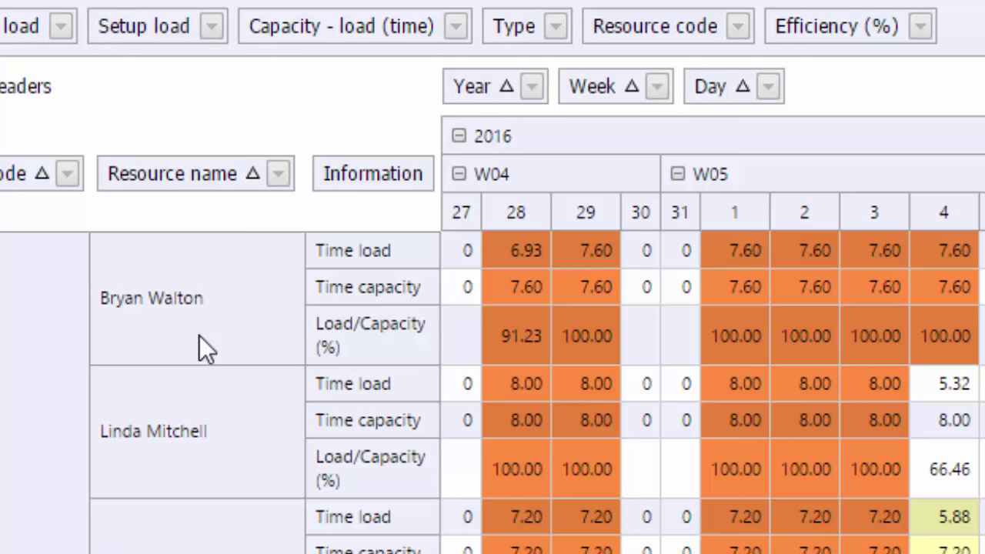
mouse_move(218, 342)
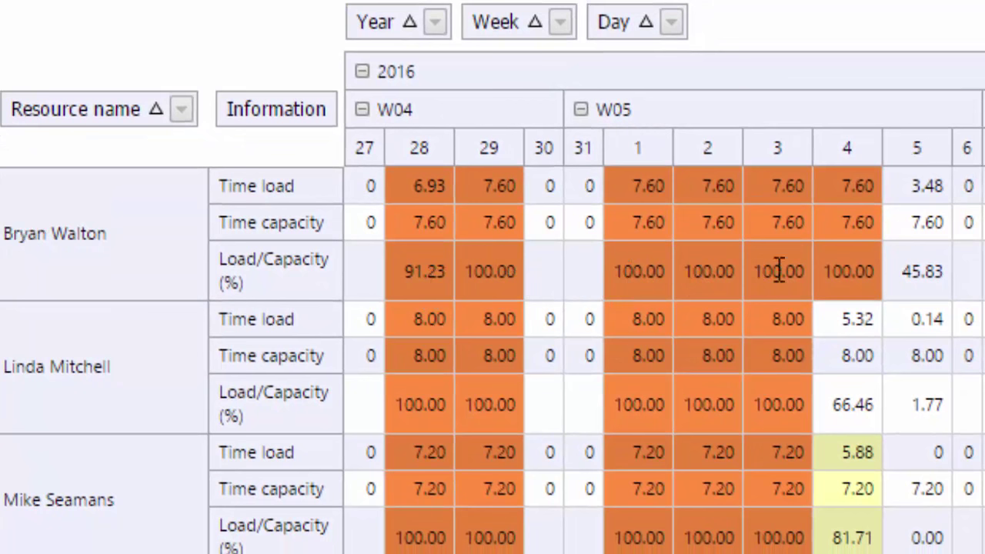
mouse_move(846, 271)
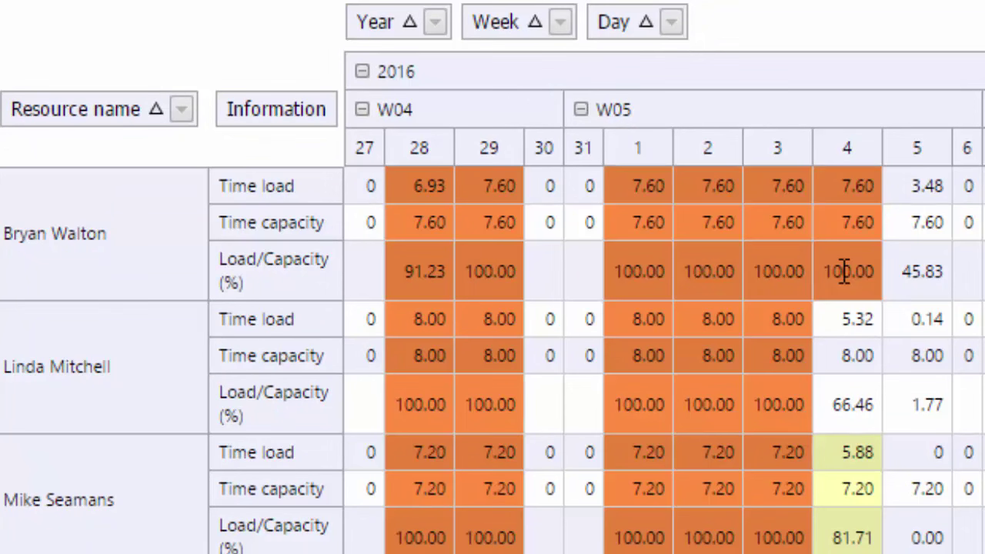
mouse_move(419, 271)
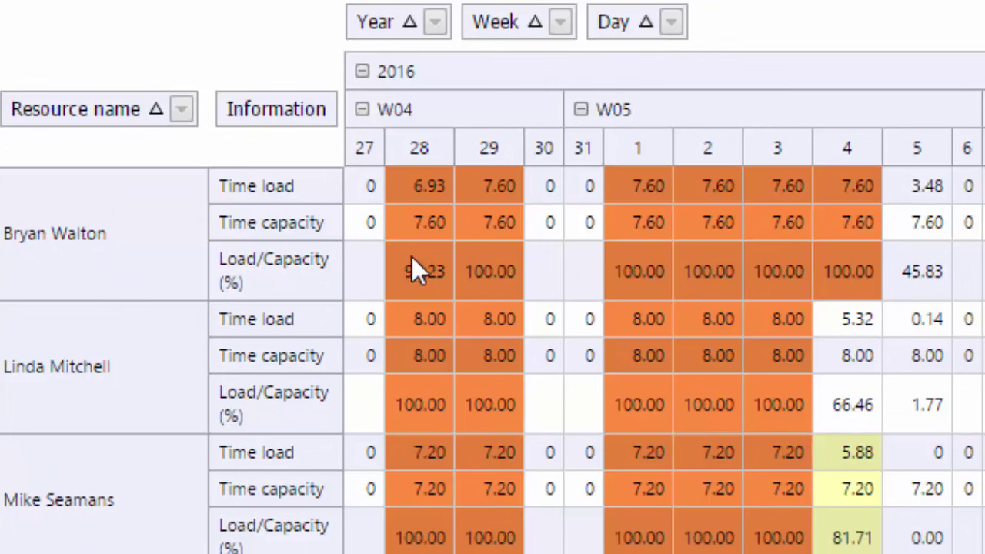
mouse_move(754, 526)
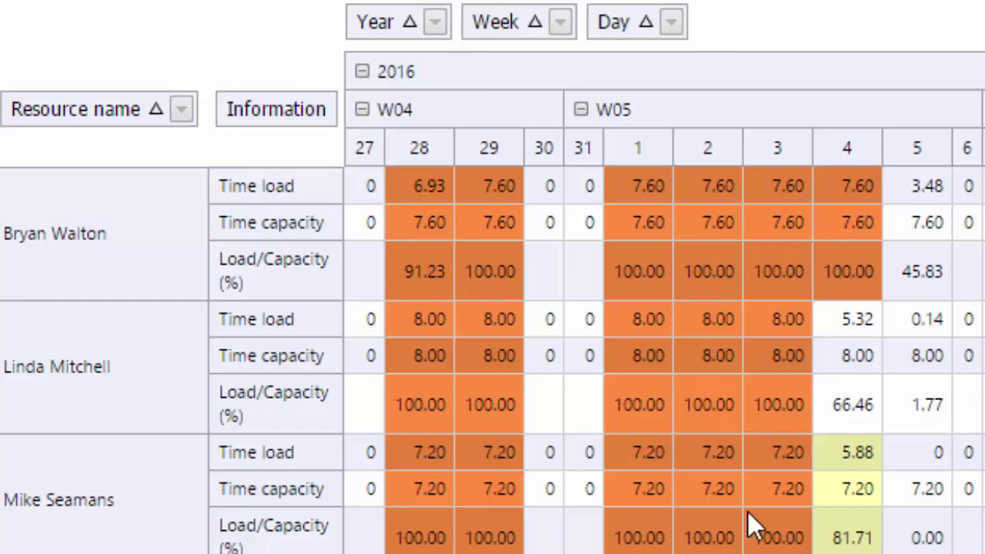
mouse_move(690, 382)
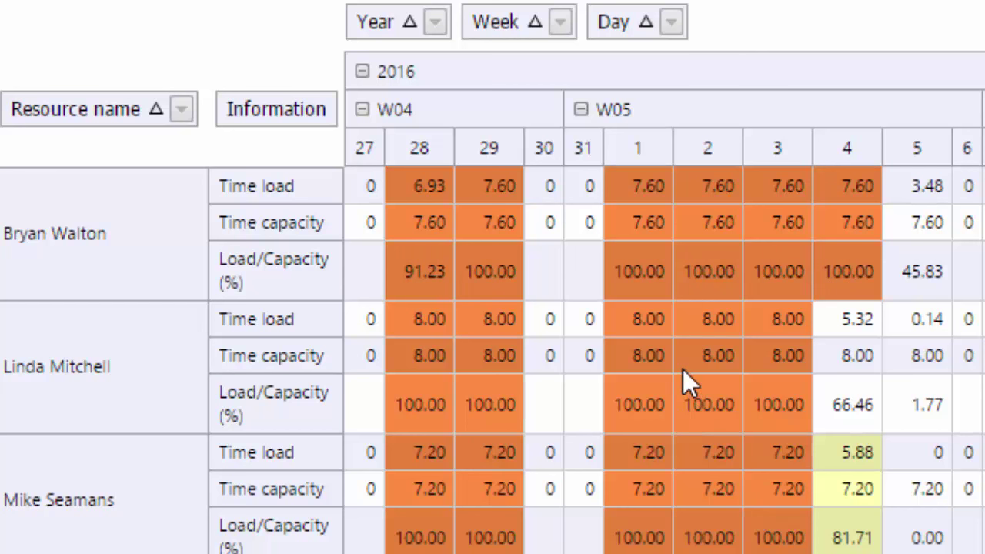
mouse_move(730, 276)
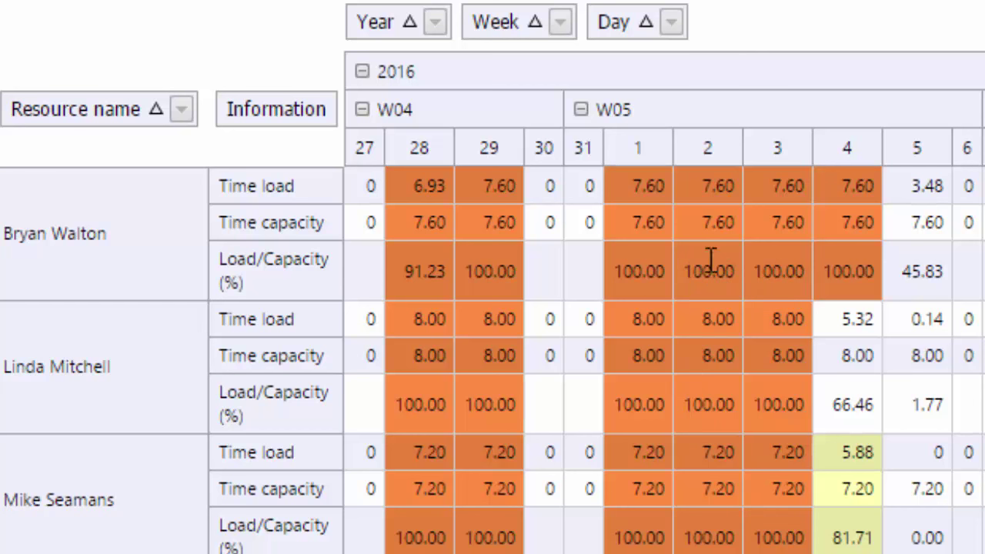
mouse_move(731, 265)
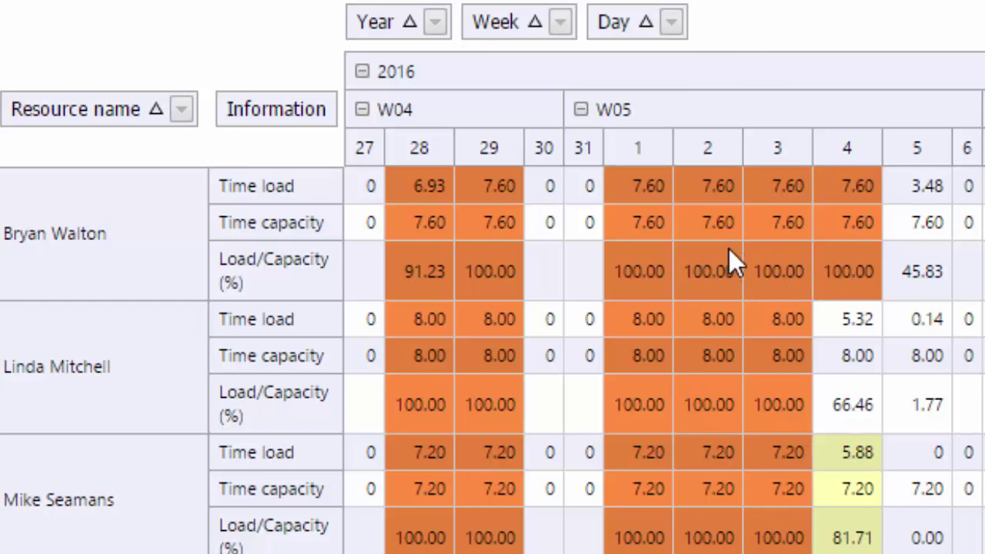
mouse_move(724, 274)
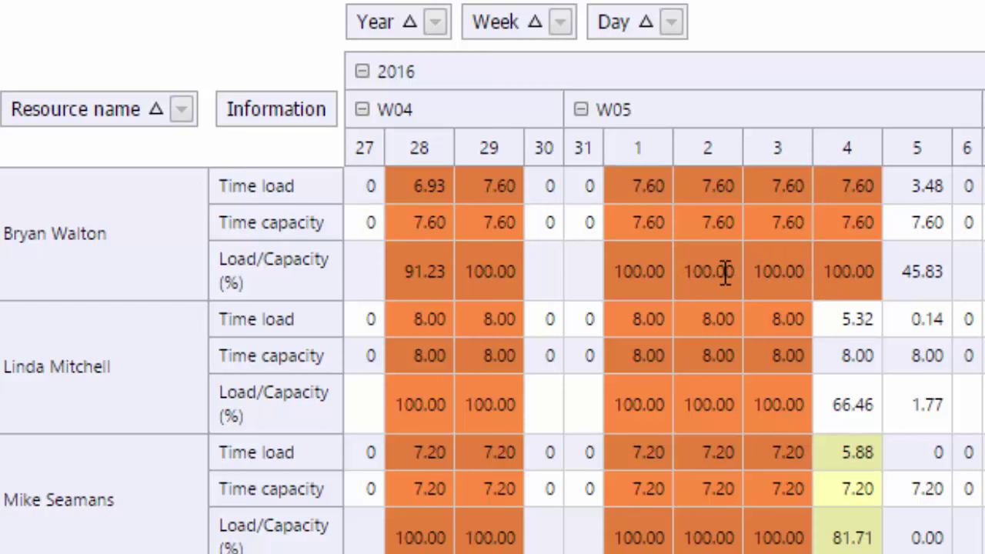
Run Schedule from the Optimization ribbon so overloaded days are recalculated
left_click(197, 10)
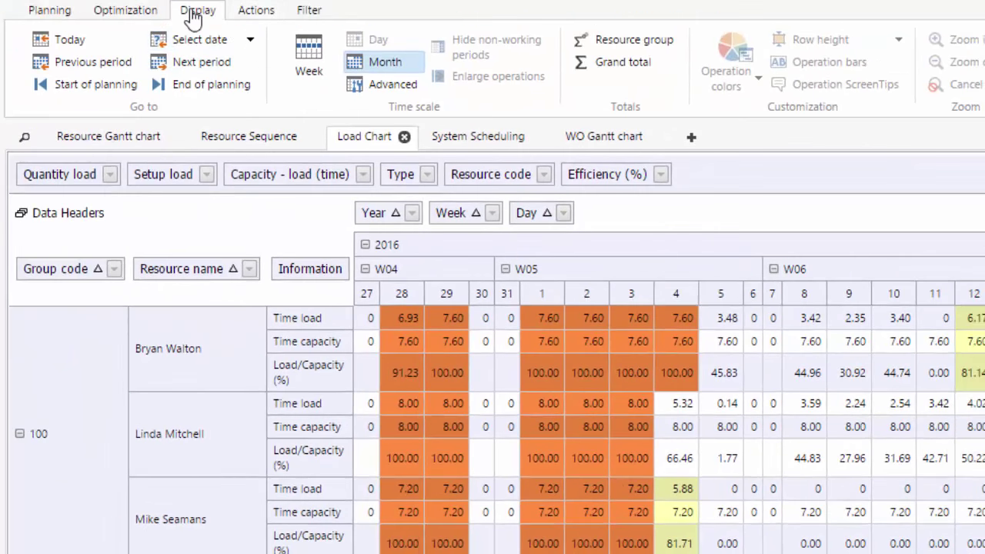
left_click(256, 9)
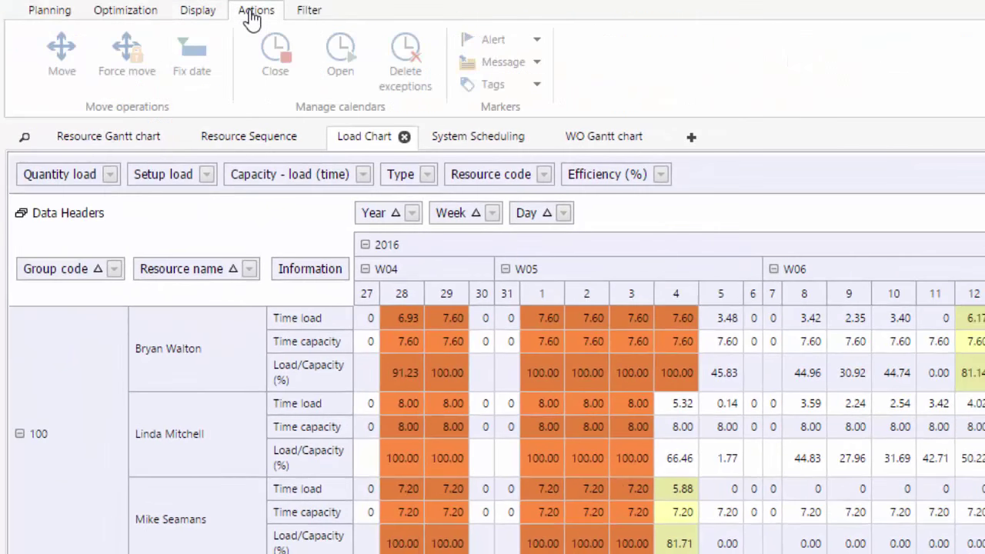
left_click(124, 10)
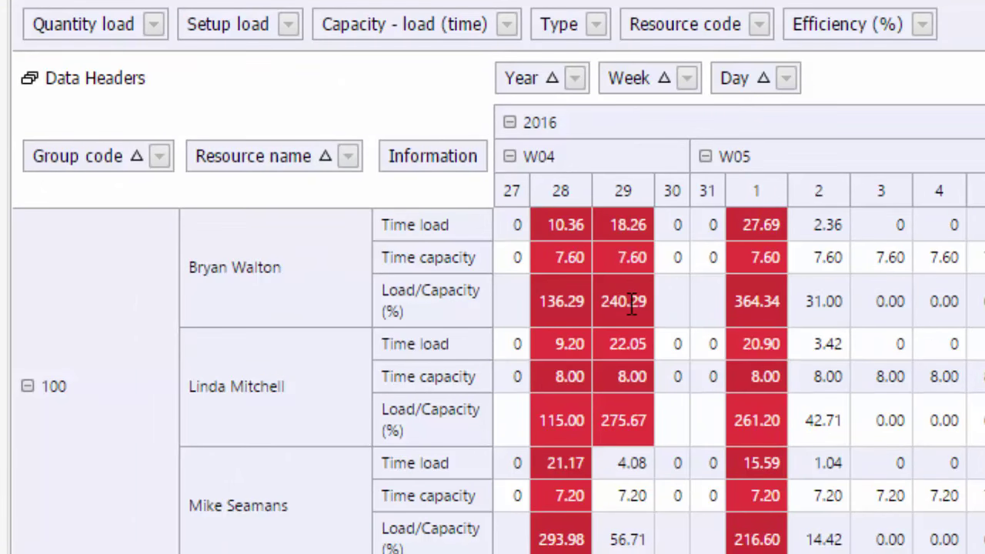
mouse_move(966, 324)
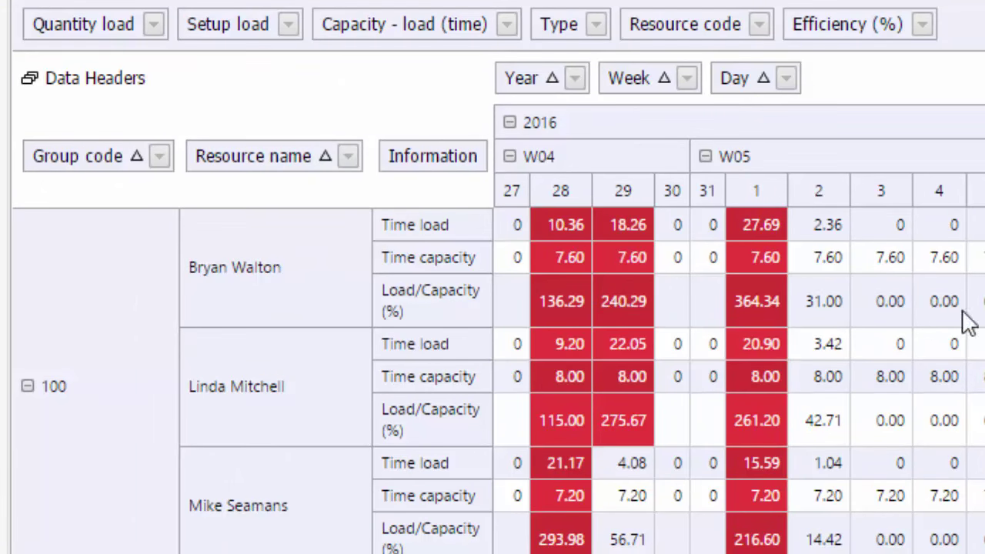
mouse_move(654, 323)
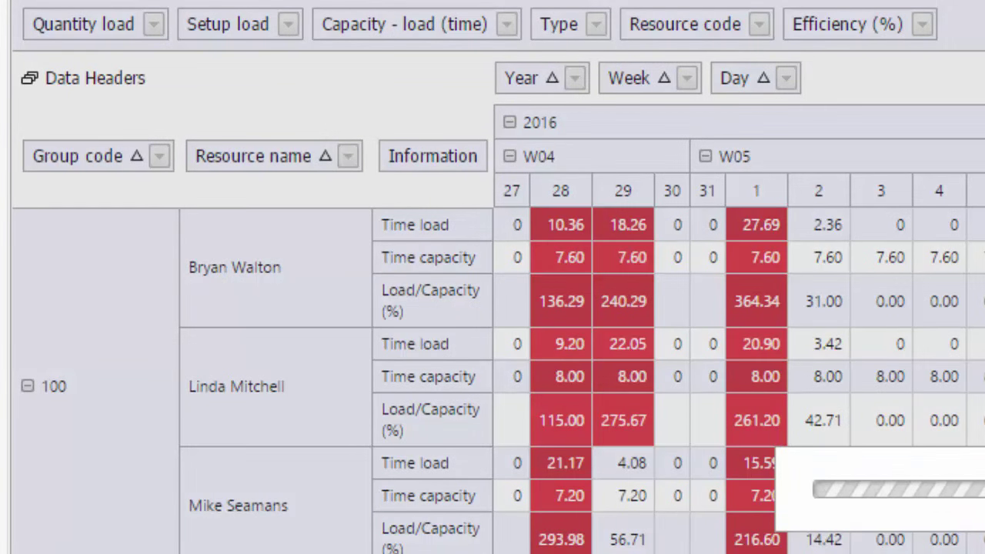
mouse_move(628, 326)
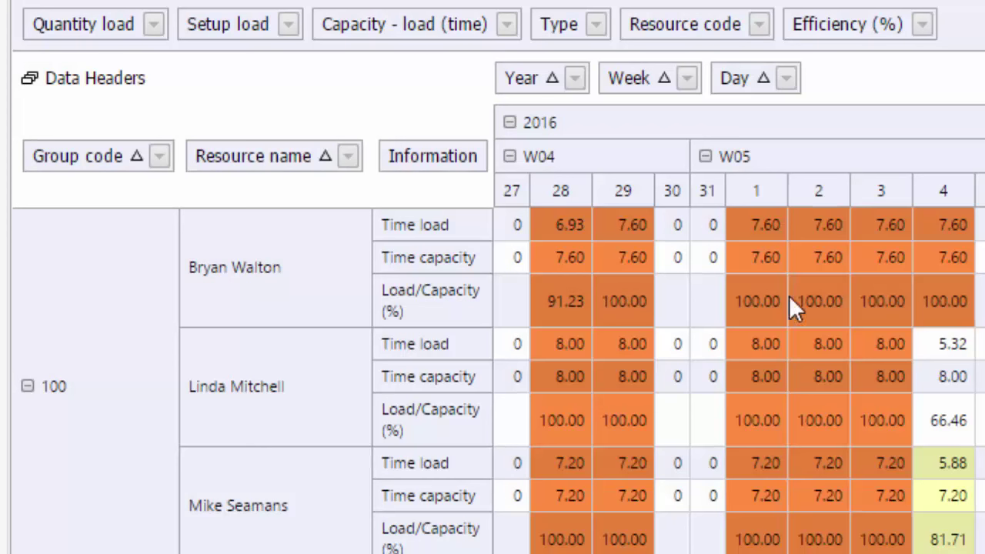
mouse_move(741, 299)
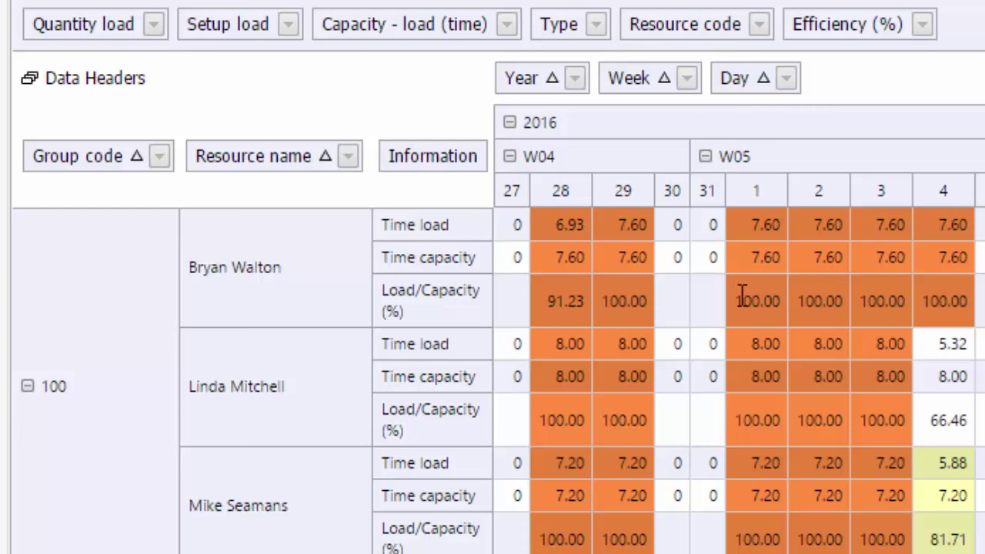
mouse_move(767, 377)
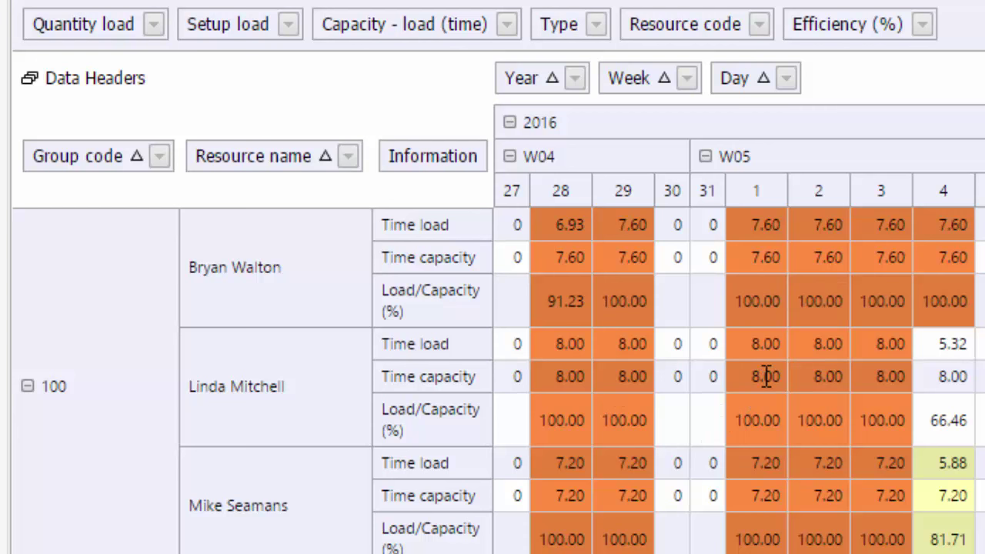
mouse_move(839, 335)
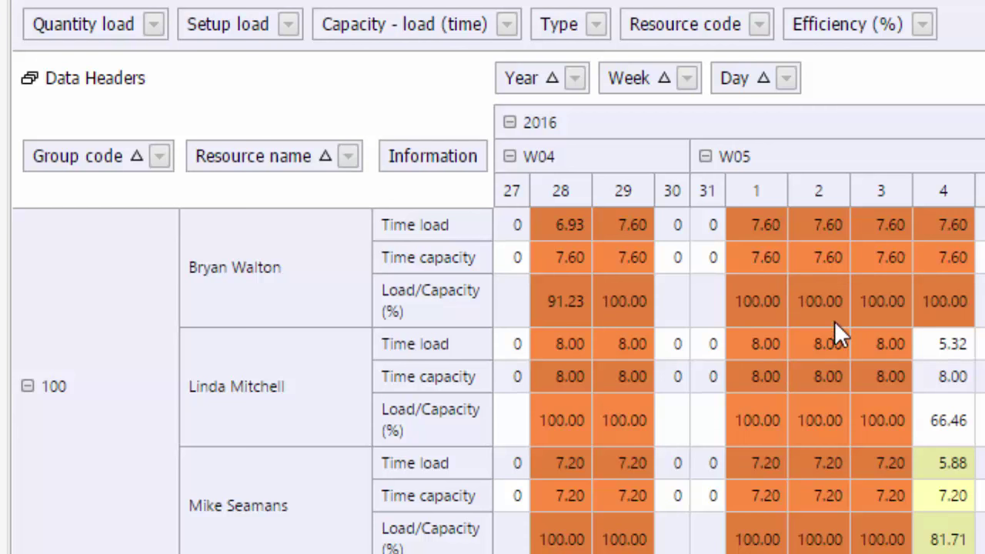
scroll("down", 3)
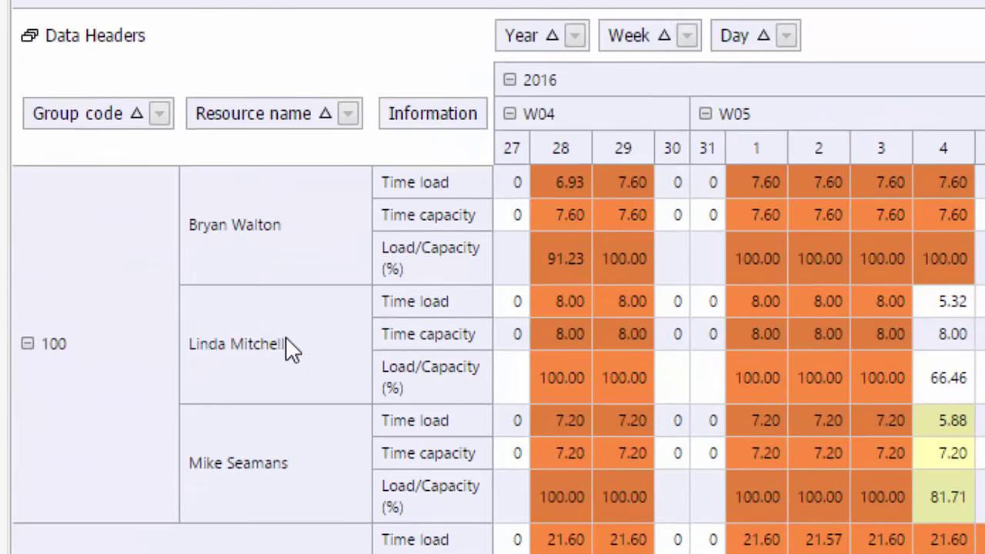
scroll("down", 3)
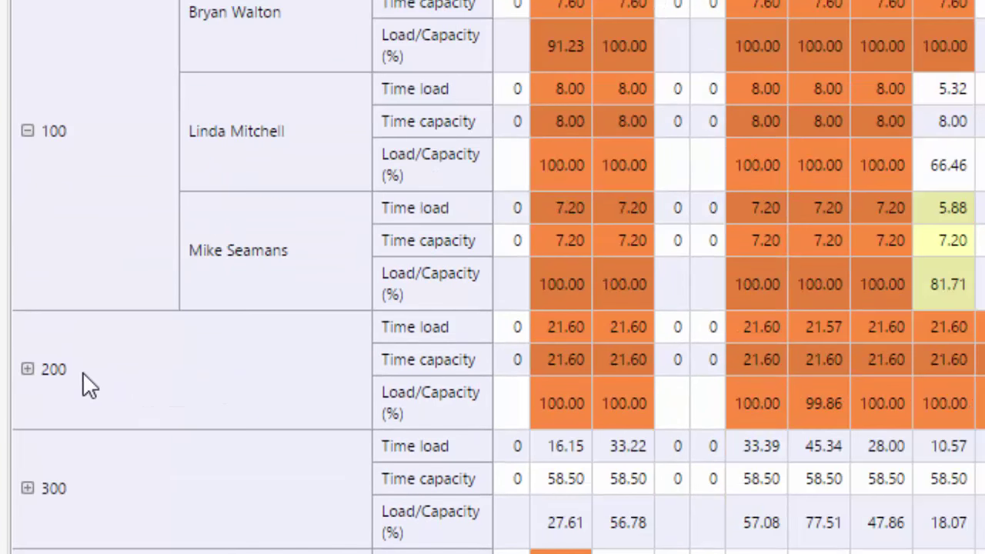
mouse_move(259, 346)
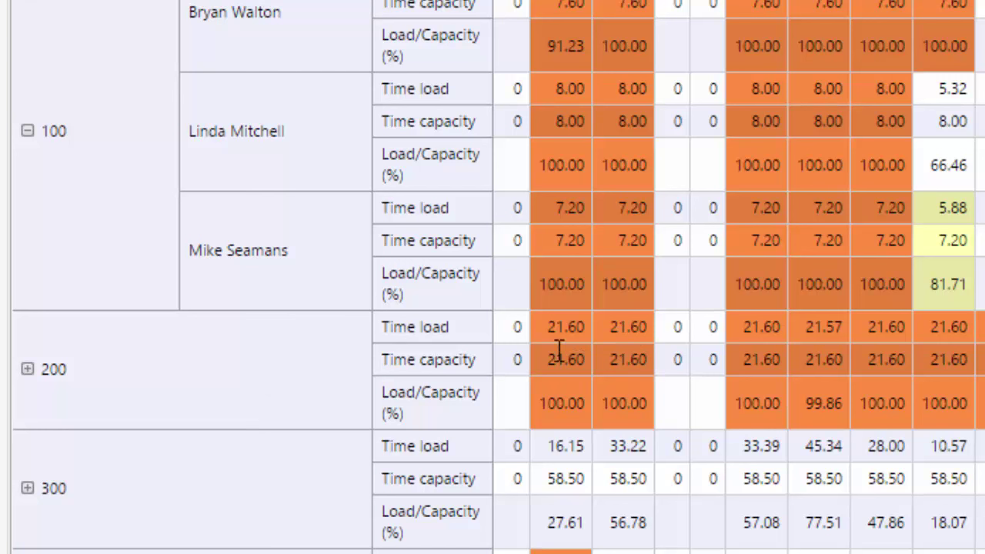
mouse_move(582, 404)
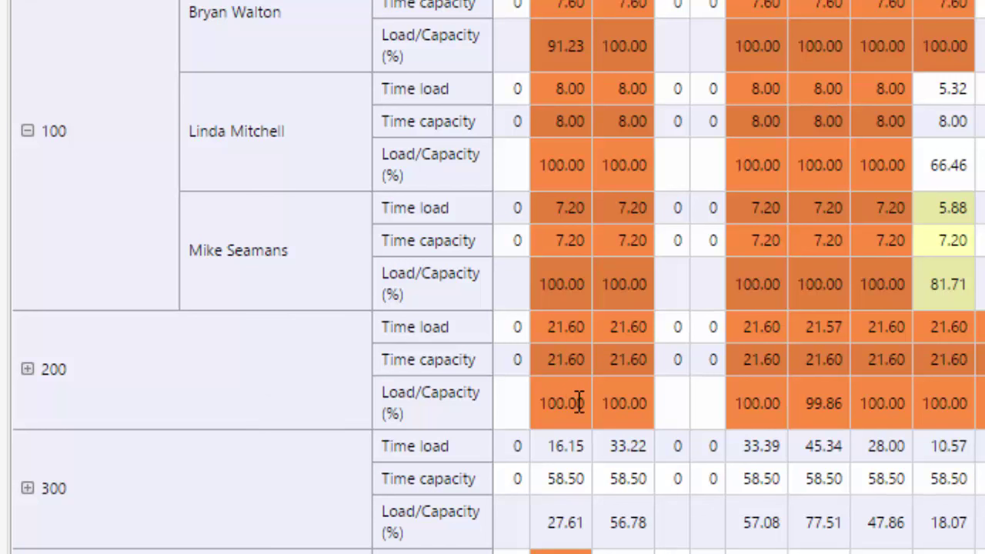
mouse_move(8, 357)
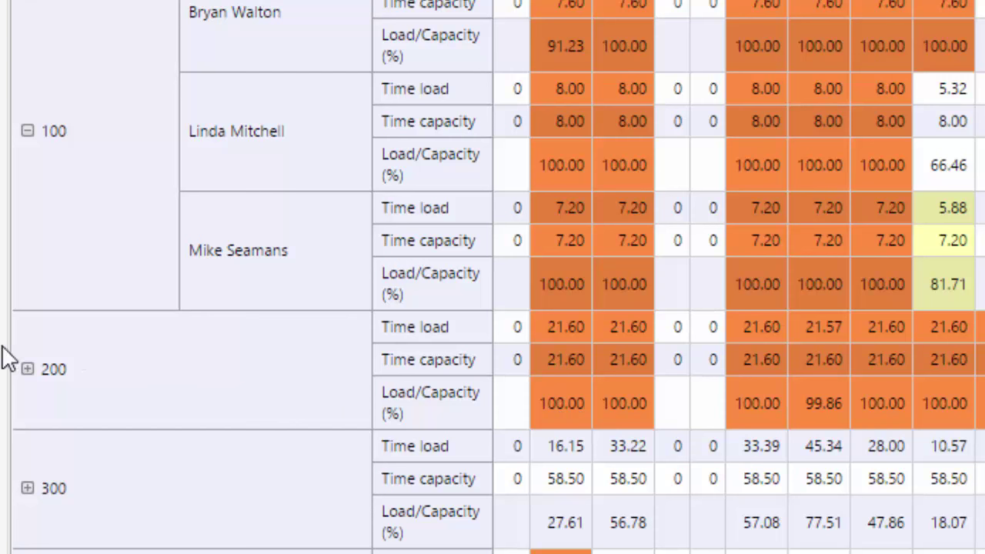
mouse_move(308, 265)
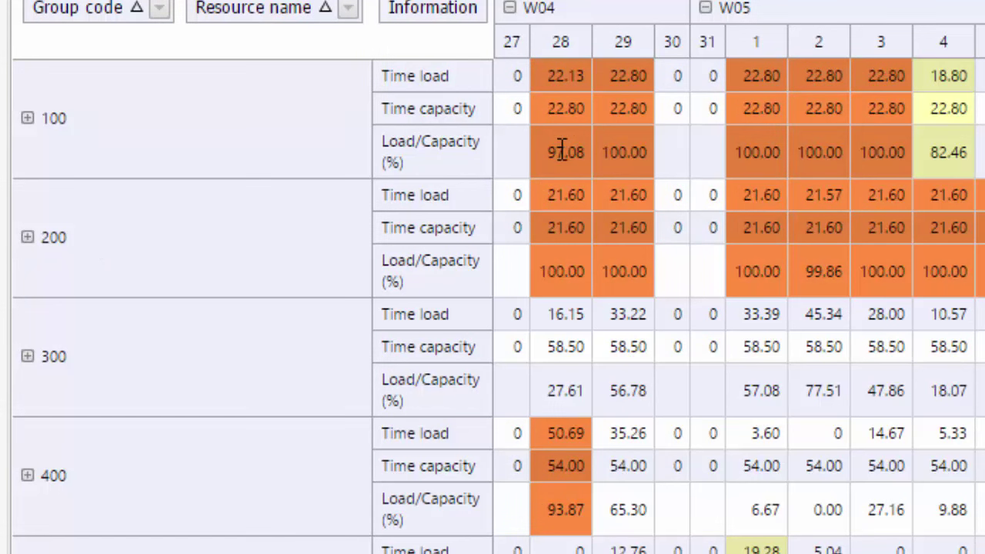
mouse_move(566, 151)
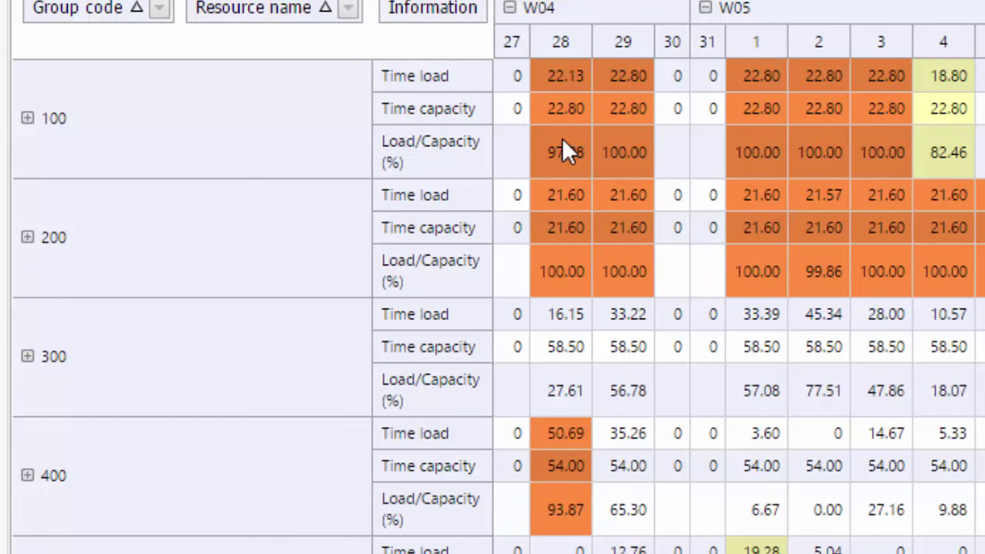
left_click(28, 117)
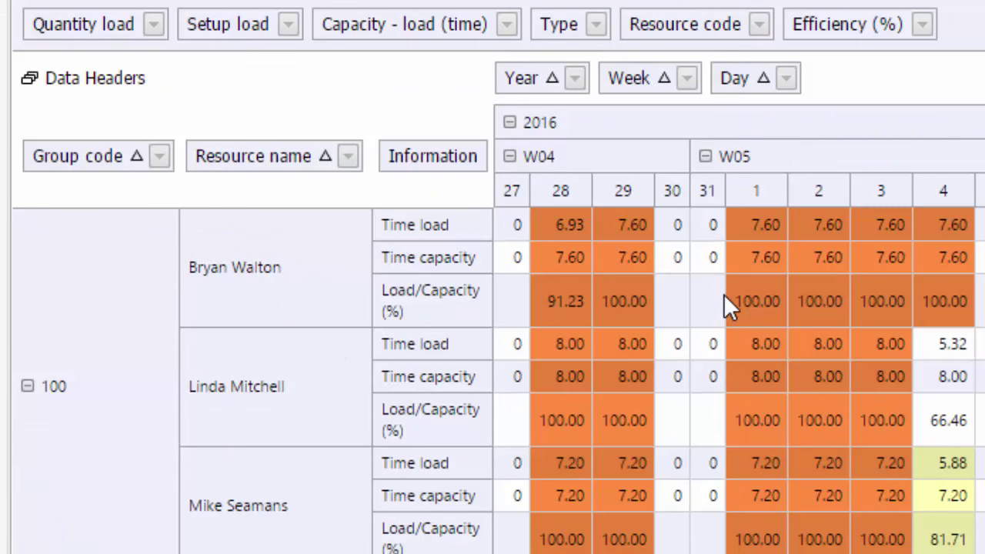
mouse_move(547, 259)
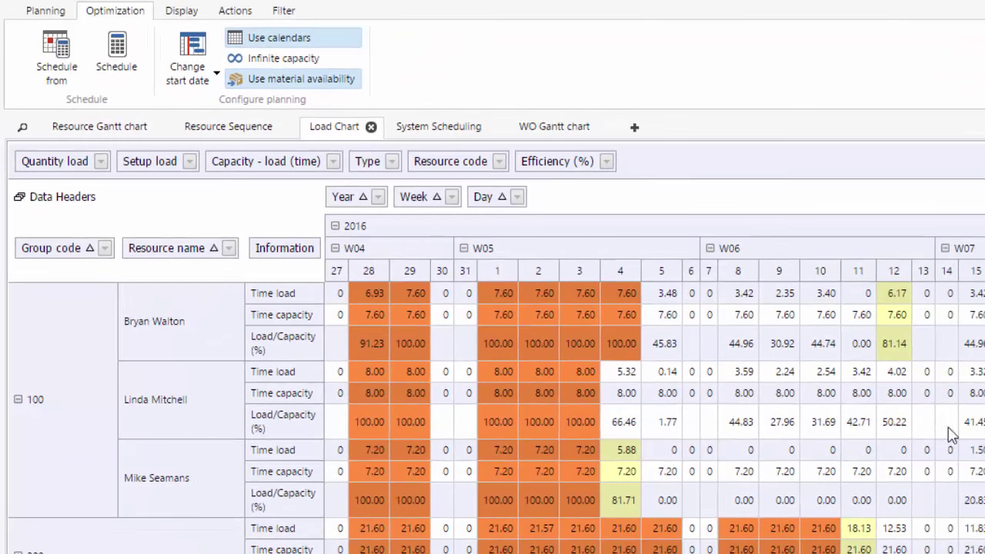
mouse_move(607, 214)
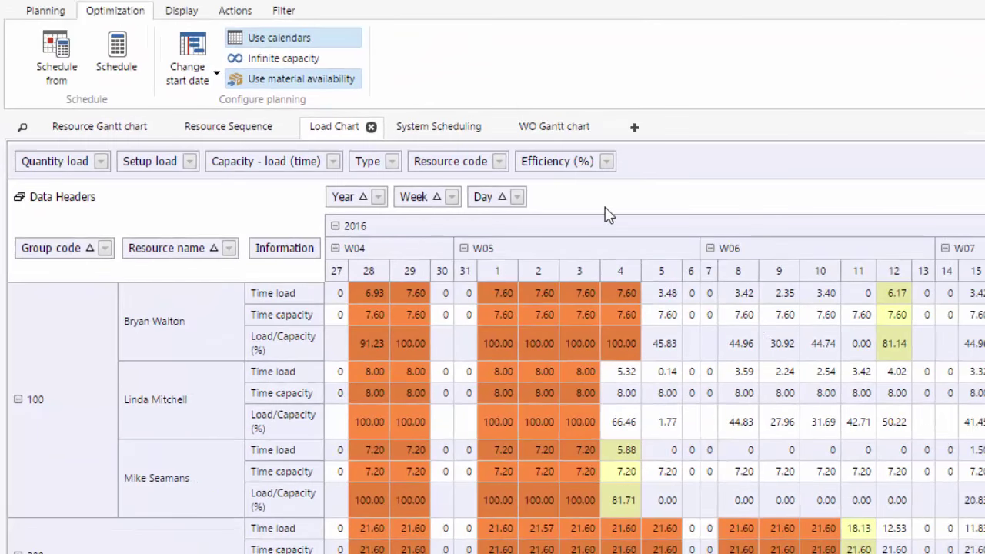
Show the WO Gantt chart of work orders and their scheduled operations
left_click(554, 126)
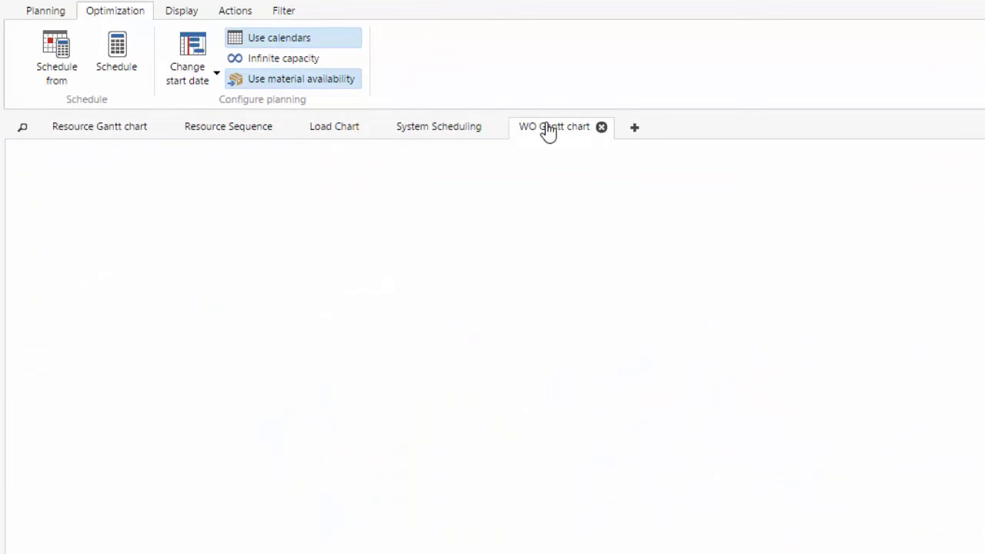
mouse_move(175, 260)
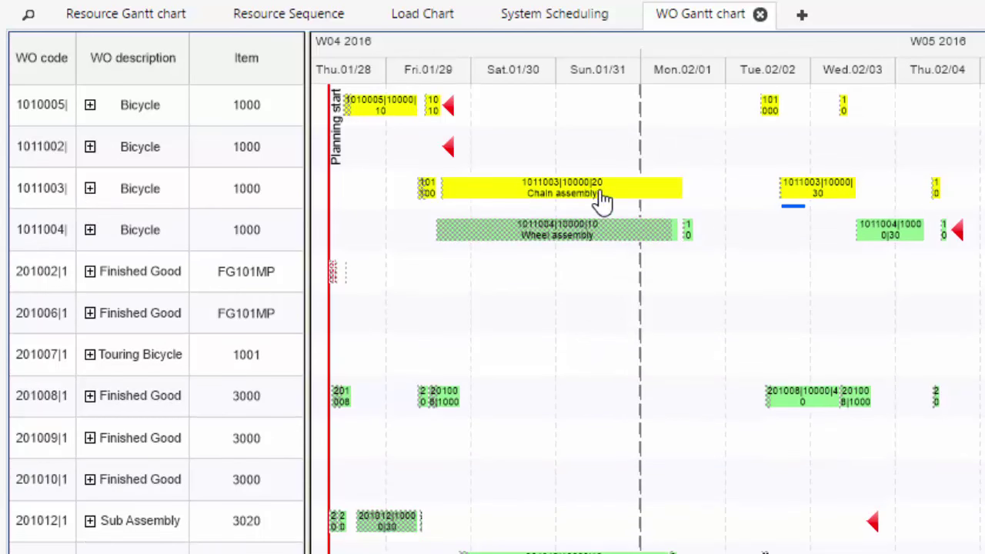
mouse_move(566, 351)
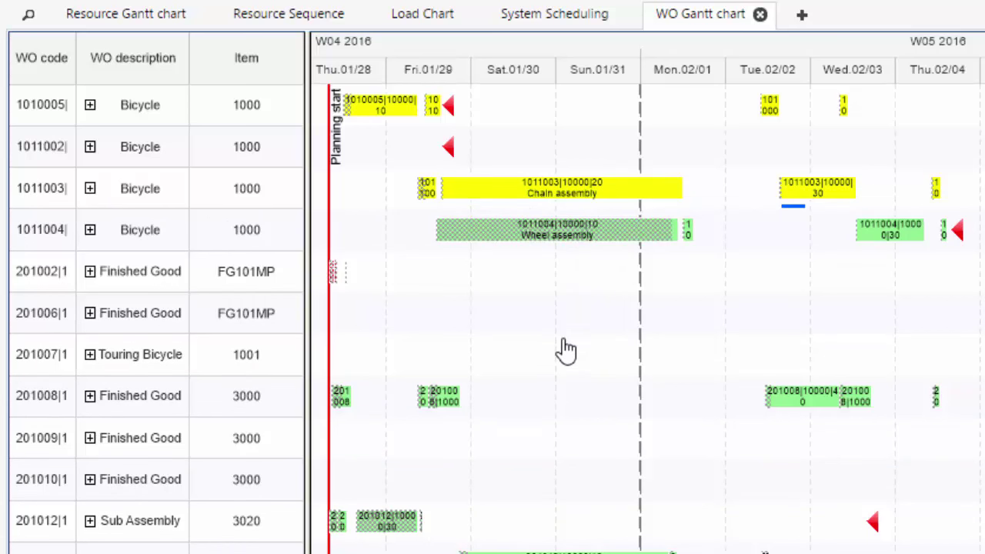
mouse_move(259, 277)
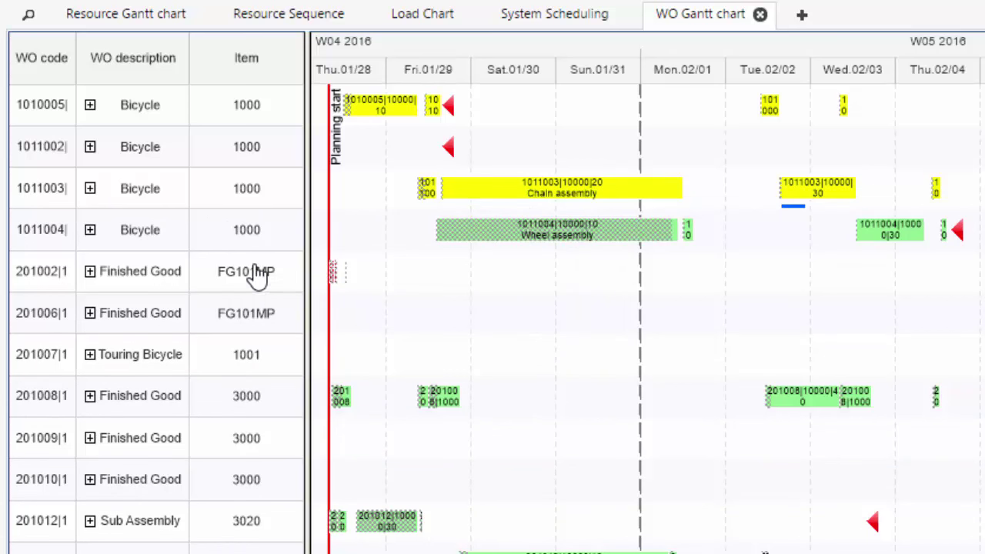
mouse_move(131, 23)
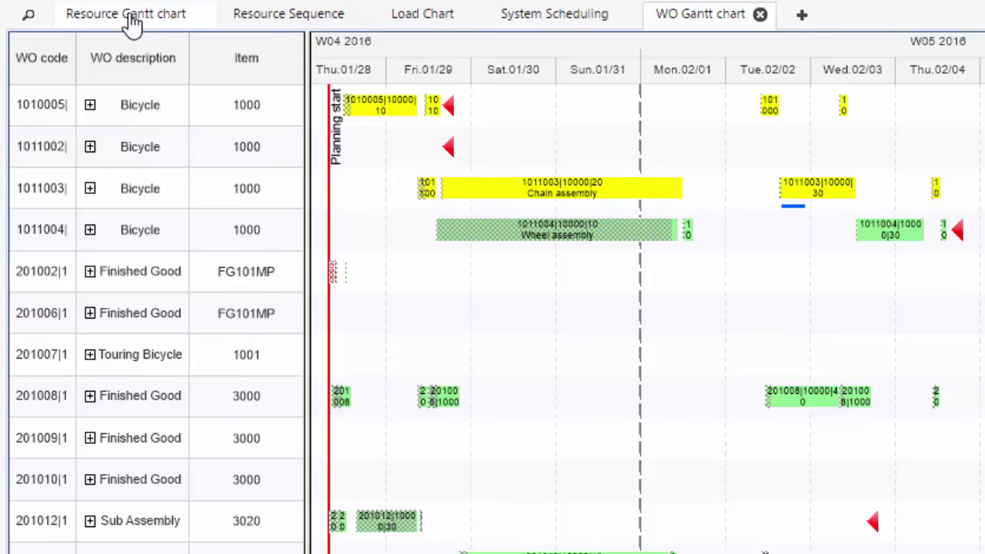
Return to the Resource Gantt chart showing operations per resource
left_click(124, 14)
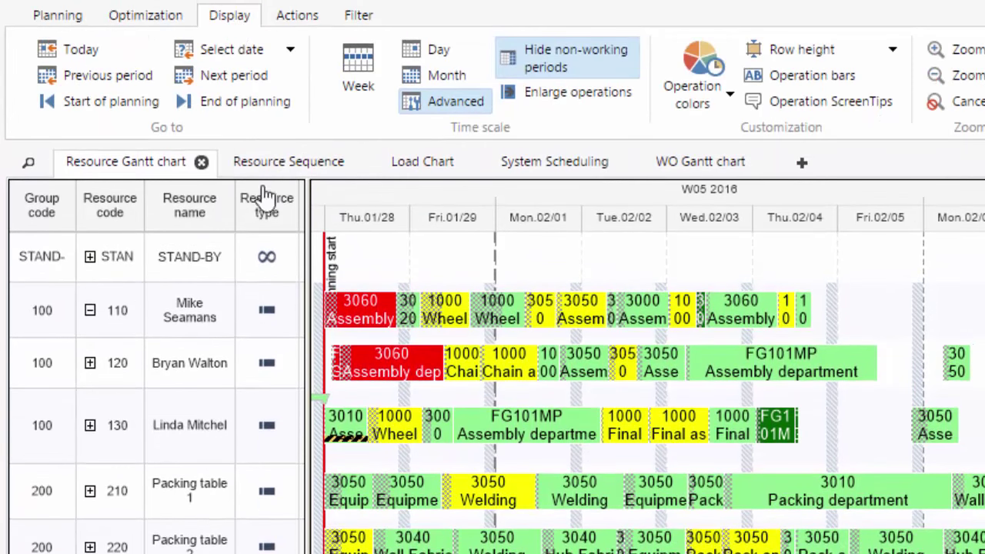
mouse_move(622, 327)
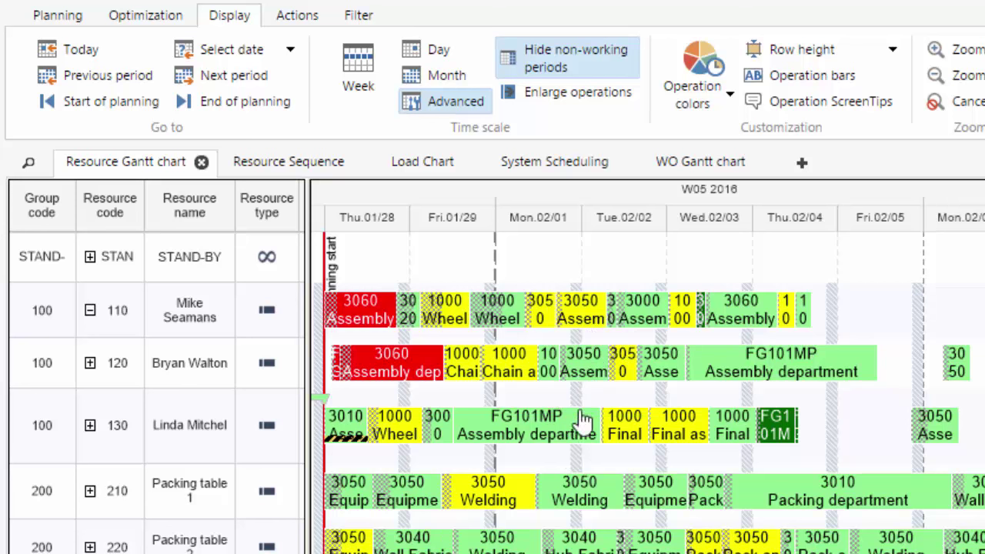
mouse_move(449, 271)
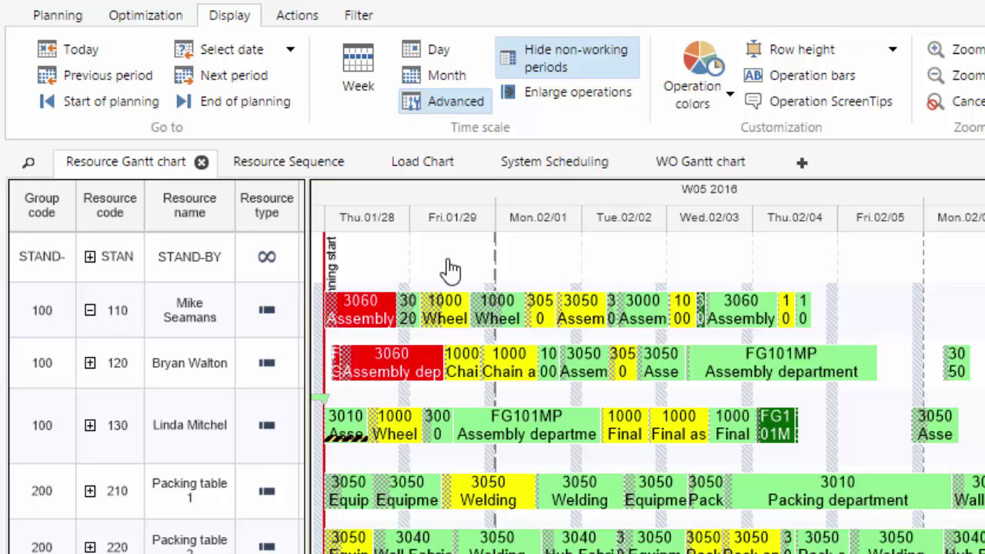
mouse_move(706, 394)
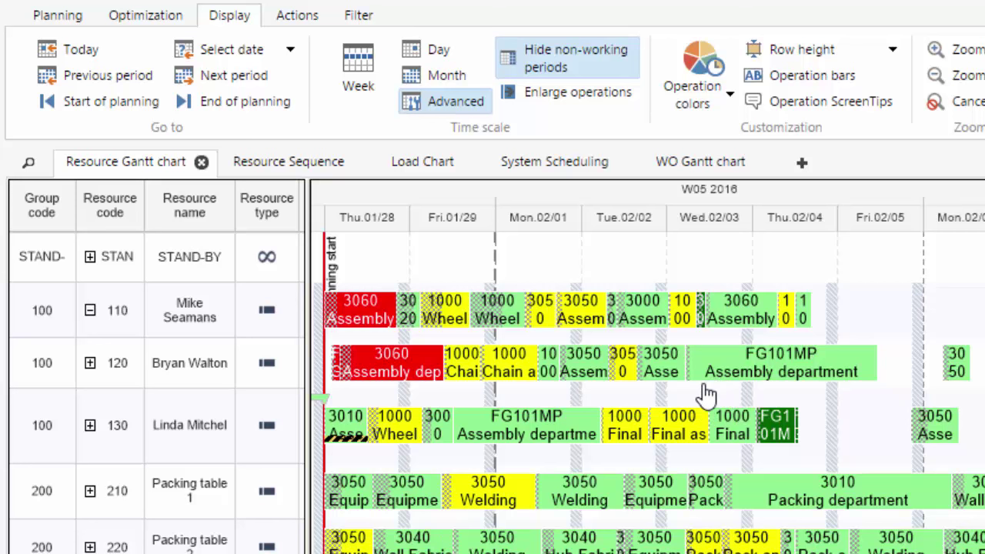
mouse_move(429, 260)
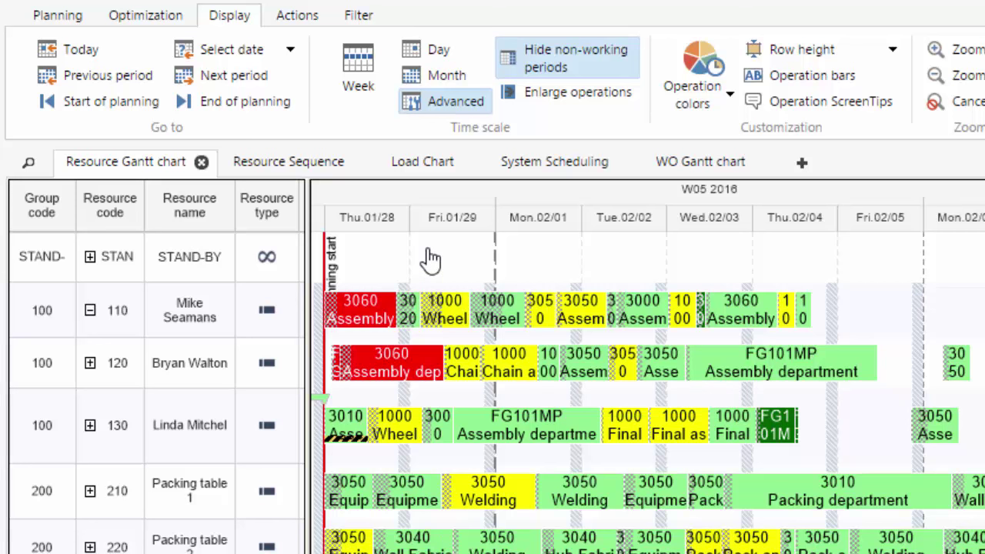
mouse_move(489, 270)
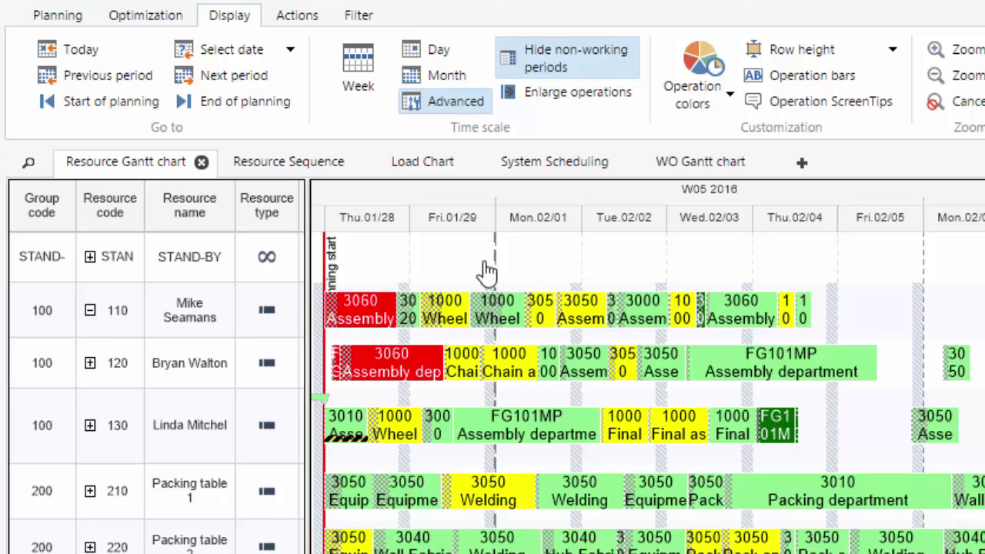
mouse_move(569, 270)
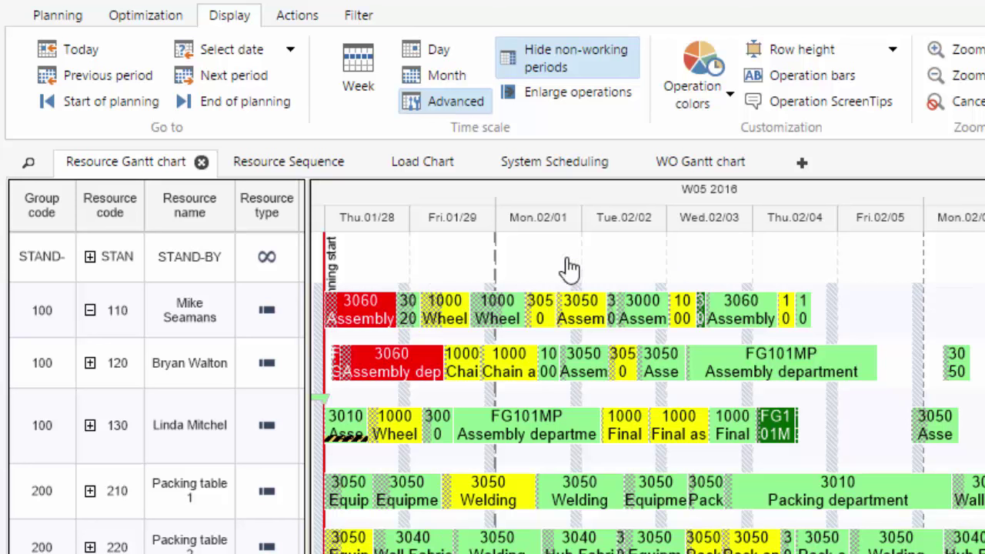
mouse_move(443, 258)
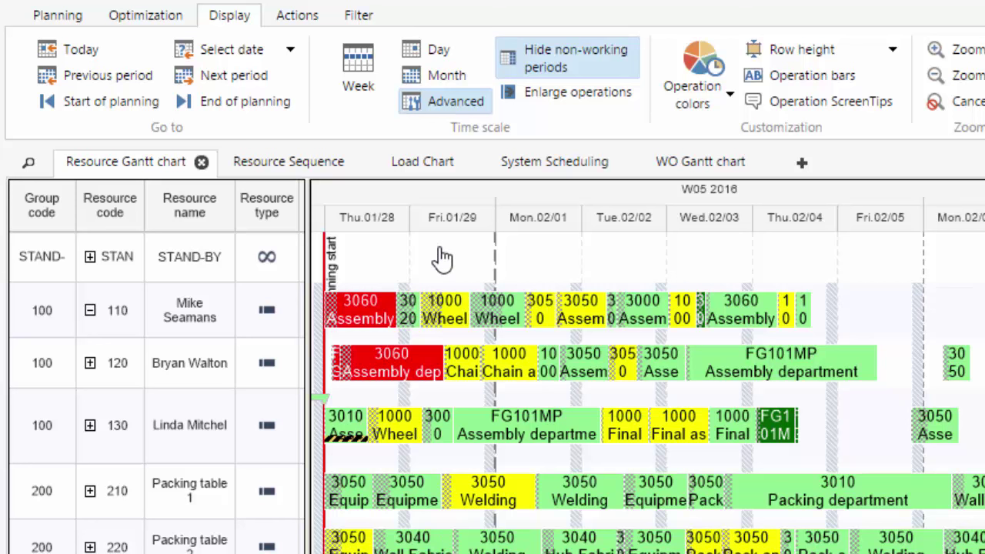
mouse_move(437, 255)
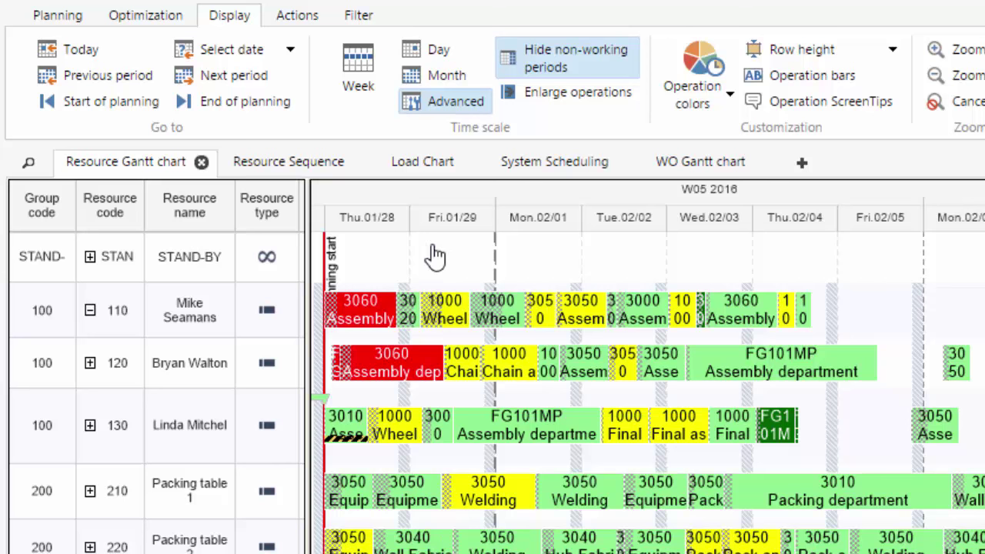
Publish the rescheduled plan from the Planning ribbon so data is sent to the ERP
left_click(57, 15)
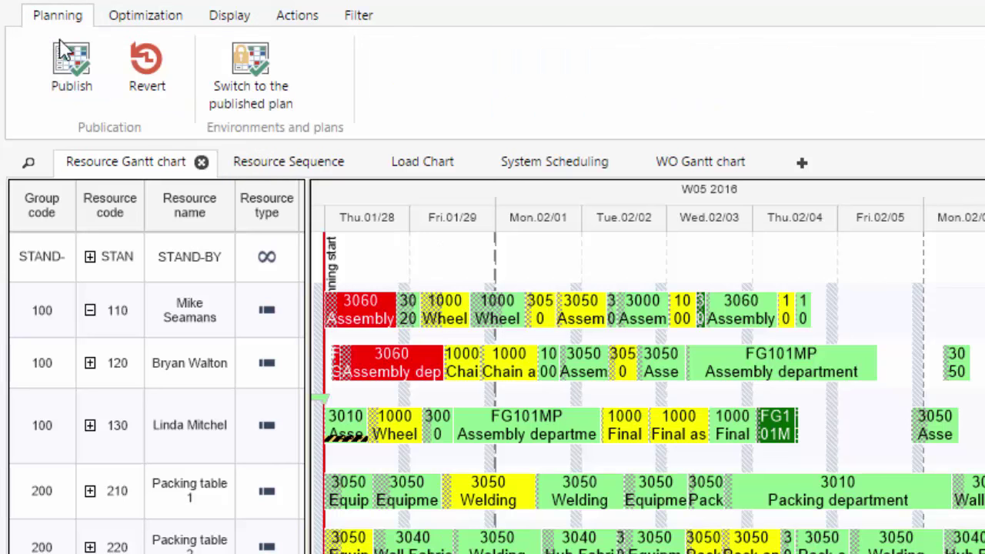
left_click(71, 64)
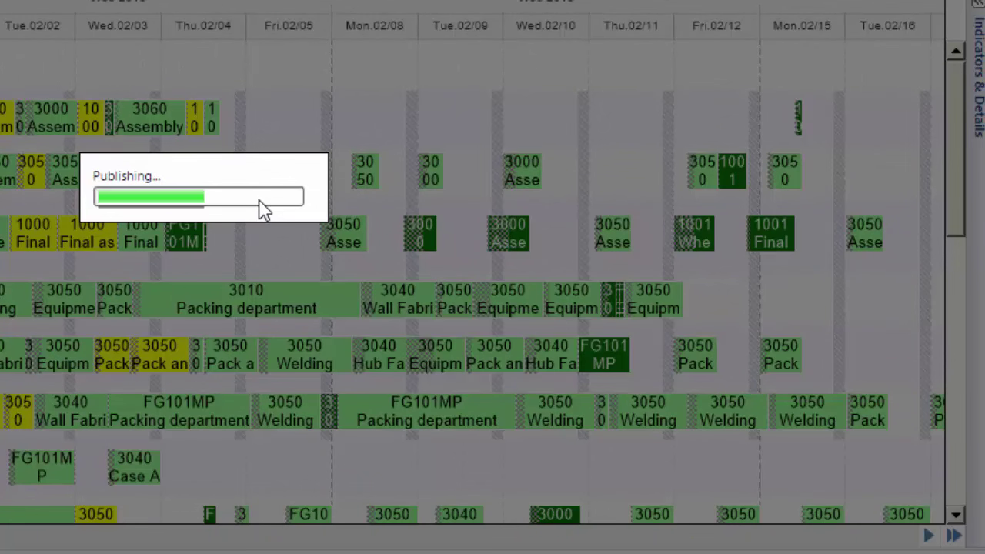
mouse_move(254, 191)
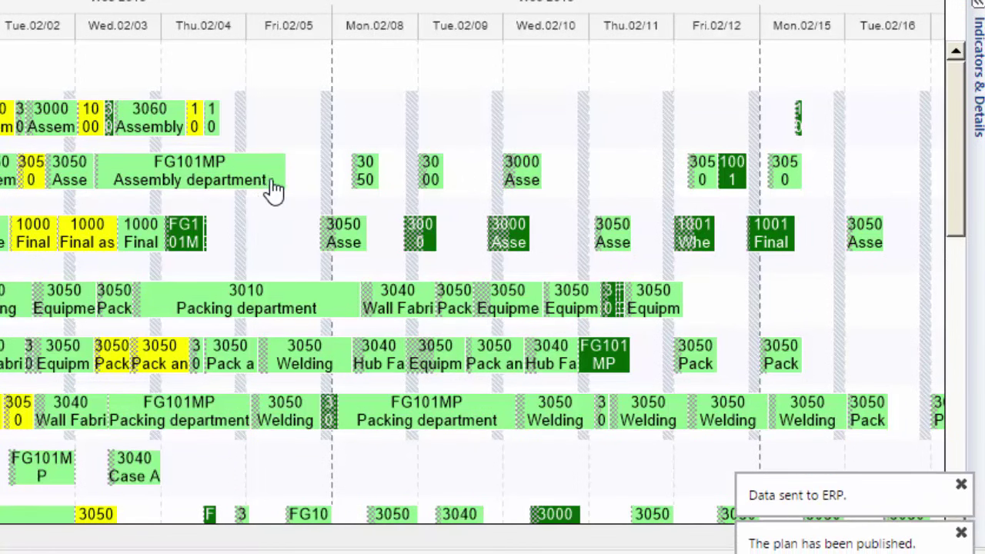
mouse_move(265, 171)
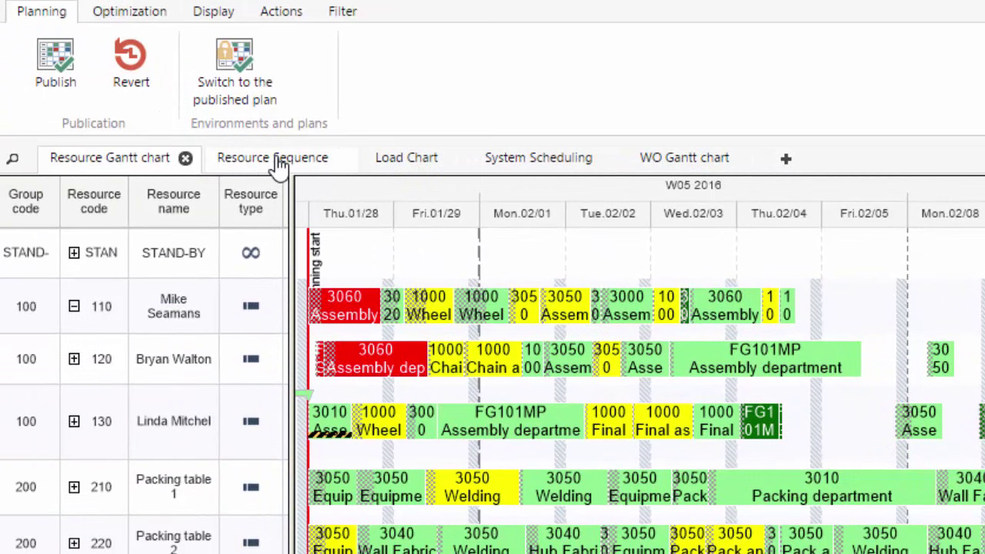
mouse_move(591, 400)
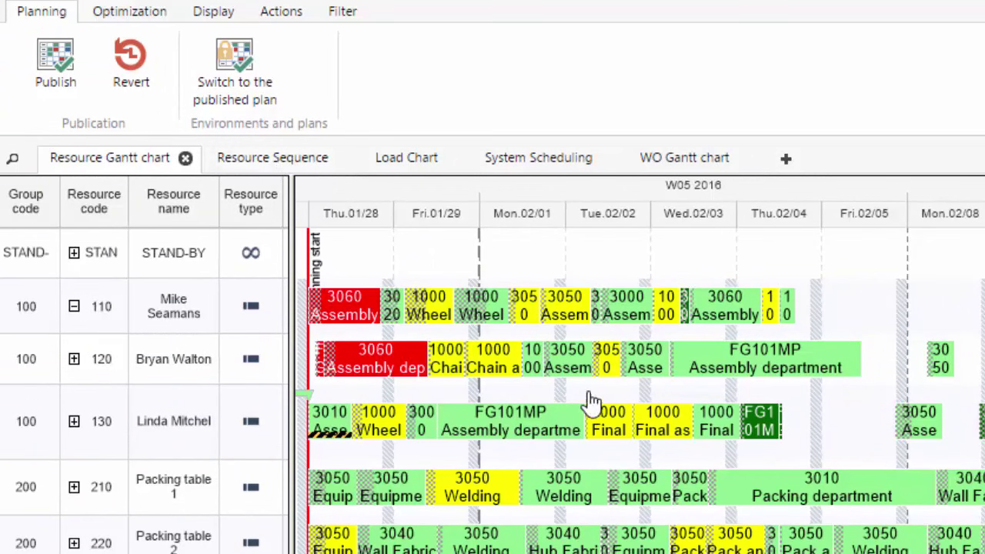
mouse_move(129, 114)
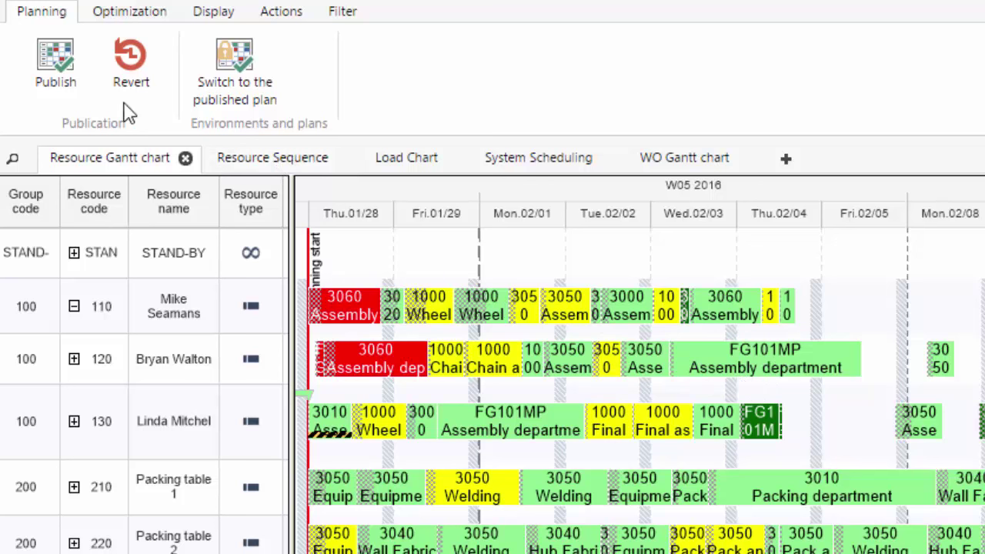
Show the Optimization scheduling settings, then return to the Manufacturing Plus Role Center
left_click(129, 11)
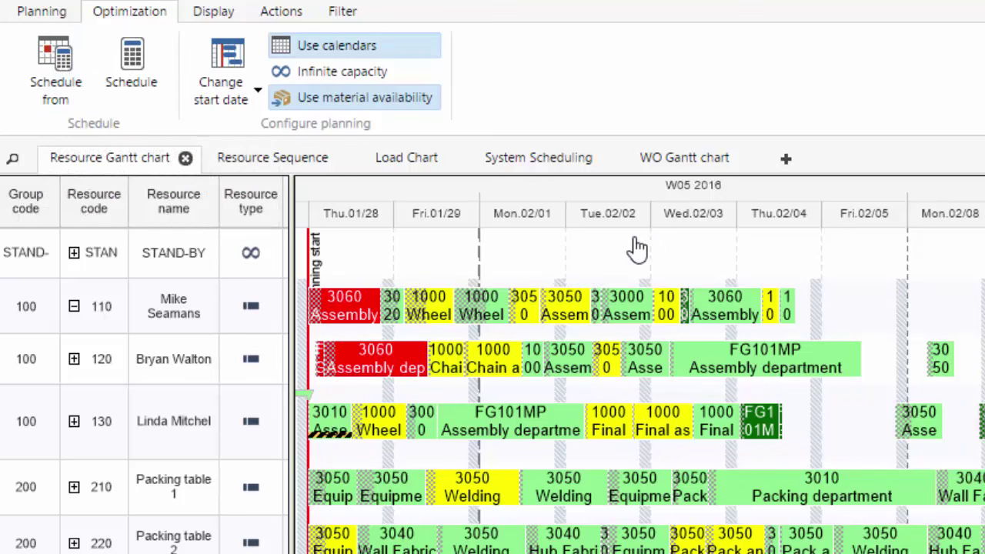
mouse_move(582, 254)
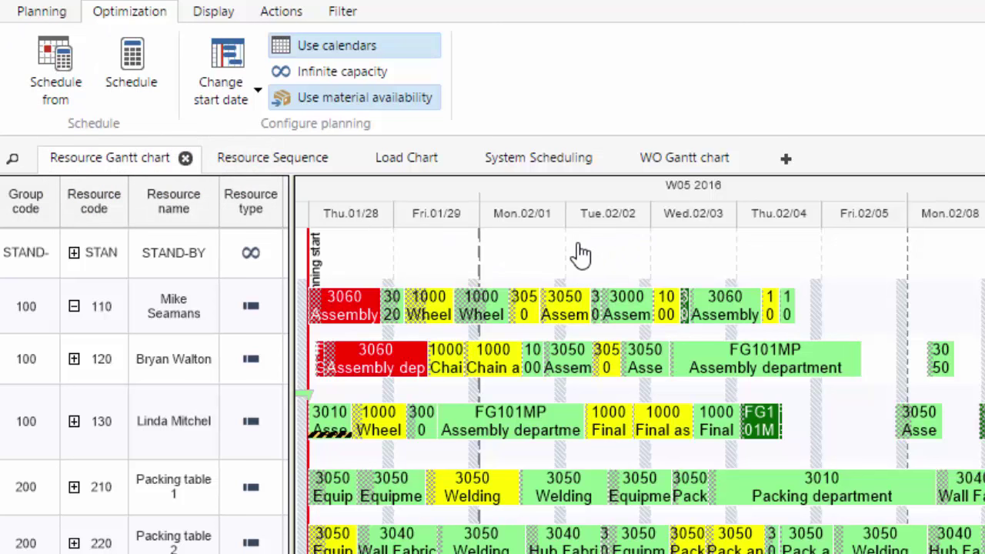
mouse_move(351, 300)
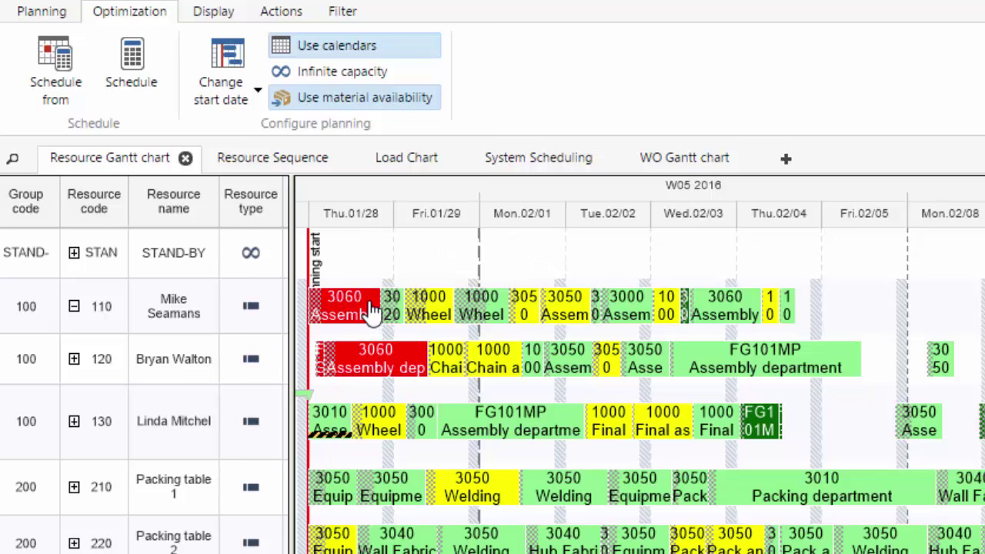
mouse_move(397, 258)
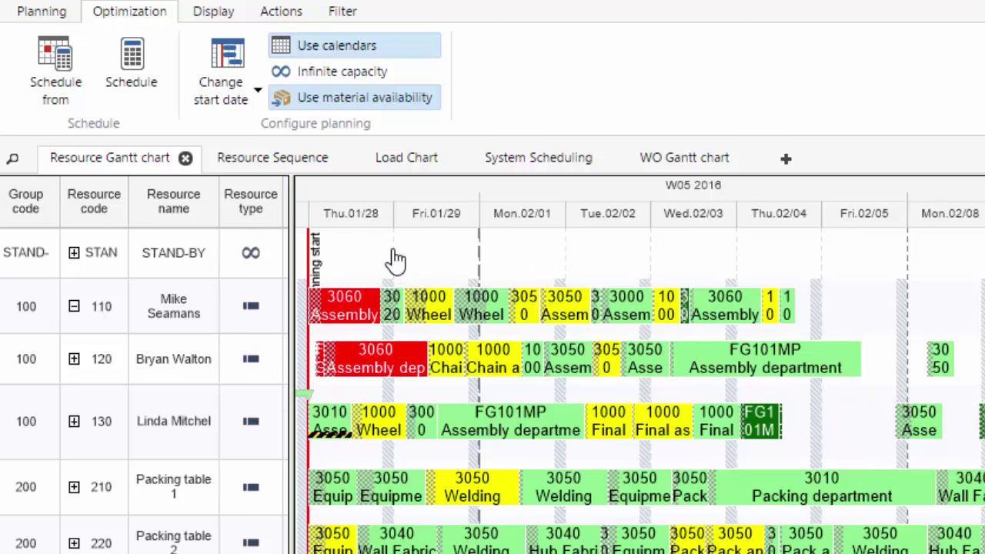
mouse_move(385, 239)
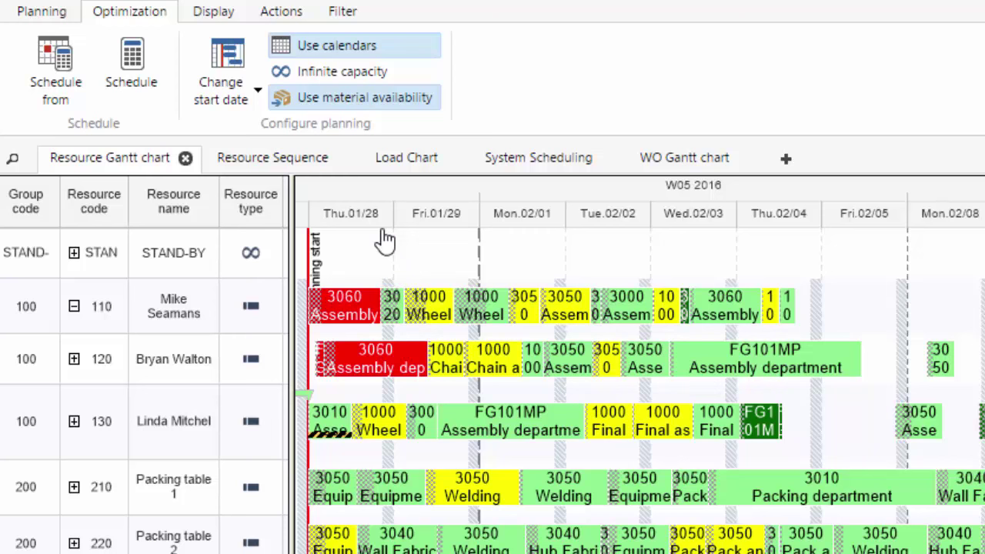
left_click(212, 10)
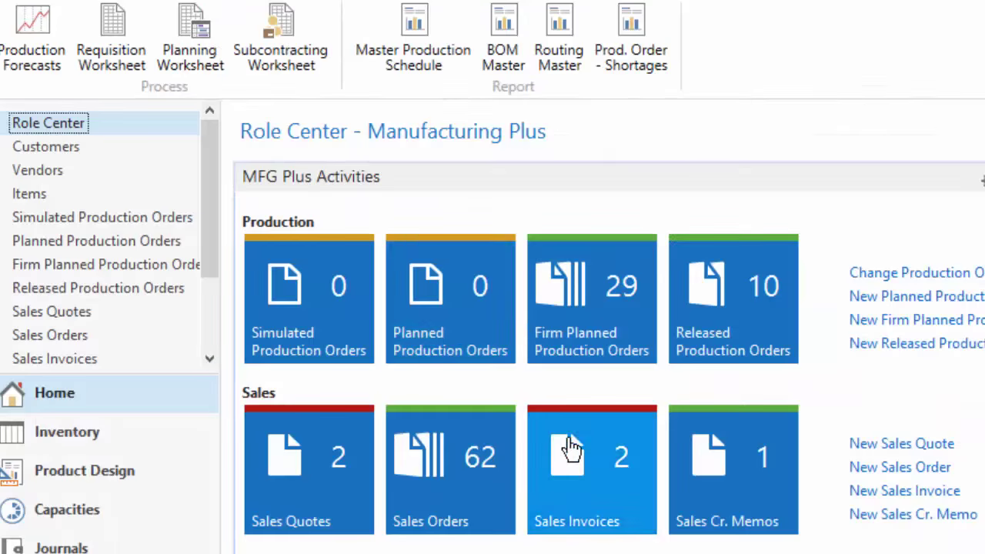
View the routing dates of released production order 301013 for Sub Assembly - MTS
left_click(732, 299)
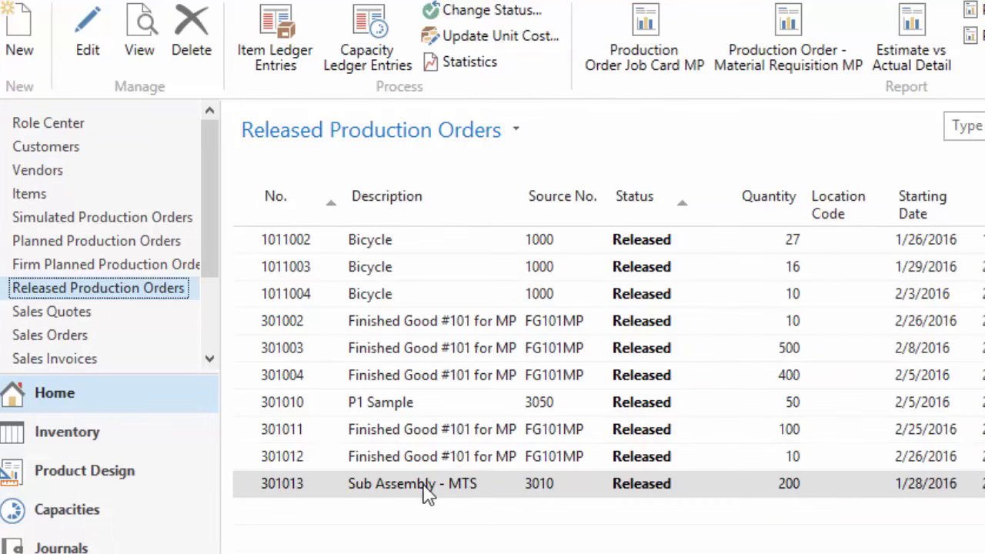
double_click(411, 483)
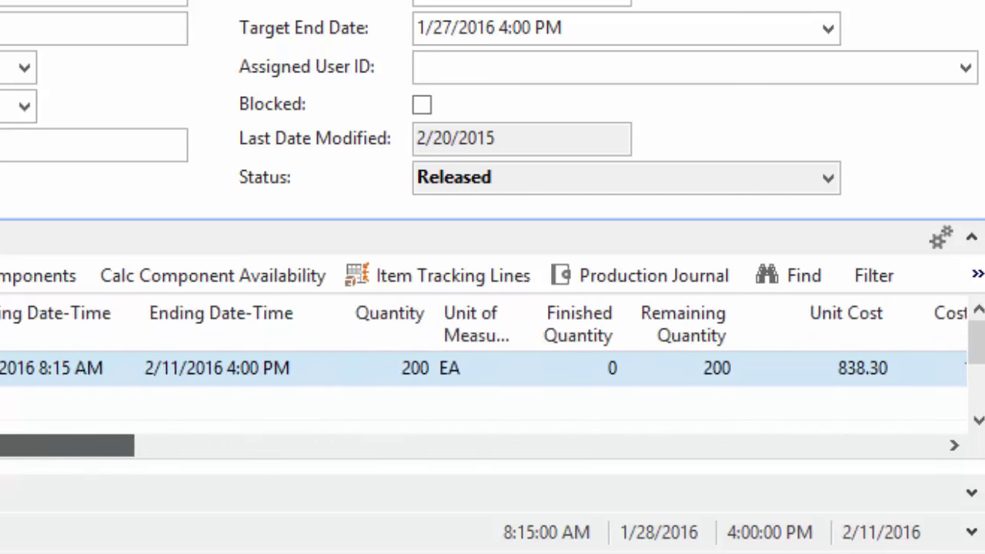
left_click(219, 256)
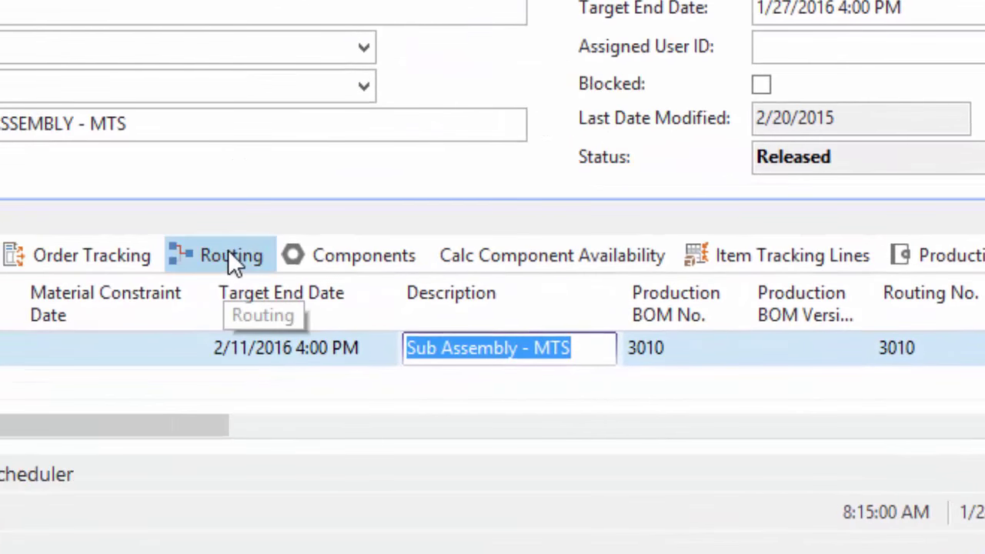
left_click(231, 256)
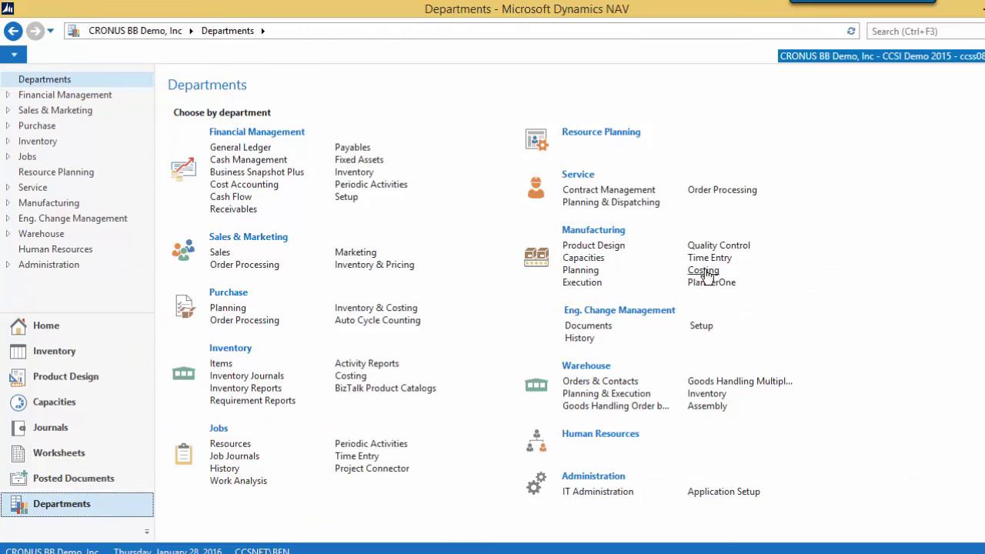
Launch the PlannerOne Production Scheduler from Departments > Manufacturing
left_click(711, 282)
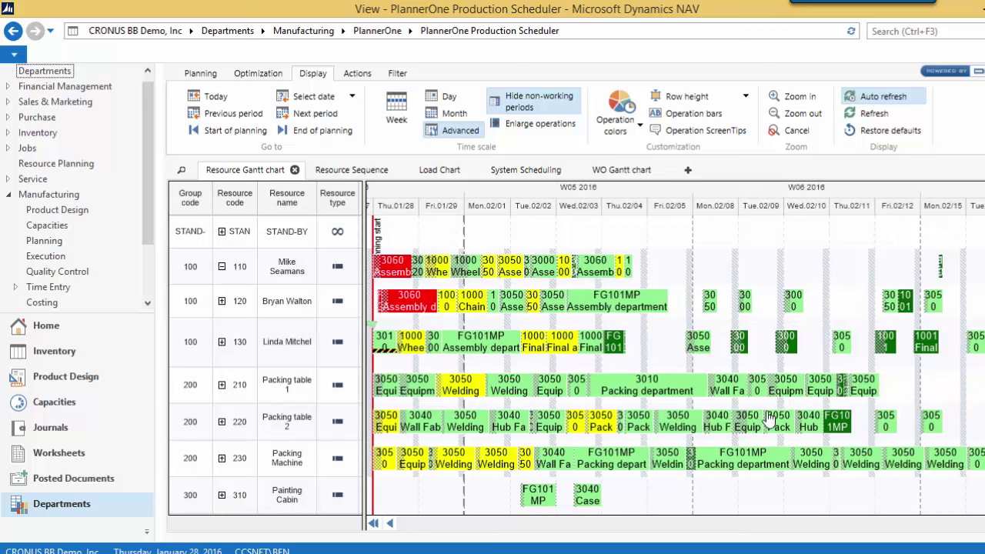
mouse_move(492, 341)
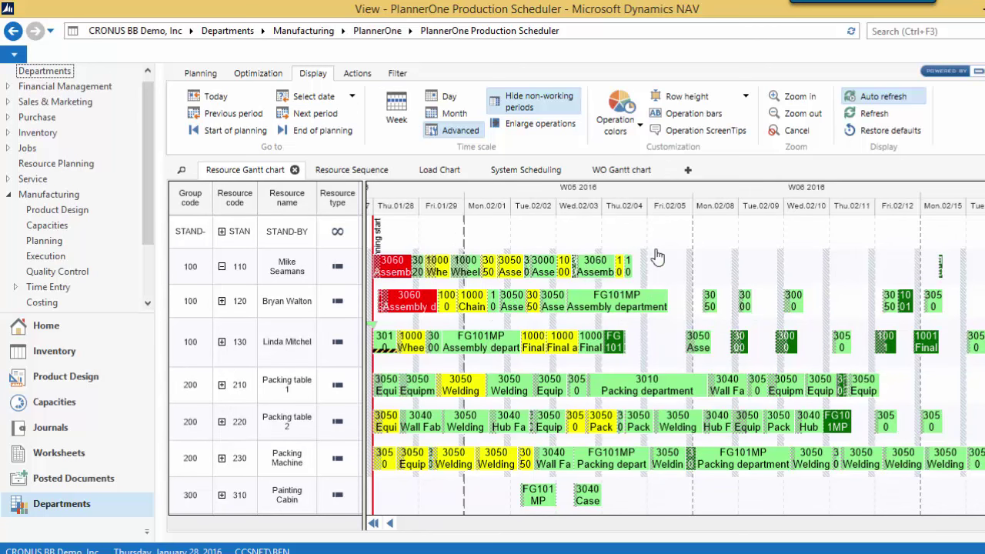
mouse_move(434, 233)
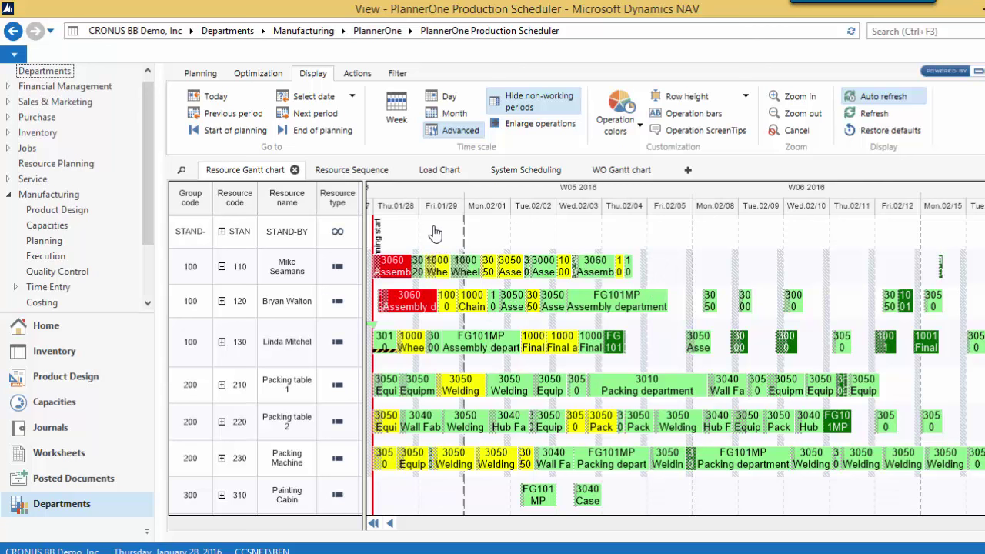
mouse_move(449, 243)
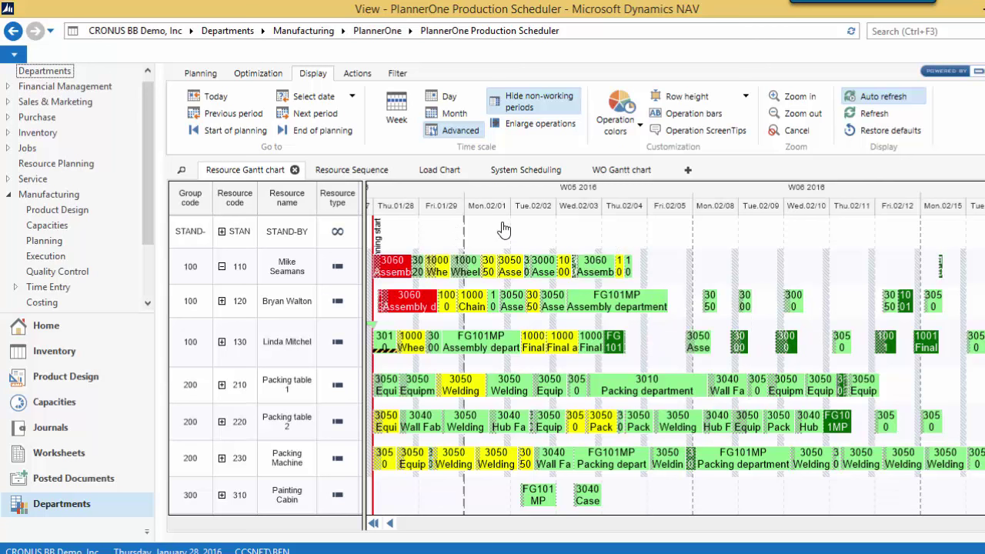
mouse_move(536, 233)
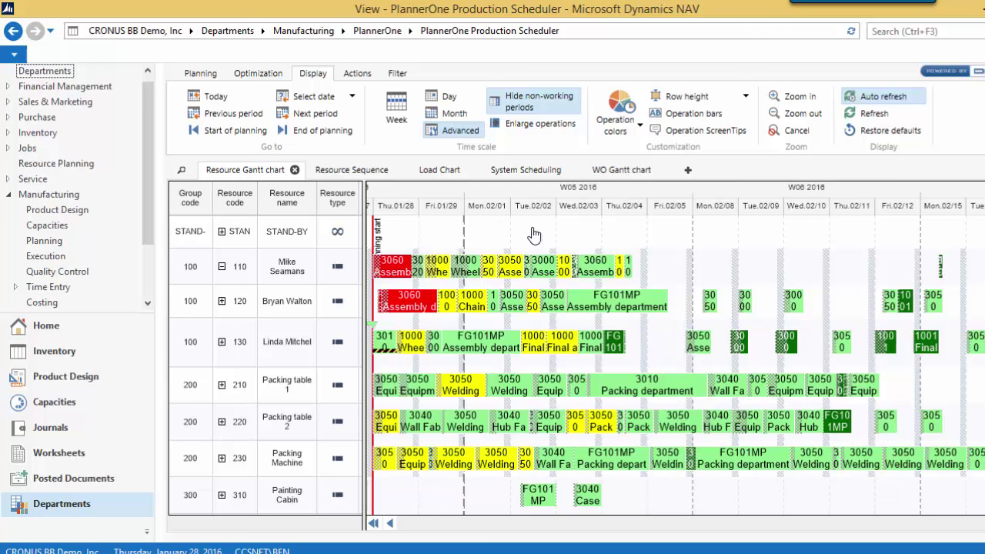
mouse_move(551, 240)
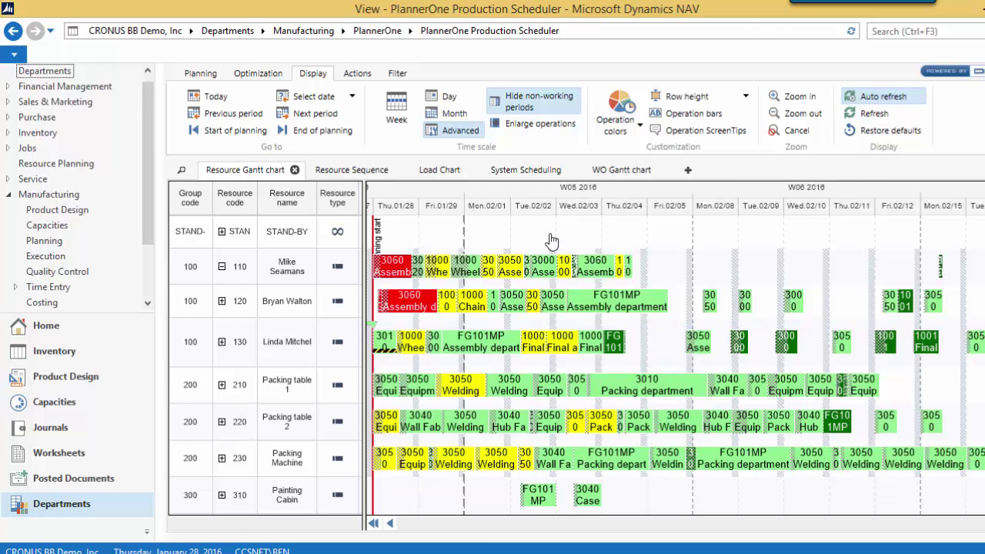
mouse_move(117, 225)
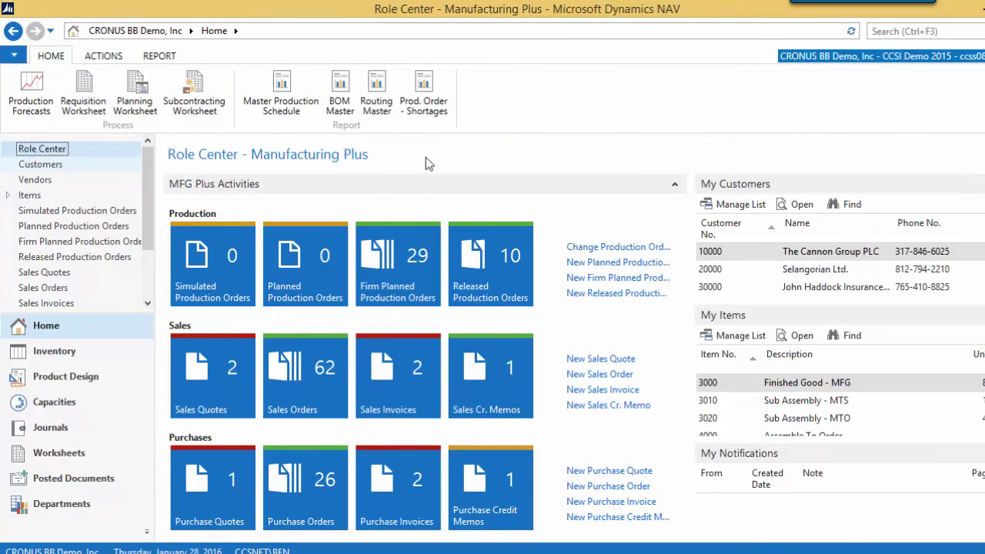
mouse_move(414, 160)
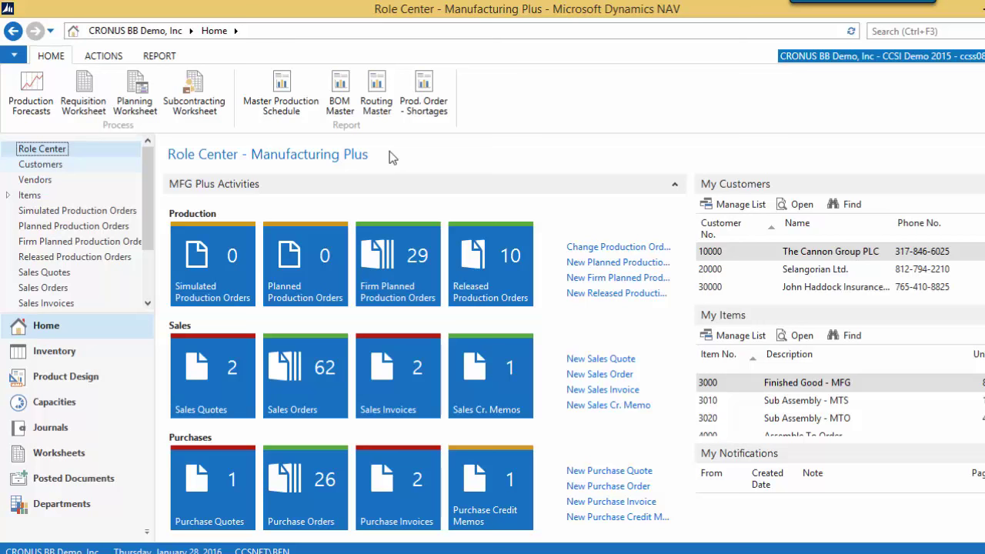
mouse_move(391, 157)
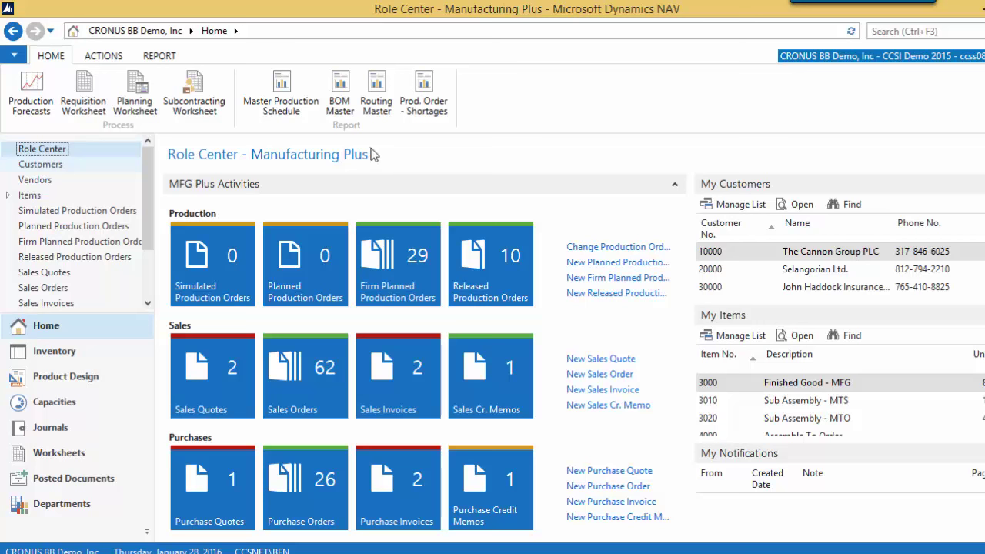
mouse_move(375, 154)
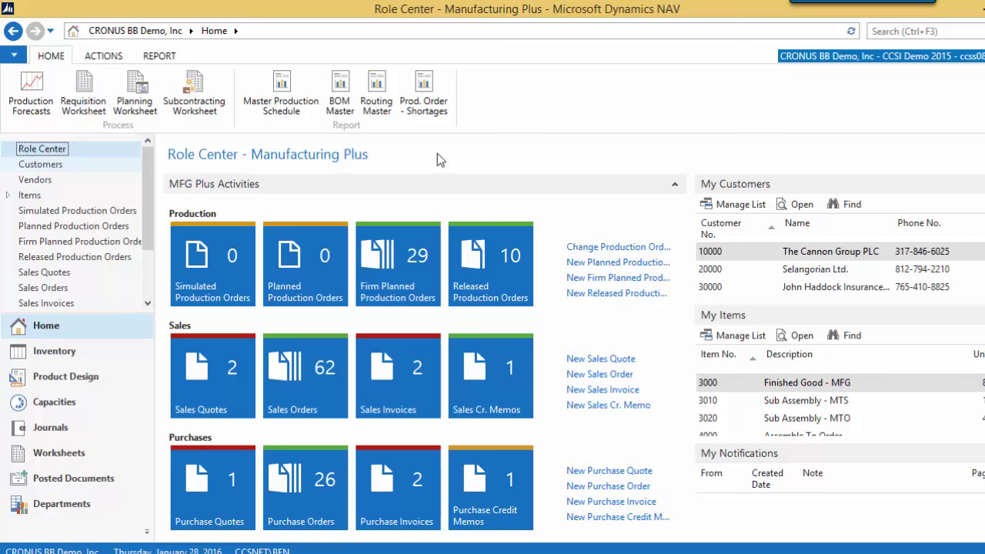
mouse_move(437, 161)
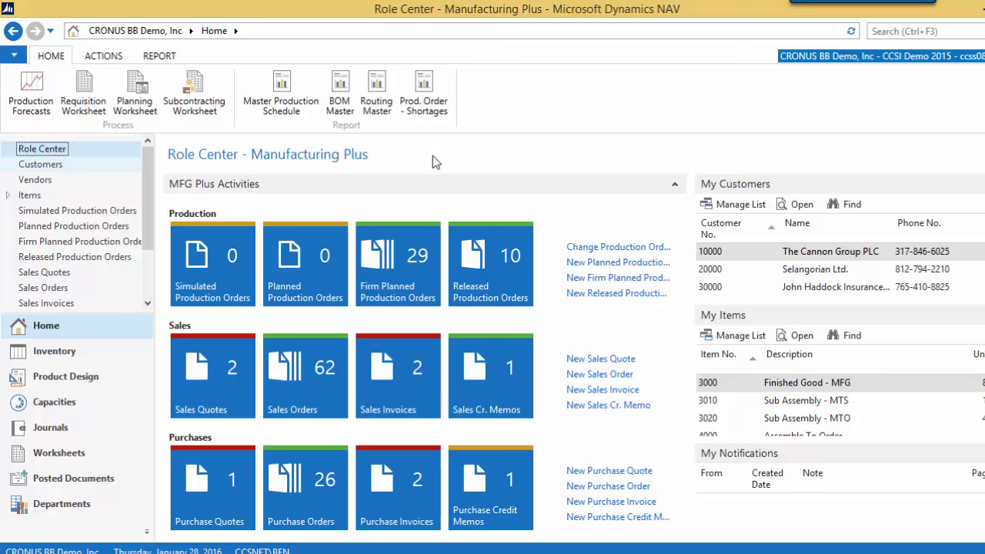
mouse_move(401, 154)
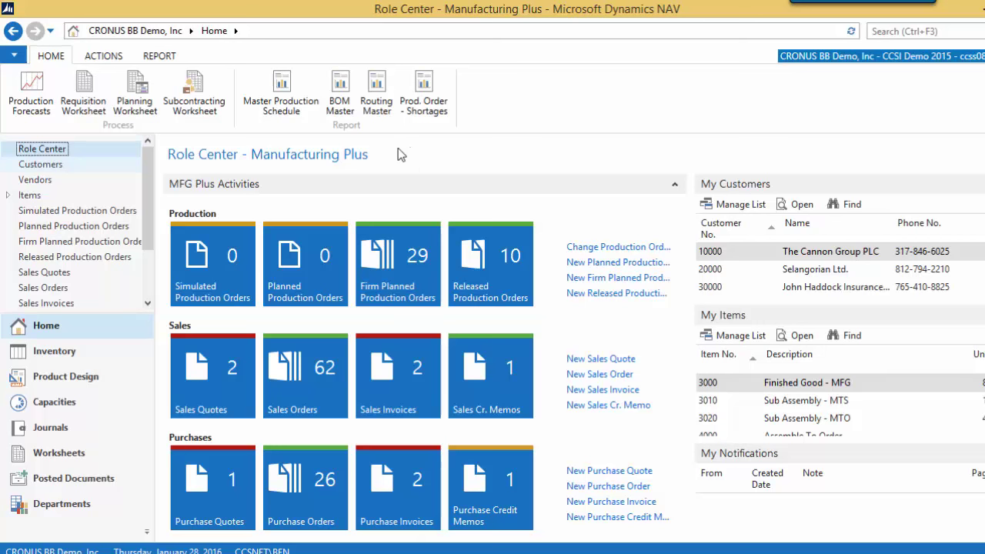
mouse_move(419, 159)
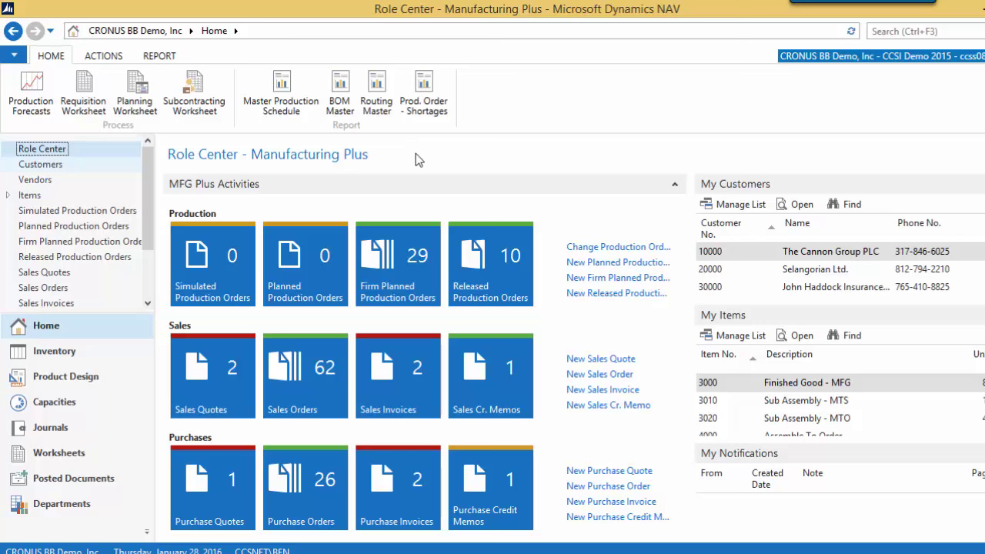
mouse_move(423, 160)
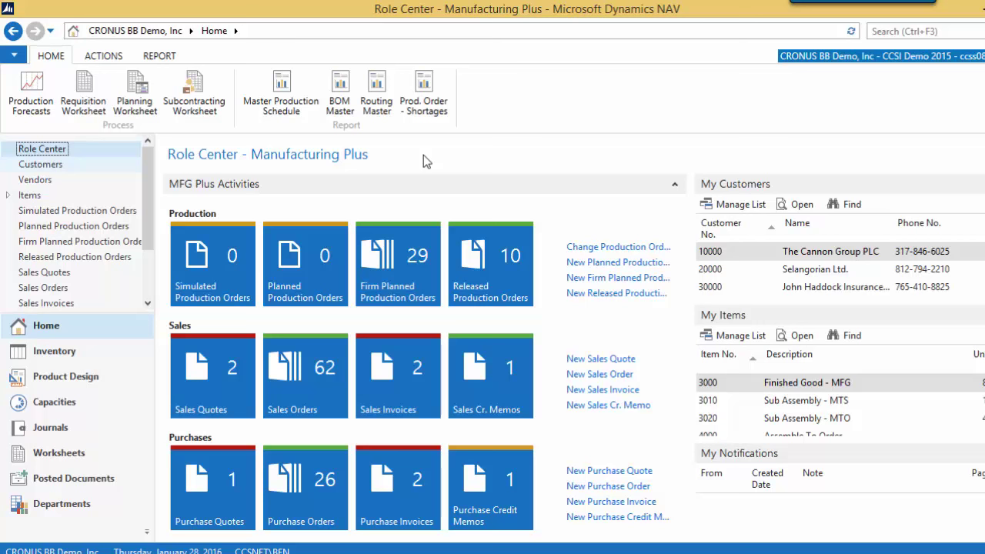
mouse_move(440, 162)
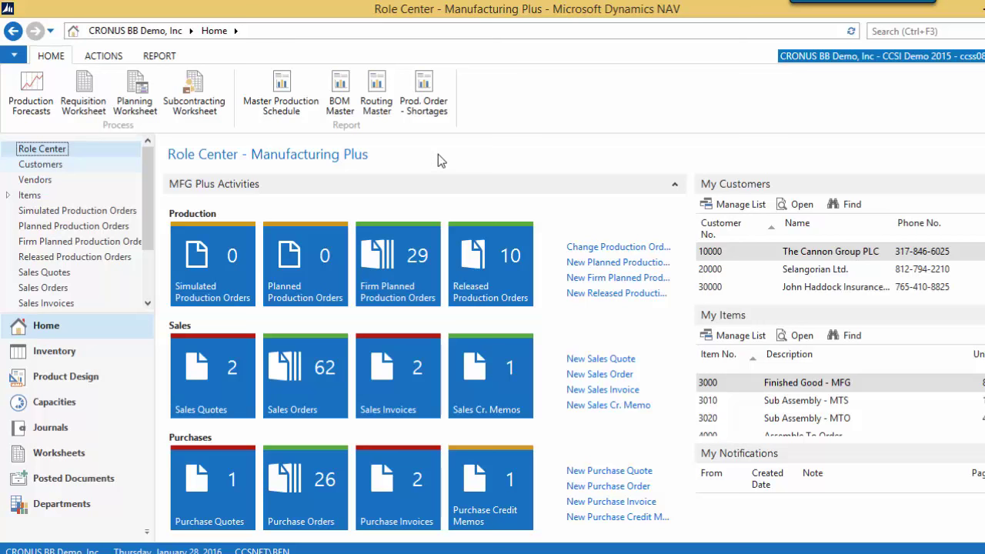